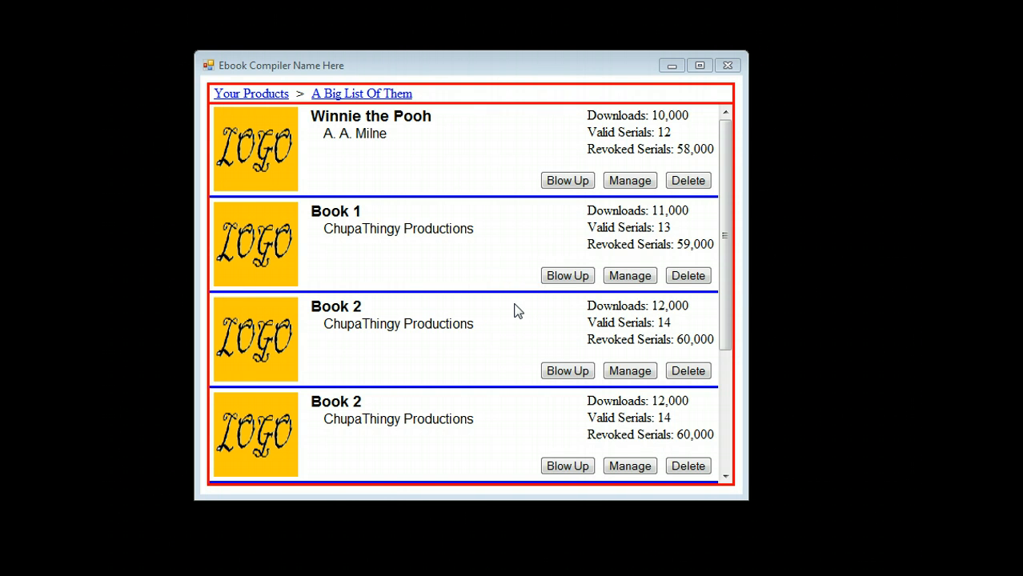
mouse_move(768, 277)
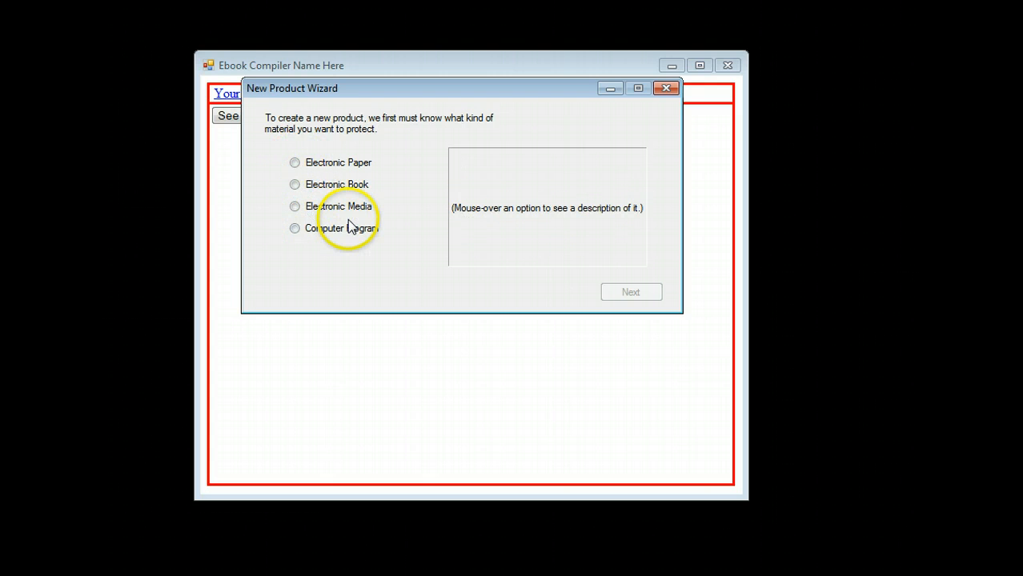
mouse_move(414, 201)
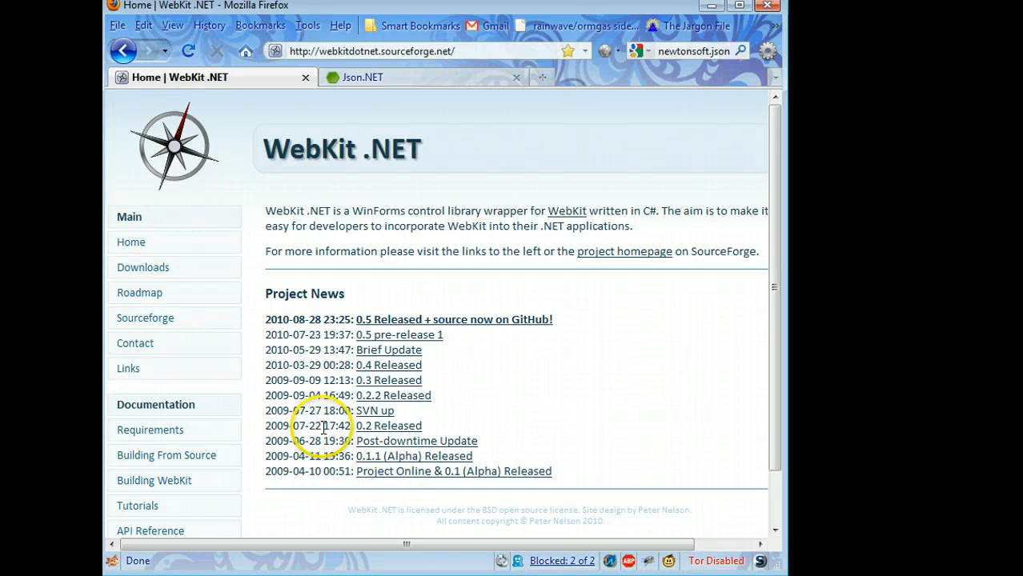
Download the WebKit .NET Win32 binary package from the Downloads page
click(143, 267)
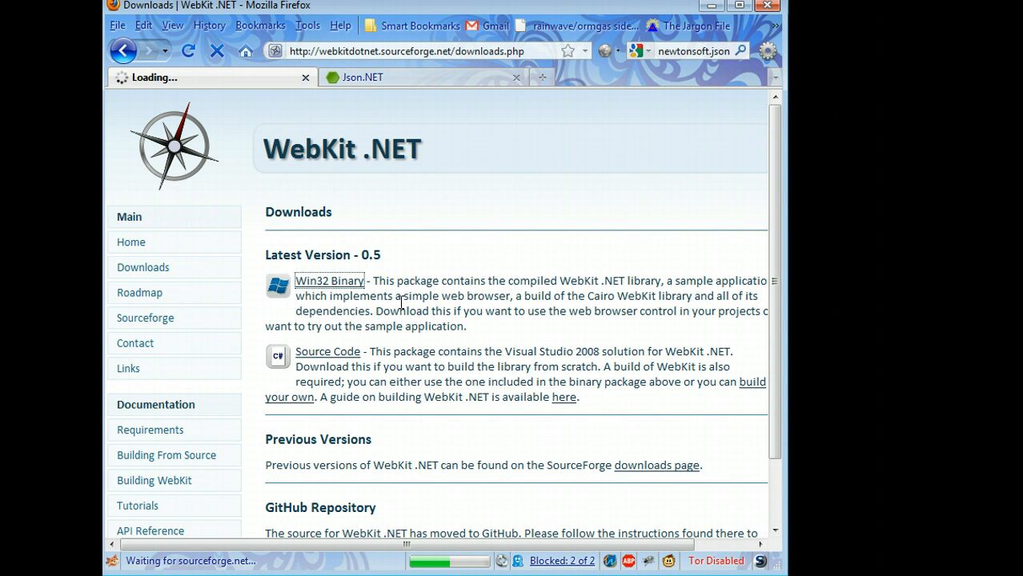
click(330, 280)
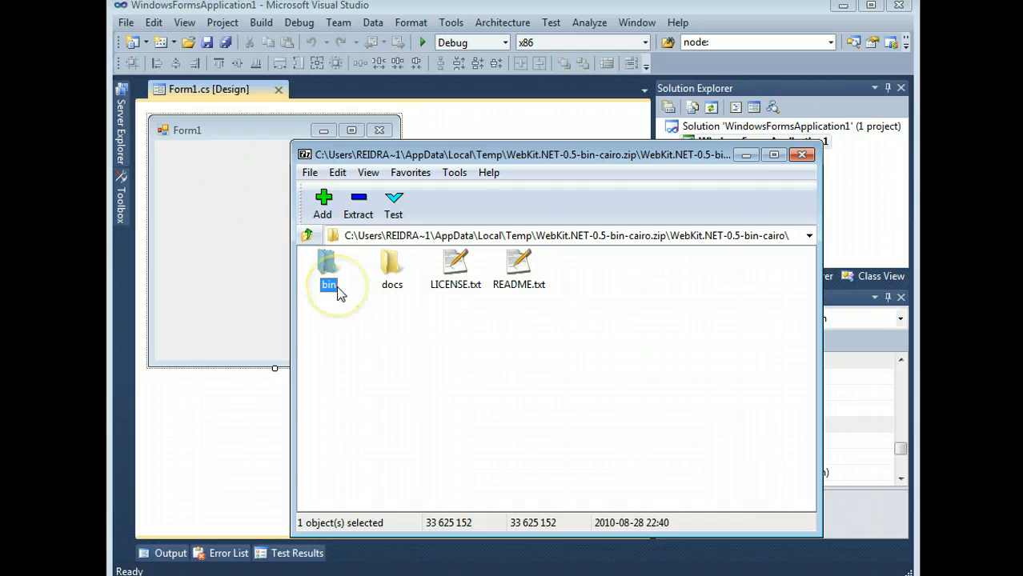
Copy WebKit.Interop.dll and WebKitBrowser.dll from the archive's bin folder into WindowsFormsApplication1
double_click(328, 268)
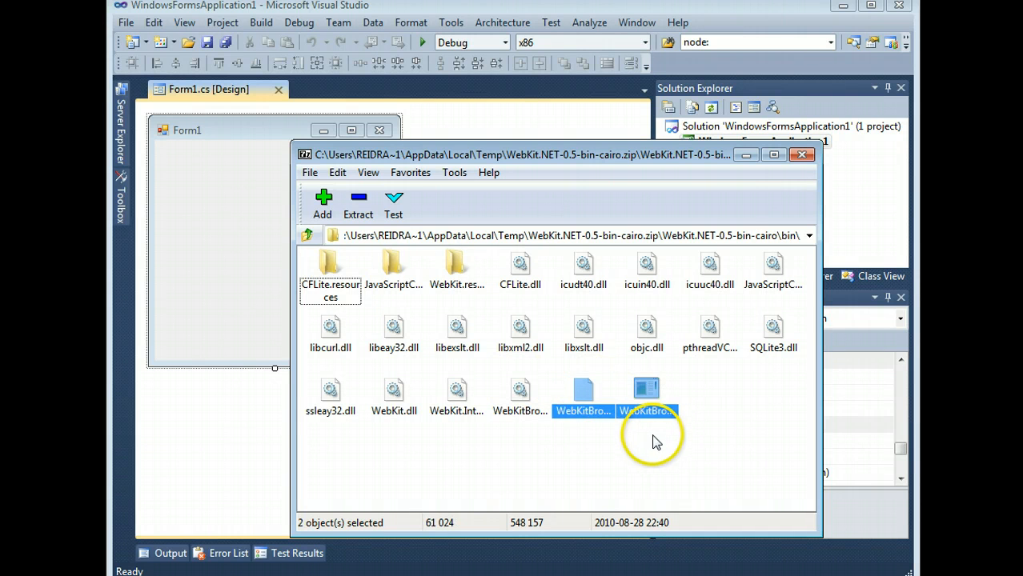
mouse_move(647, 392)
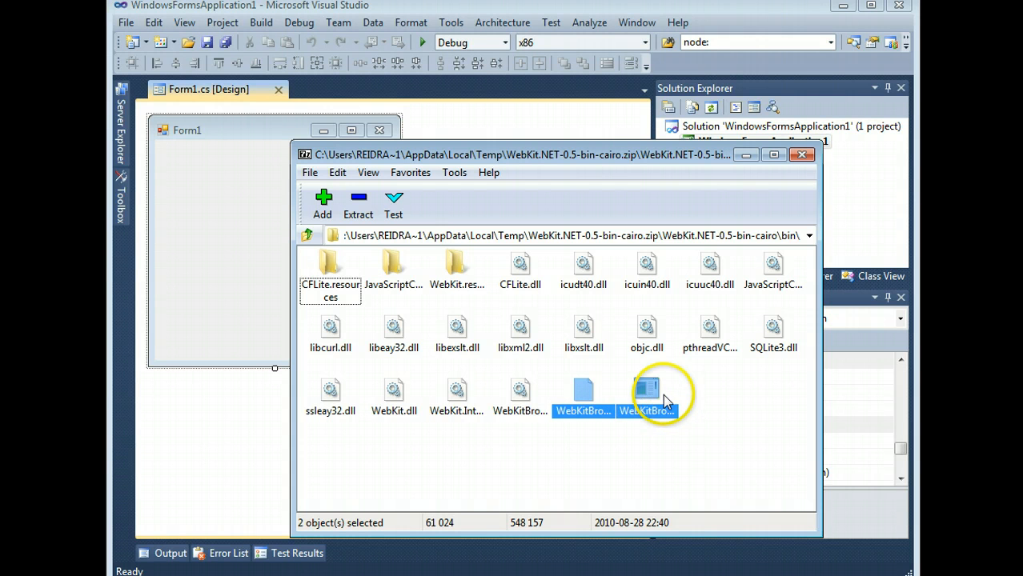
mouse_move(702, 409)
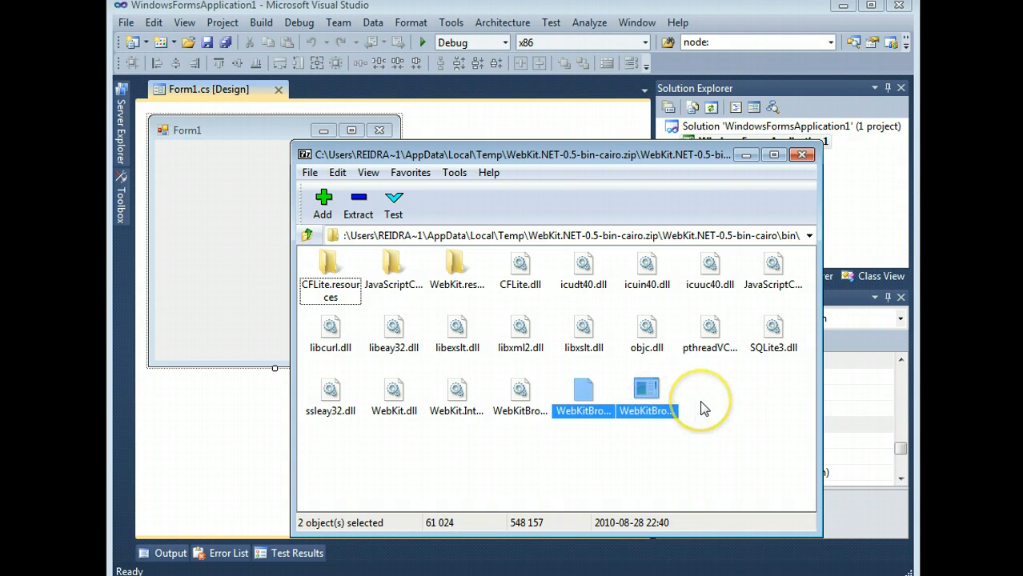
mouse_move(703, 408)
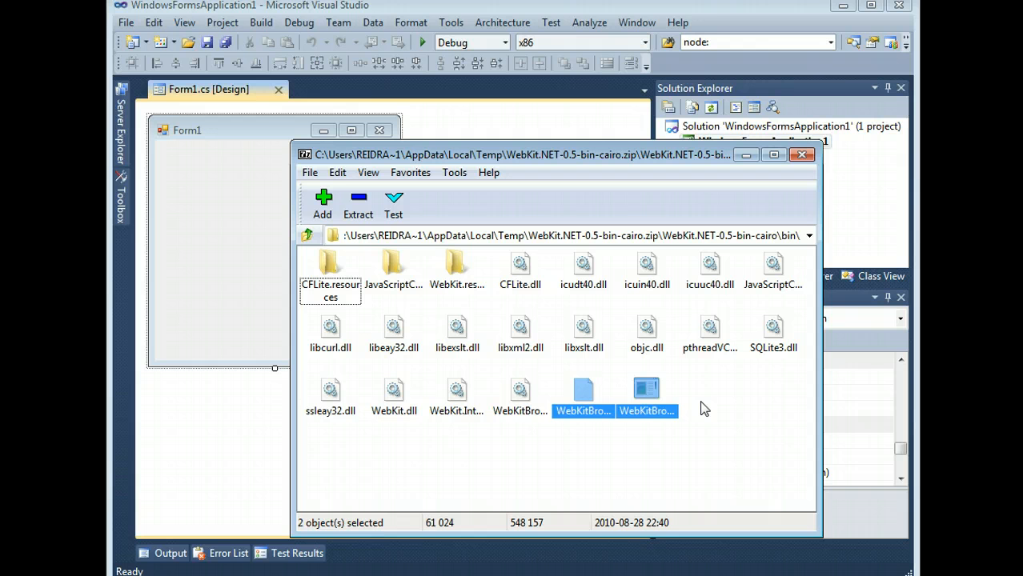
click(456, 396)
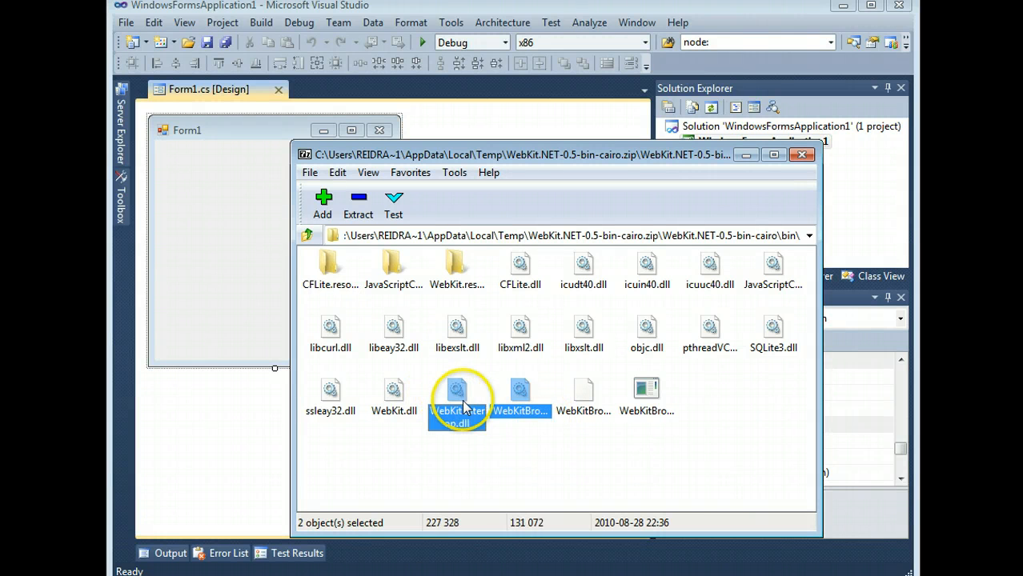
mouse_move(472, 442)
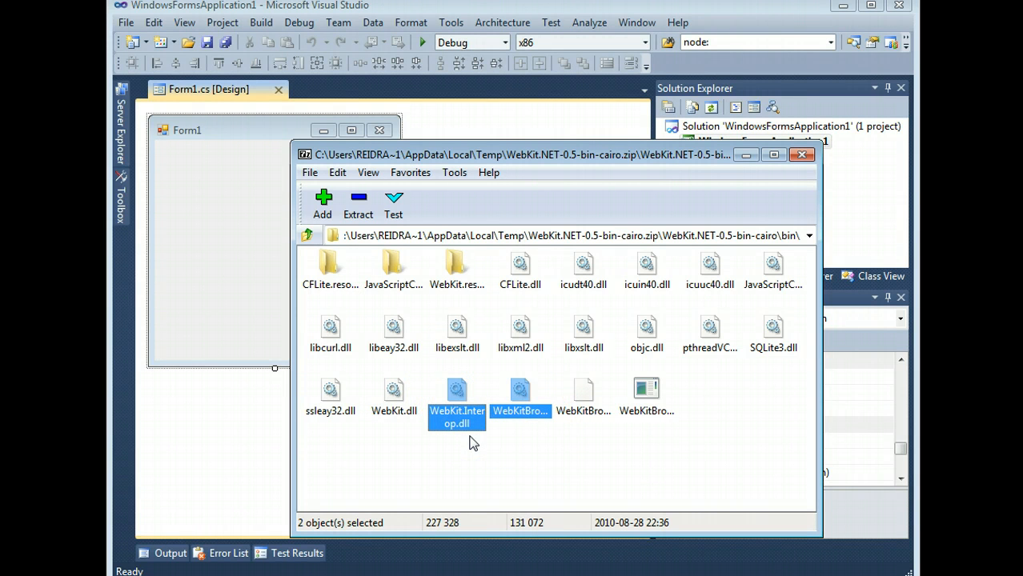
mouse_move(469, 442)
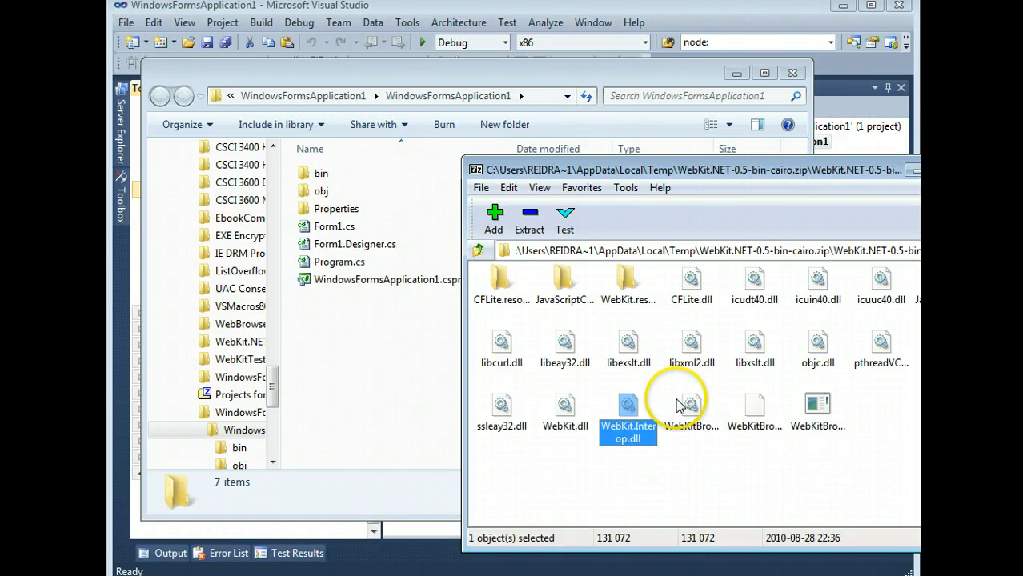
click(690, 408)
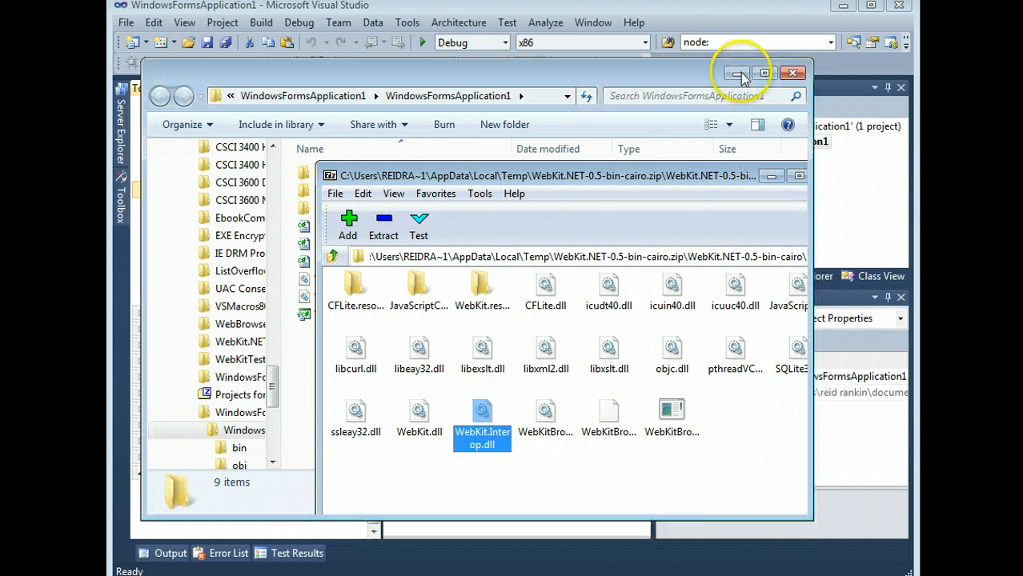
Add the WebKitBrowser component from WebKitBrowser.dll to the Toolbox through Choose Items
click(792, 73)
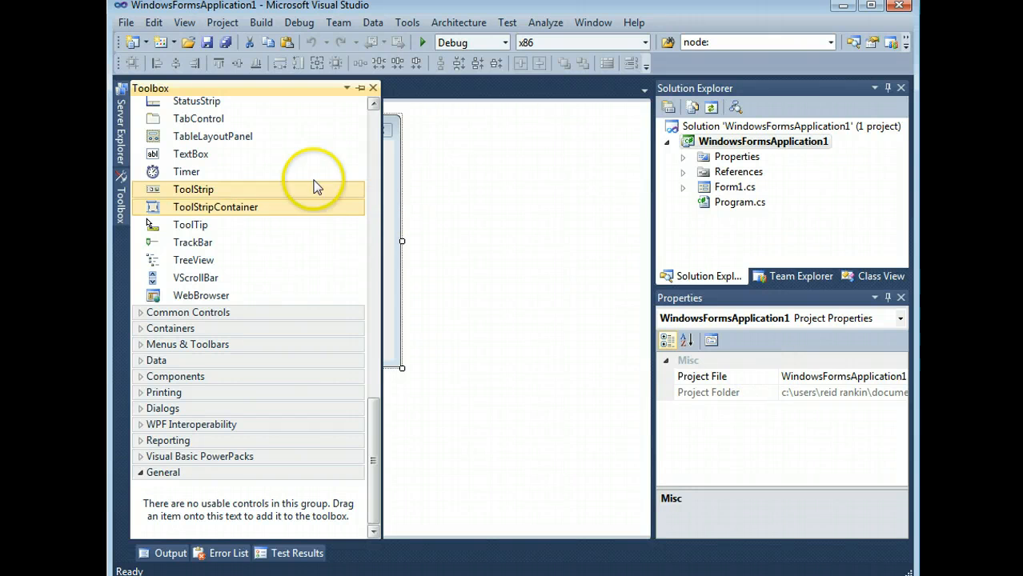
click(215, 206)
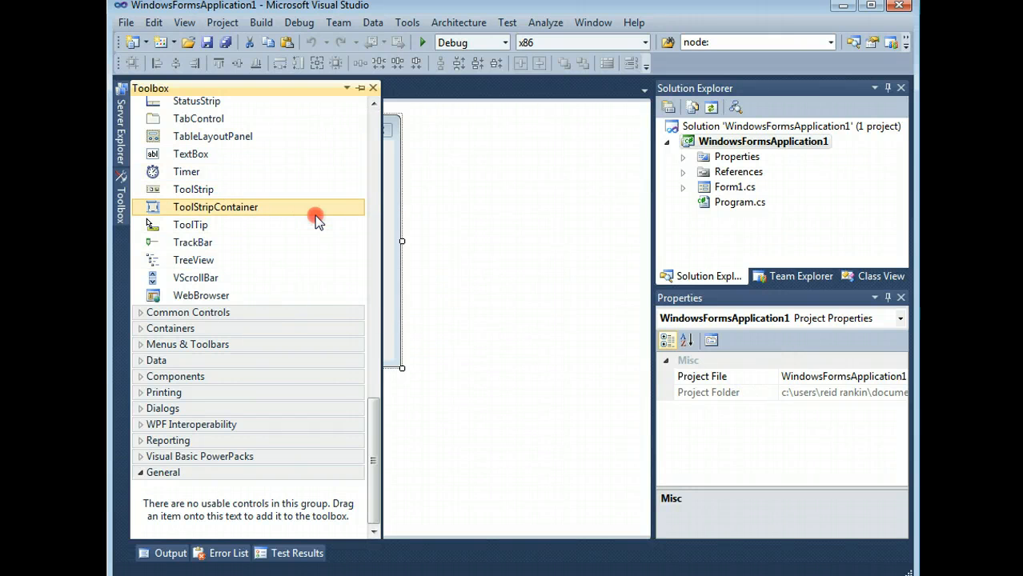
right_click(216, 206)
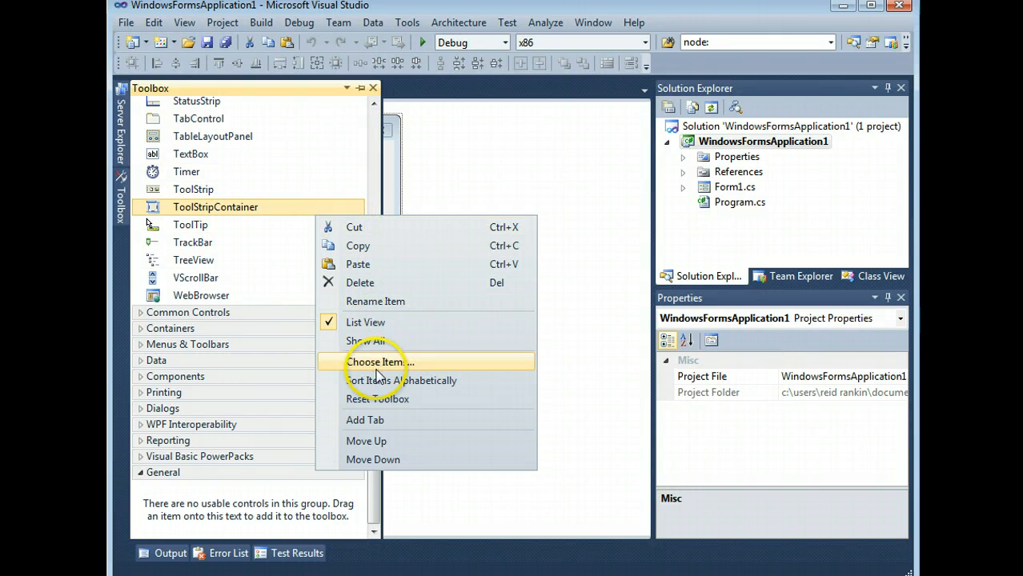
click(376, 361)
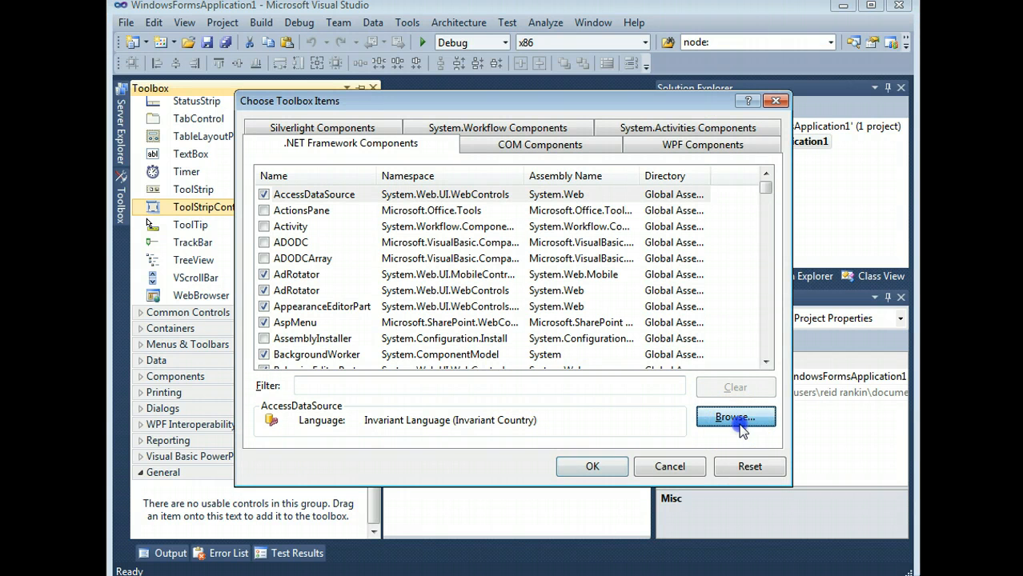
click(734, 417)
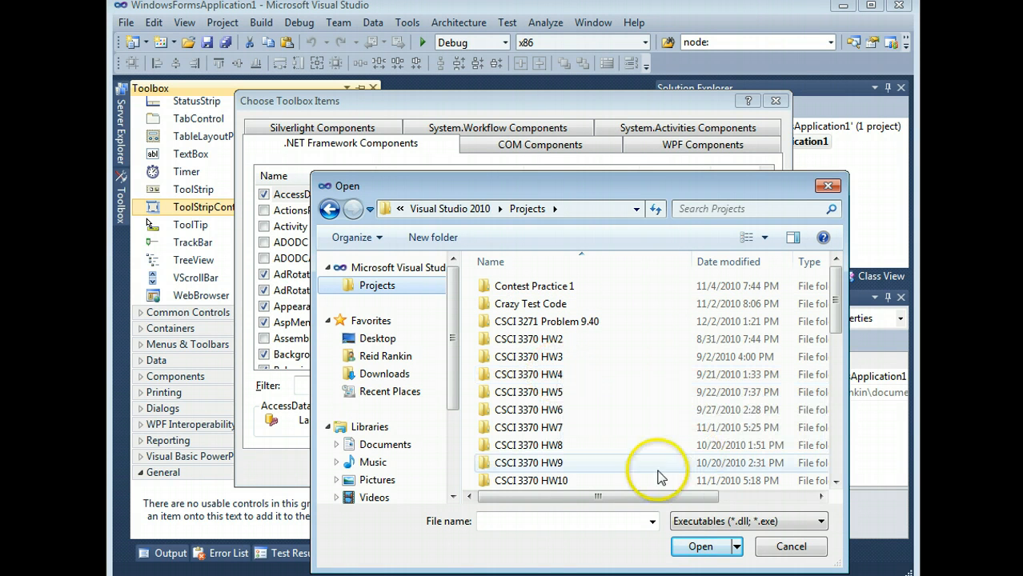
text(w)
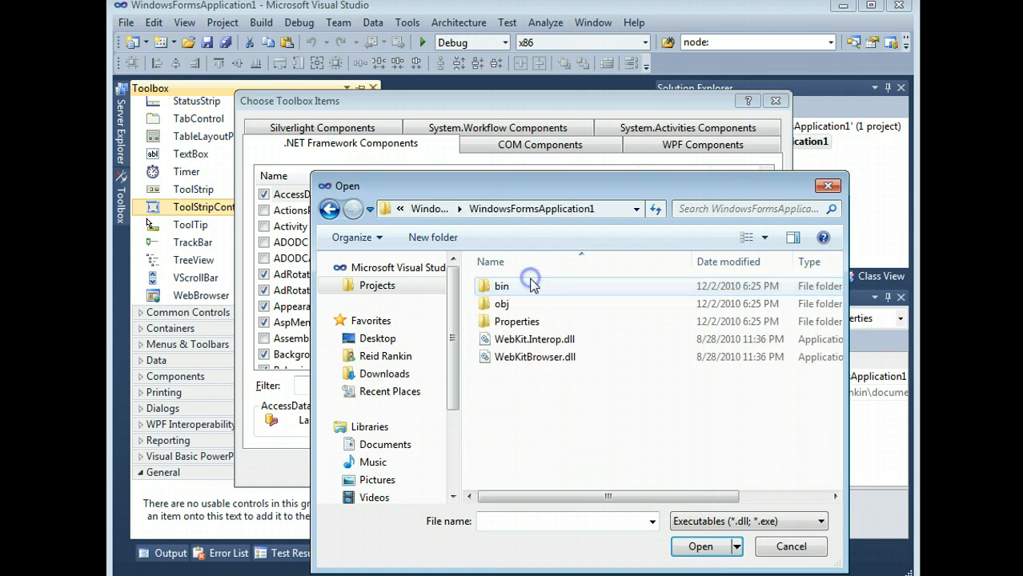
click(535, 357)
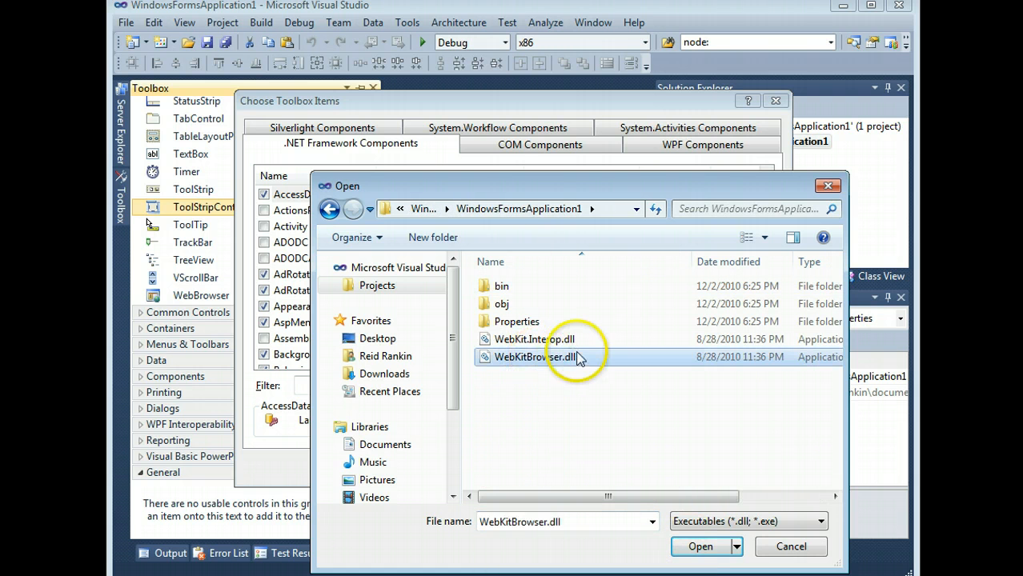
click(700, 545)
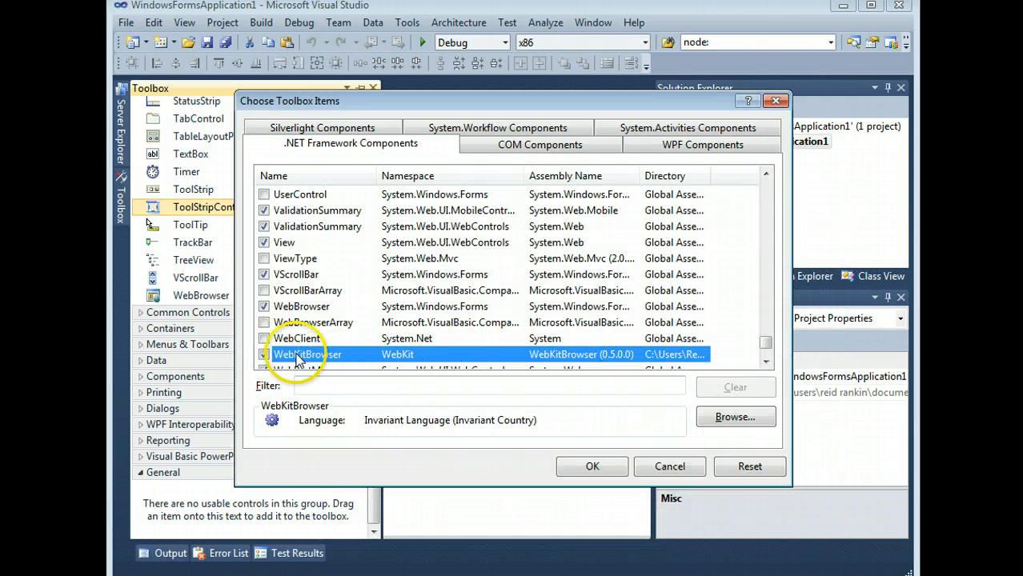
click(592, 467)
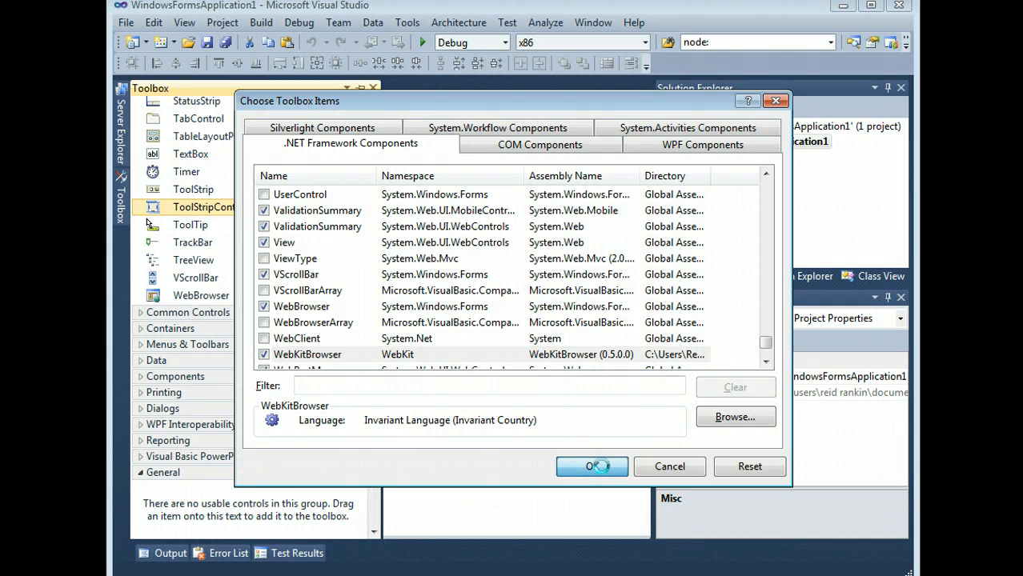
click(591, 467)
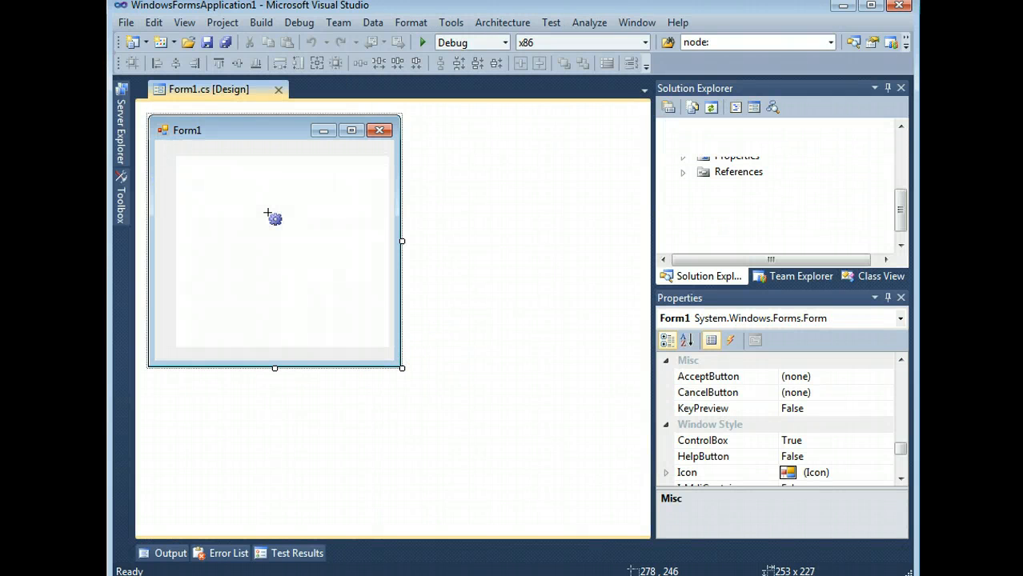
Place a WebKitBrowser control stretched to fill Form1 and save
click(294, 255)
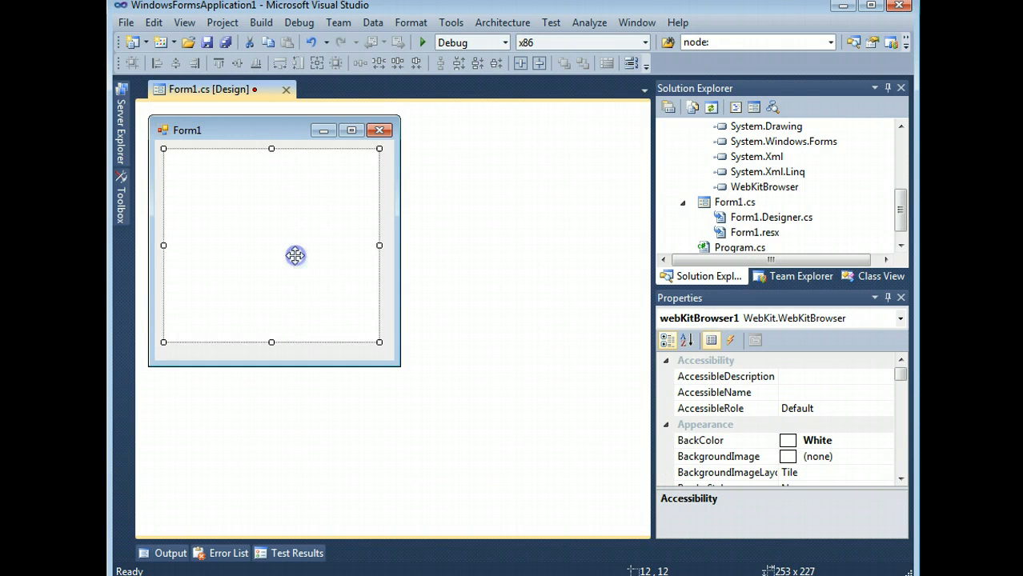
drag(378, 342, 385, 350)
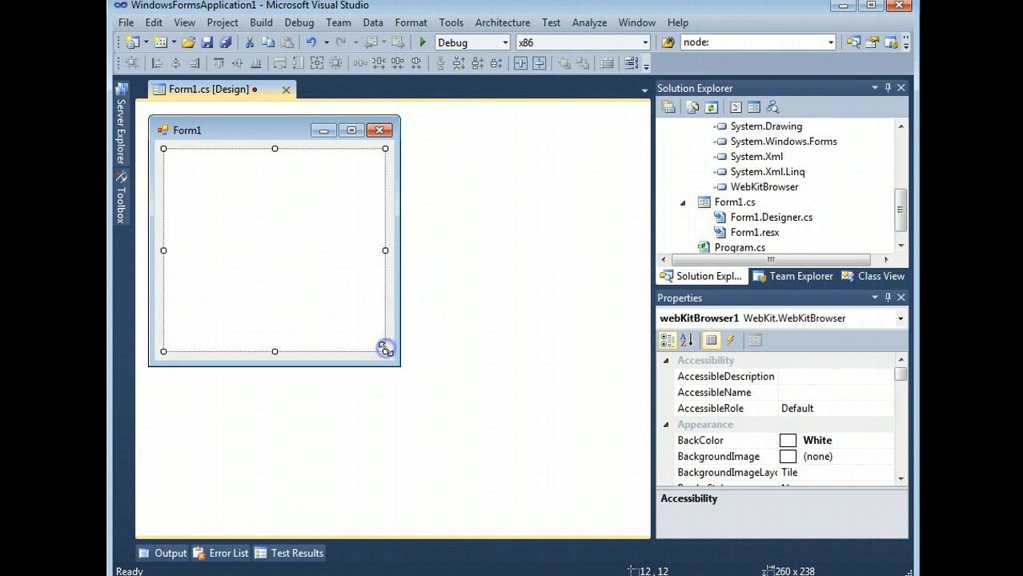
key(ctrl+s)
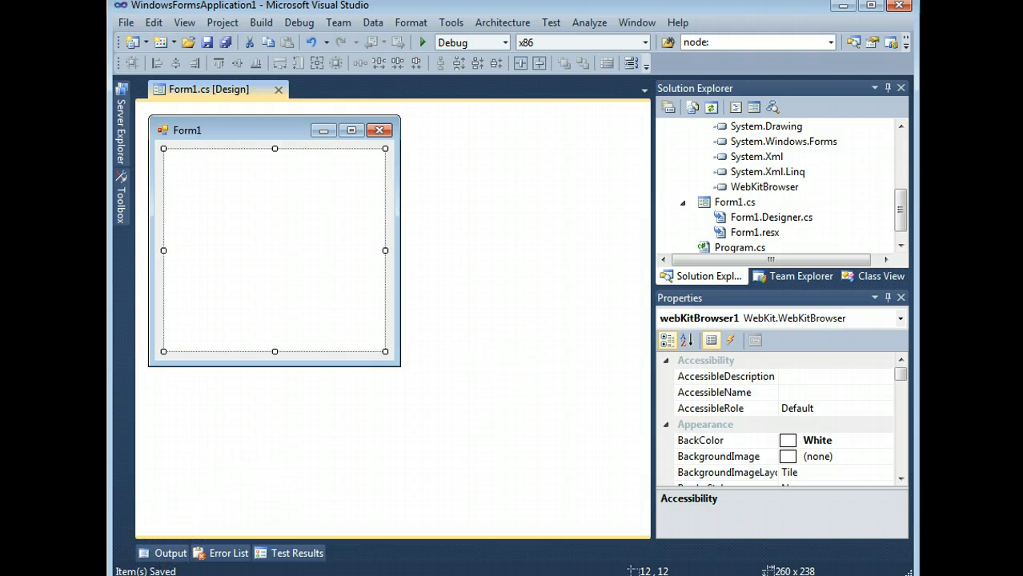
mouse_move(121, 210)
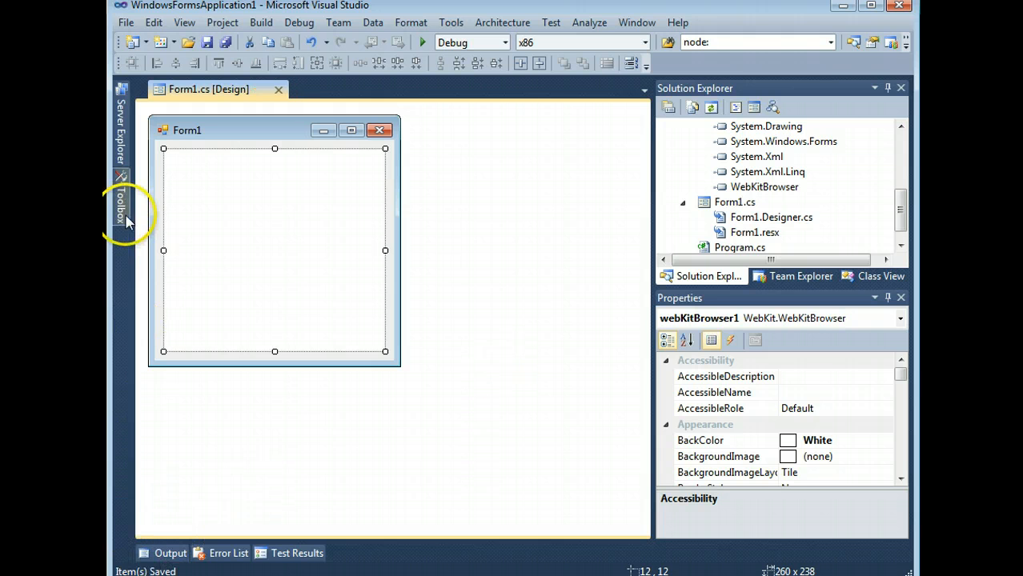
Add a Timer component to Form1 from the Toolbox and save
click(121, 206)
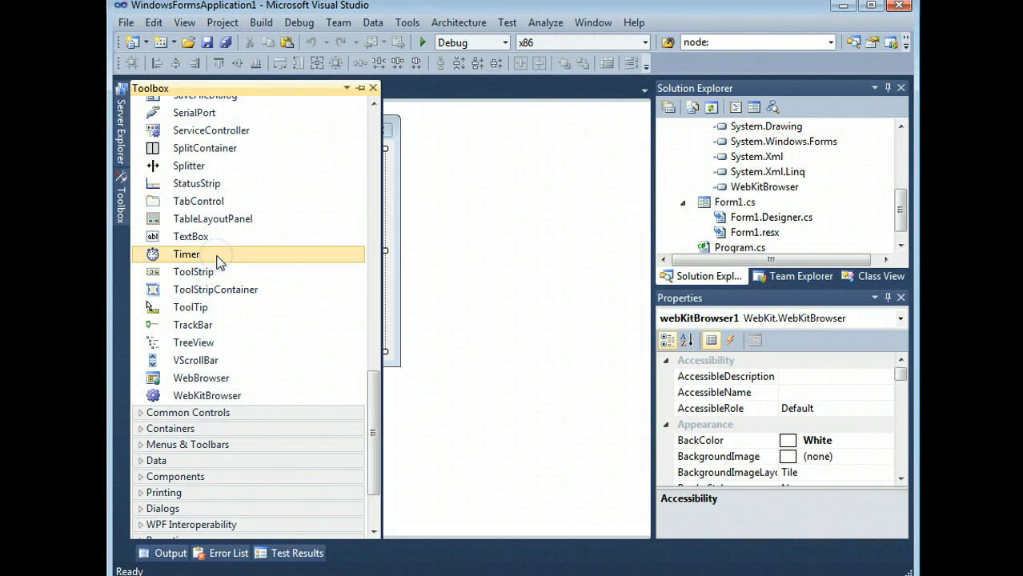
double_click(186, 253)
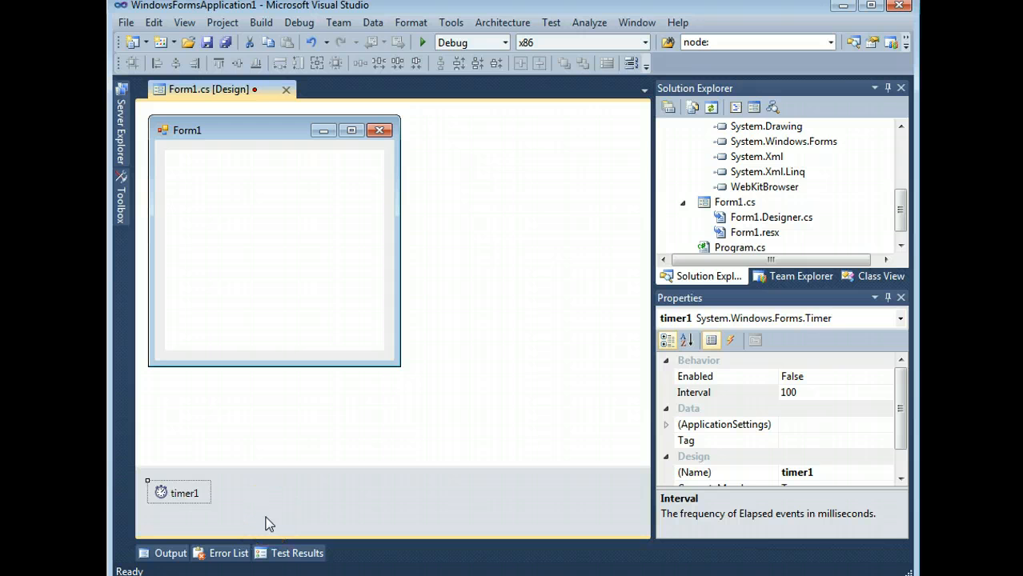
key(ctrl+s)
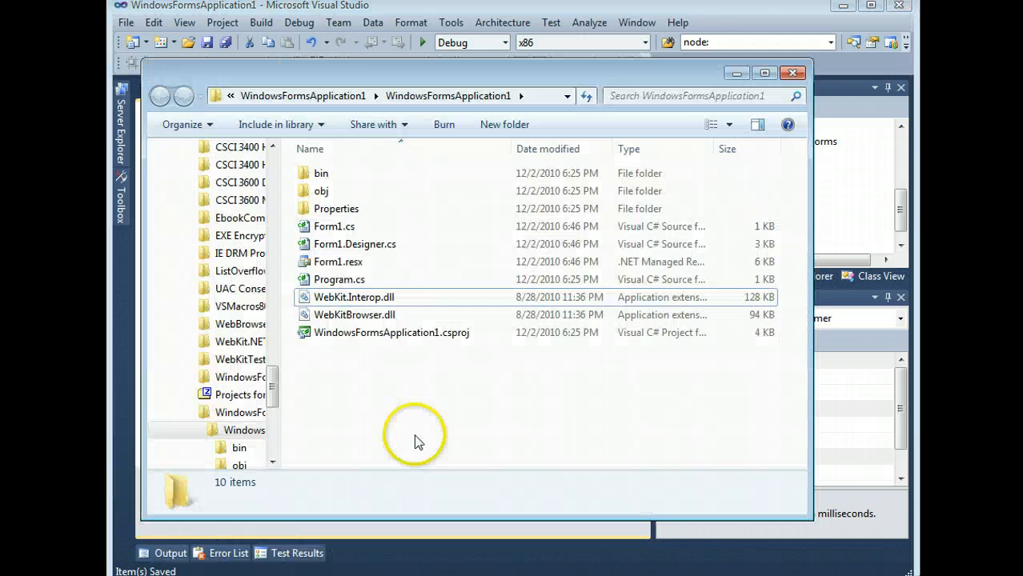
mouse_move(445, 375)
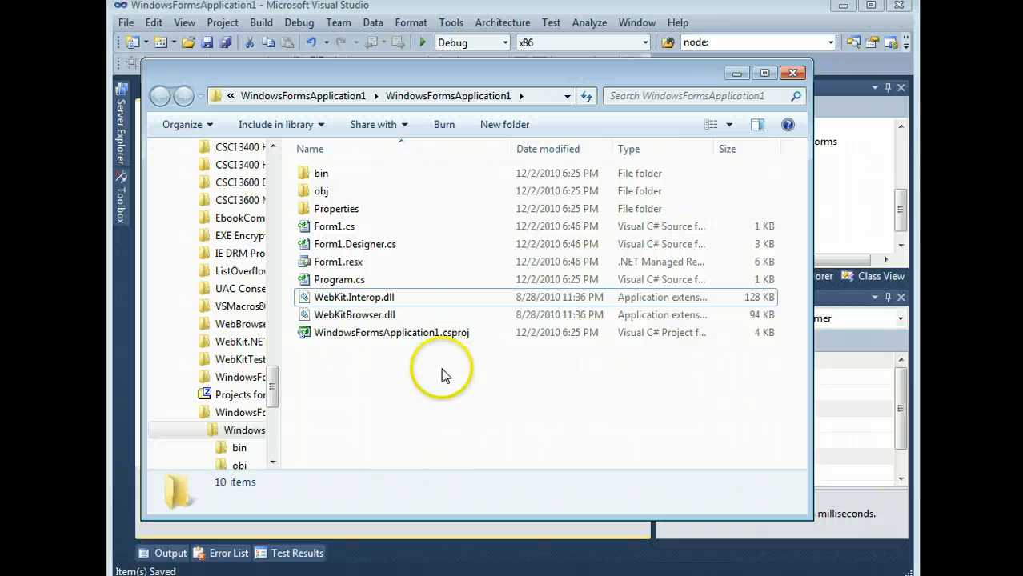
mouse_move(416, 367)
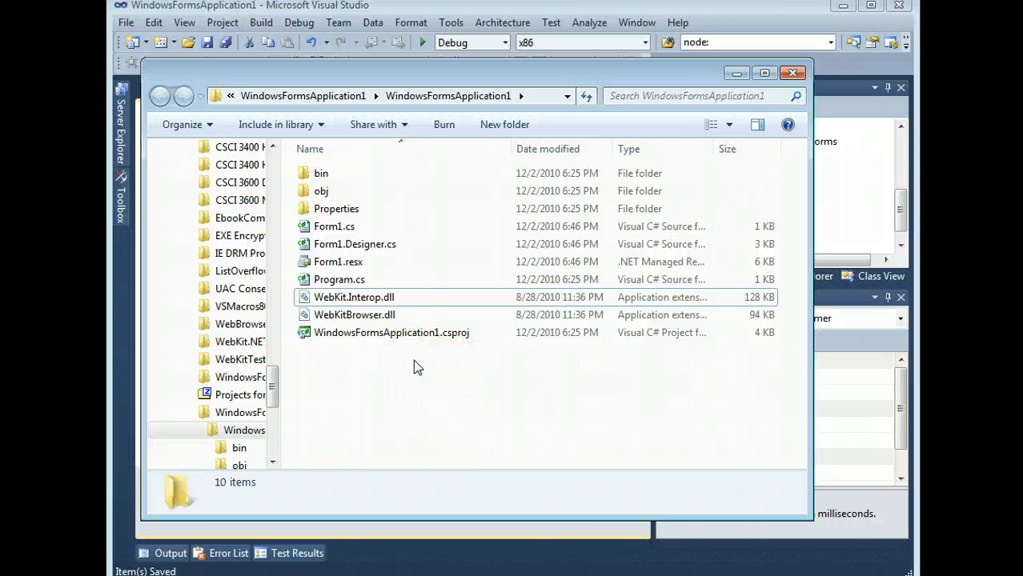
Paste content.html, content.css, content.js, jquery.js and logo.png into the project folder
right_click(416, 367)
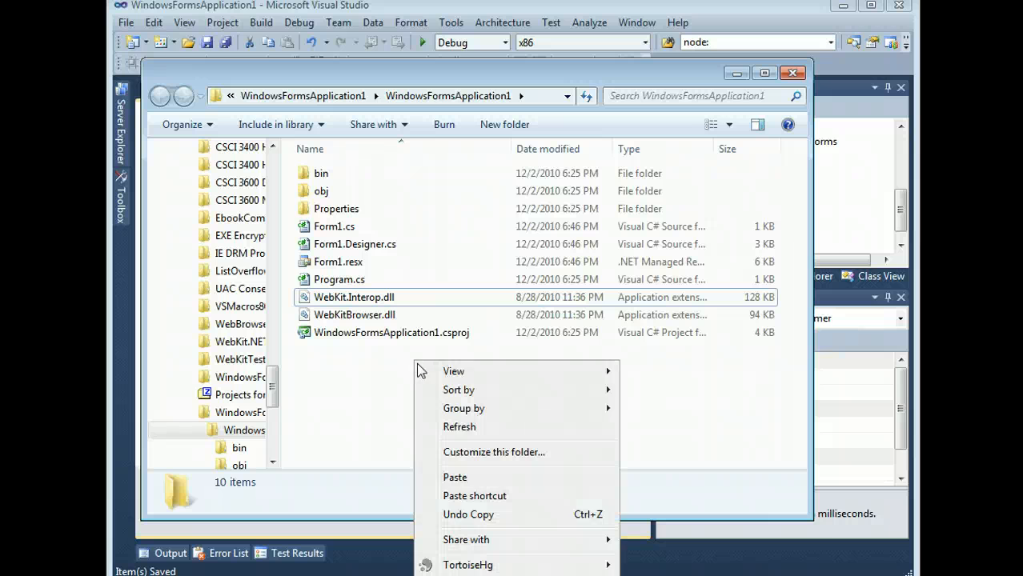
click(424, 390)
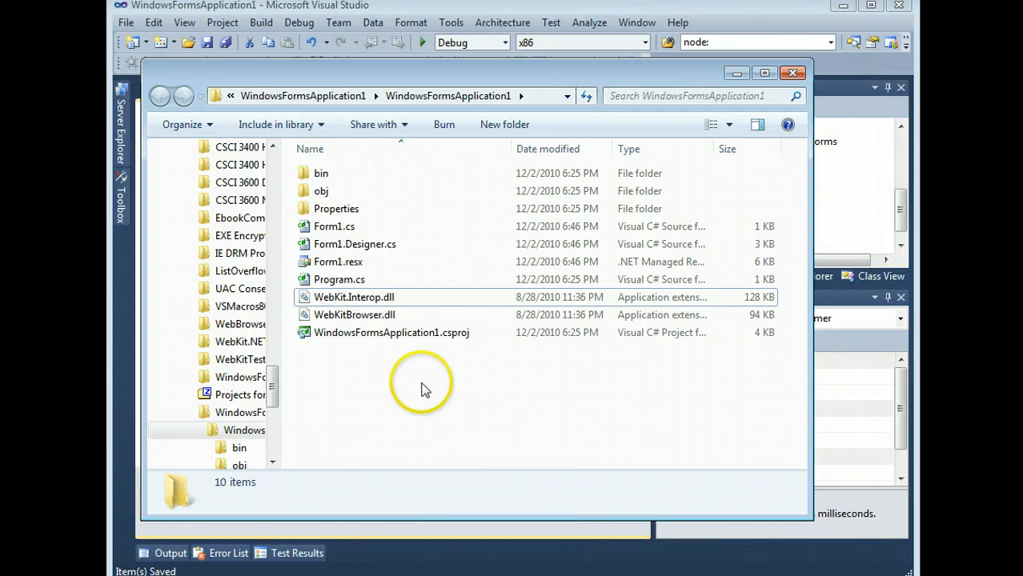
click(355, 297)
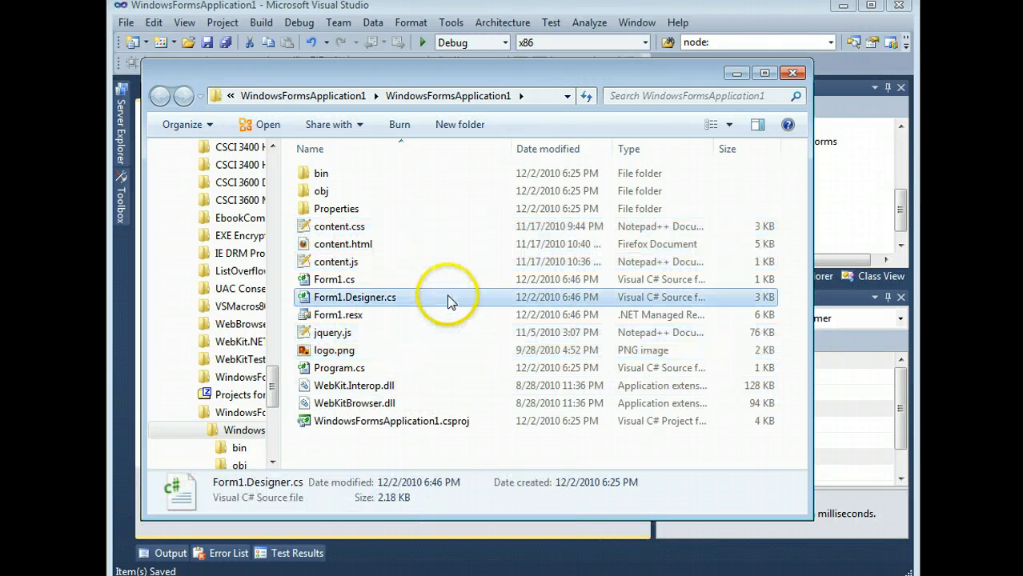
click(333, 280)
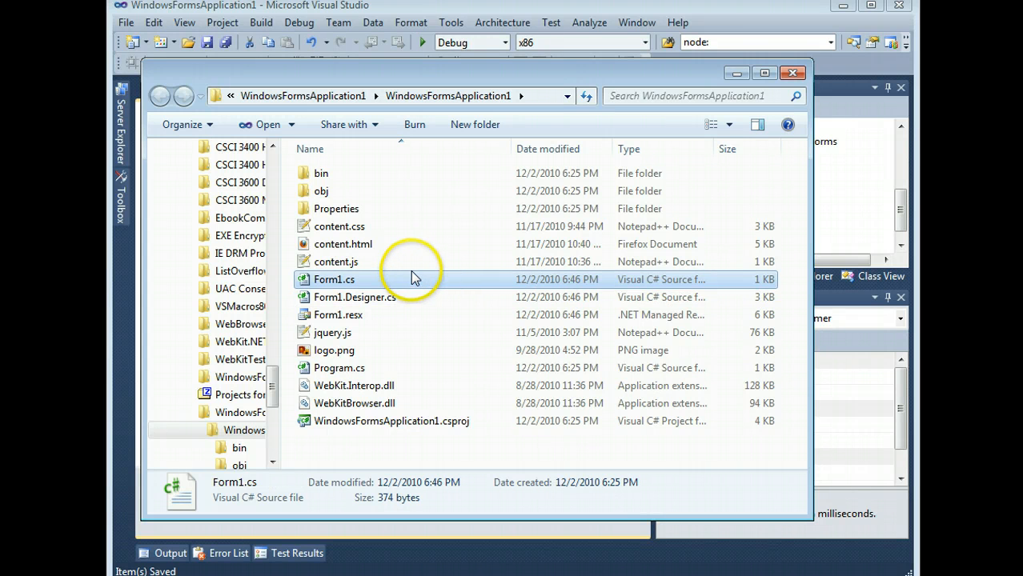
click(343, 244)
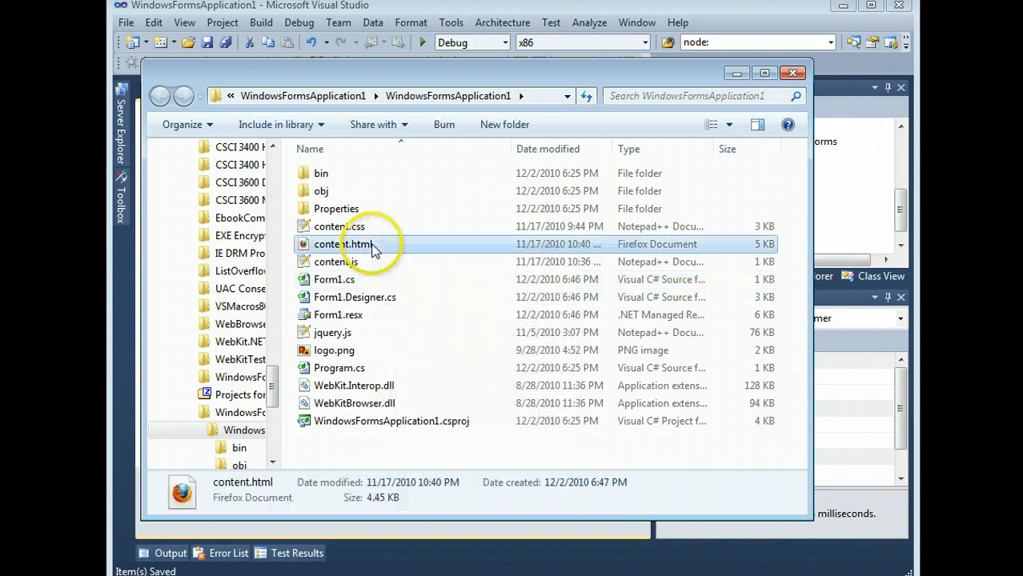
right_click(335, 261)
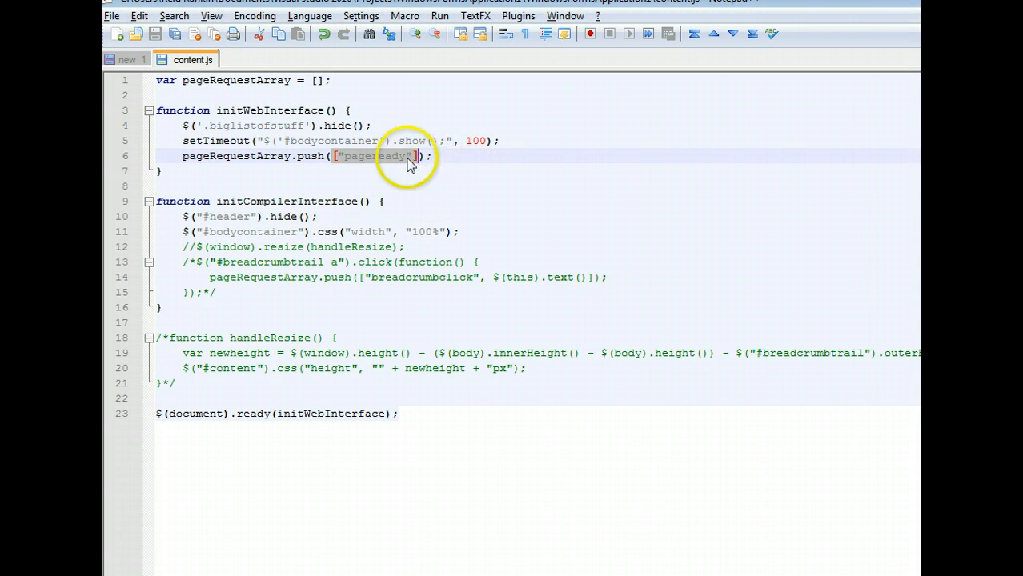
Add extra array values 0 and 300 after "pageready" in content.js's push call
double_click(372, 156)
text(, 0, 300, )
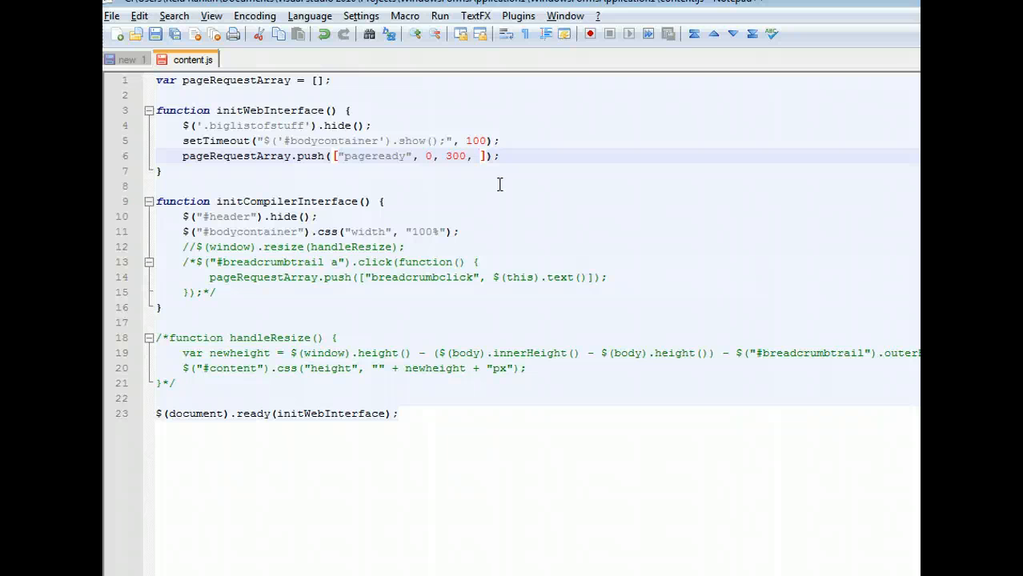
text("st)
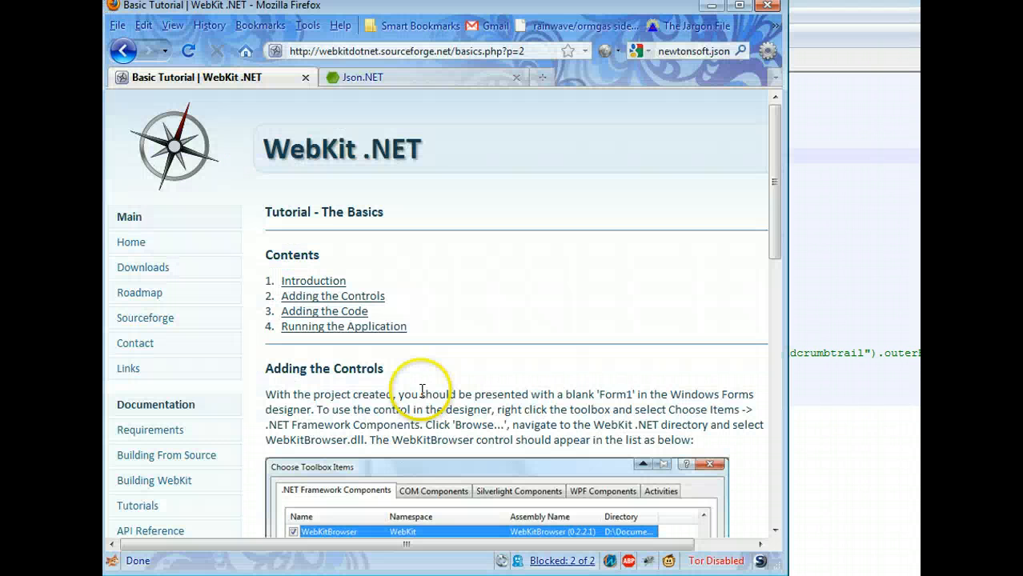
click(362, 77)
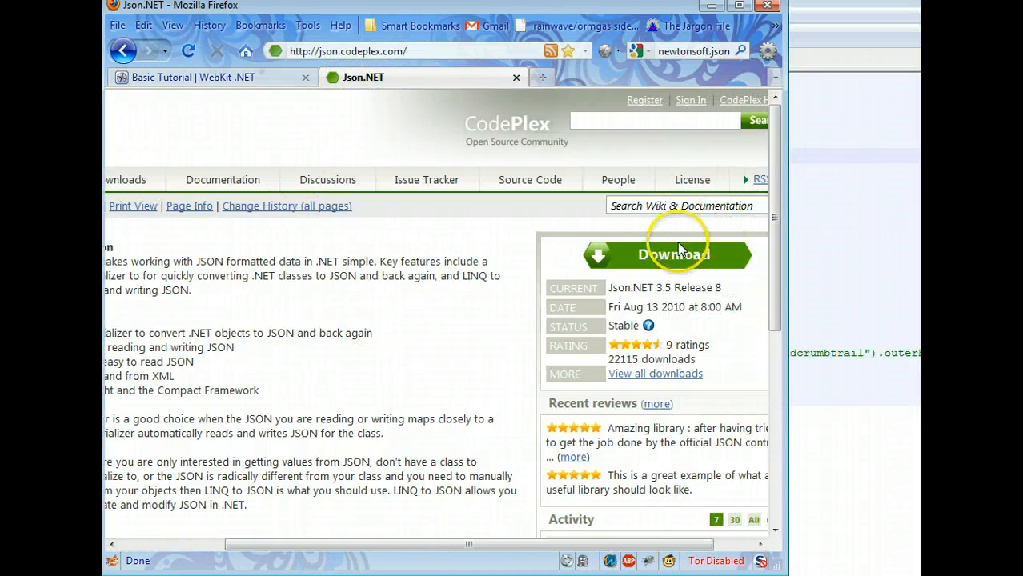
Download the Json.NET 3.5 Release 8 zip, accepting the license
click(672, 254)
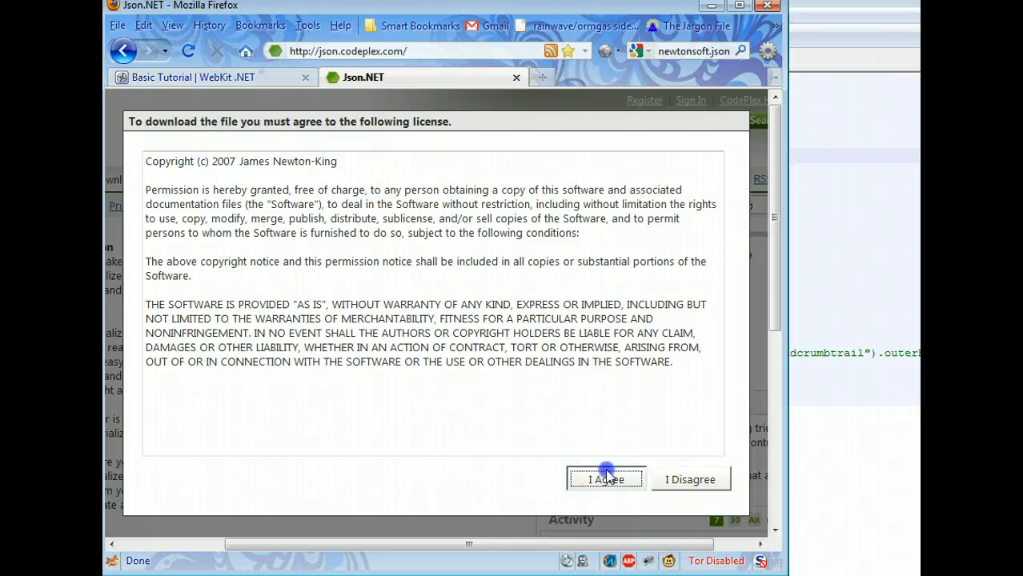
click(605, 480)
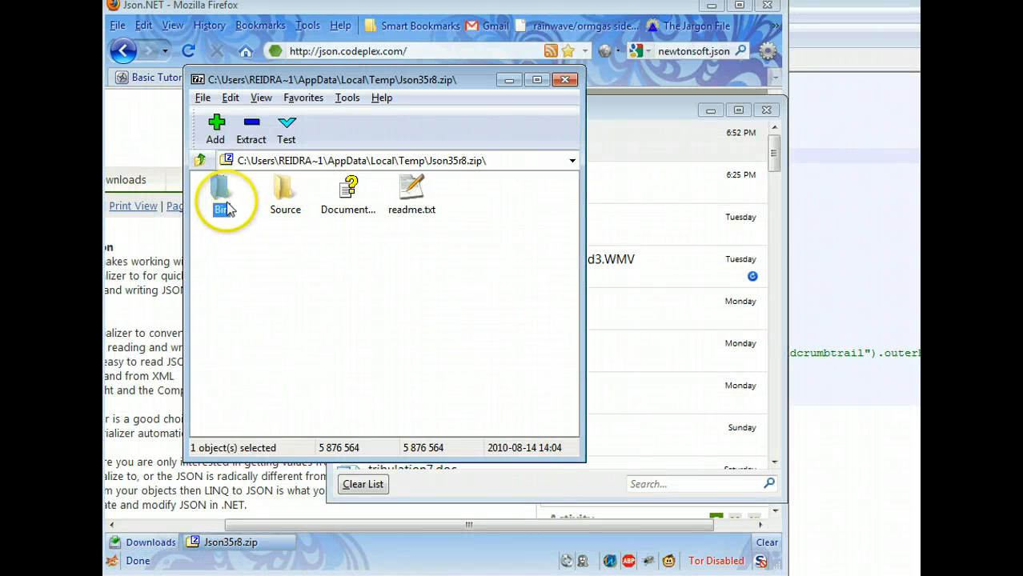
Browse into Bin\DotNet and select Newtonsoft.Json.dll and Newtonsoft.Json.xml
double_click(221, 196)
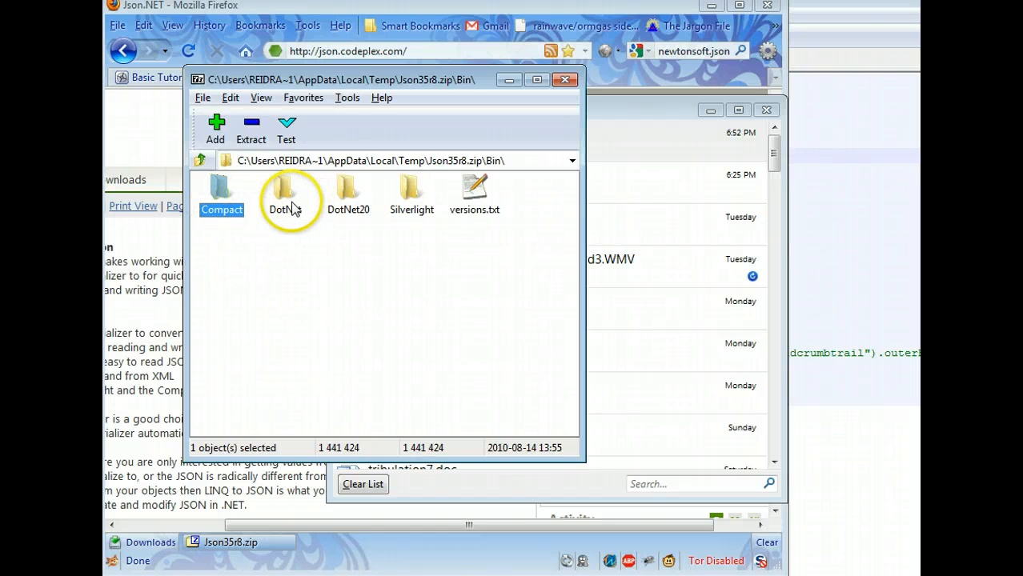
double_click(286, 192)
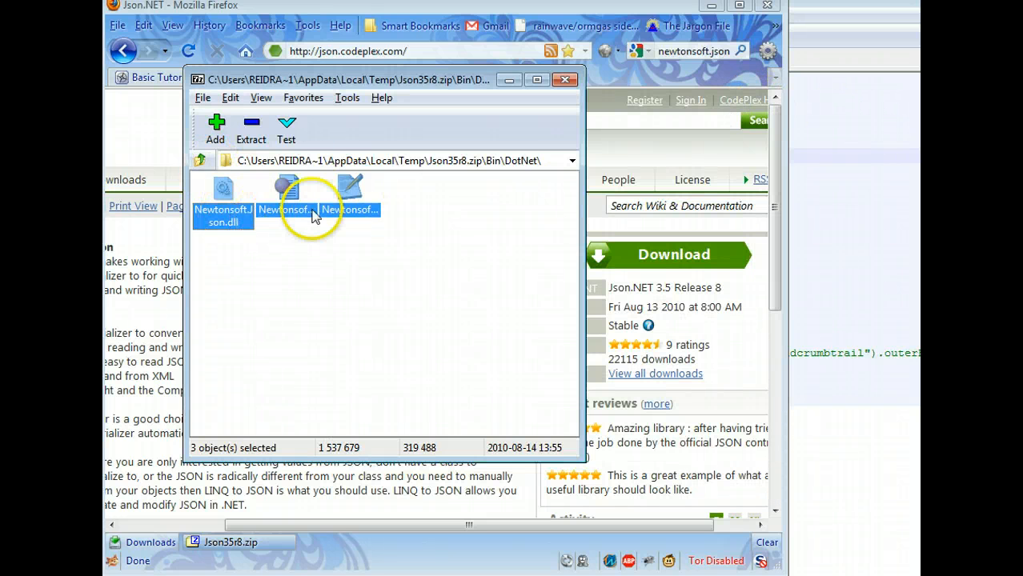
mouse_move(437, 316)
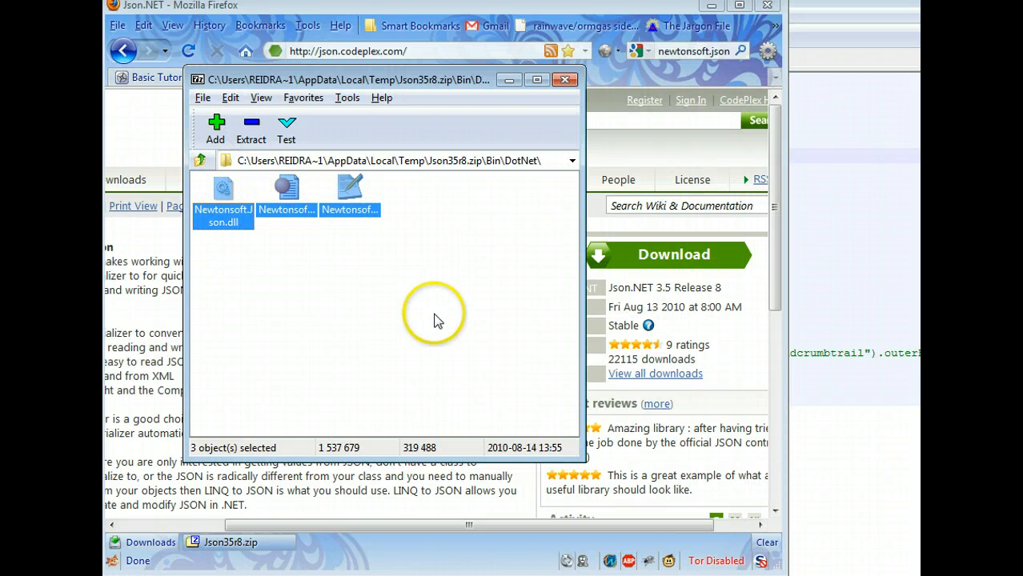
click(285, 192)
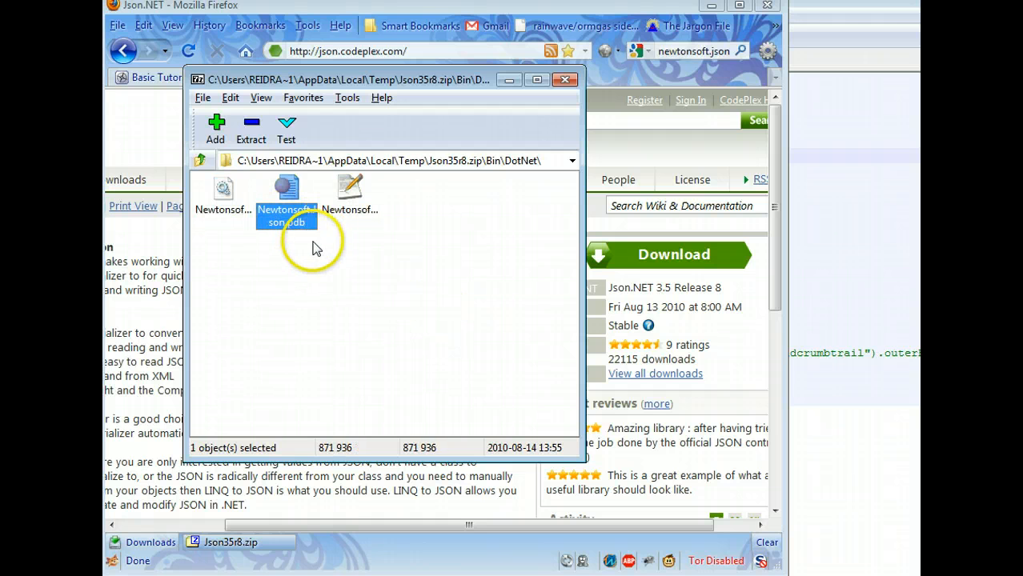
click(382, 241)
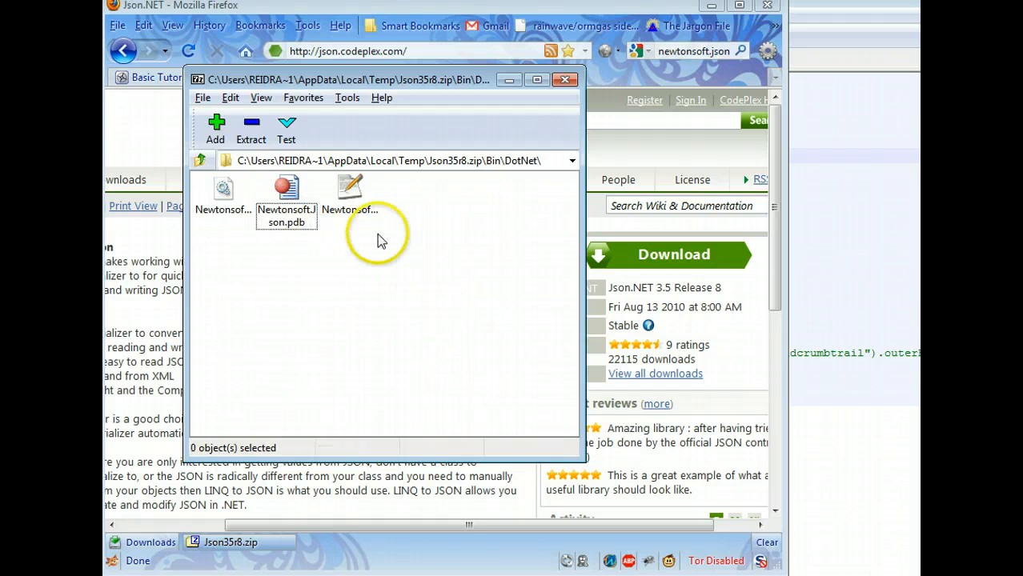
click(350, 192)
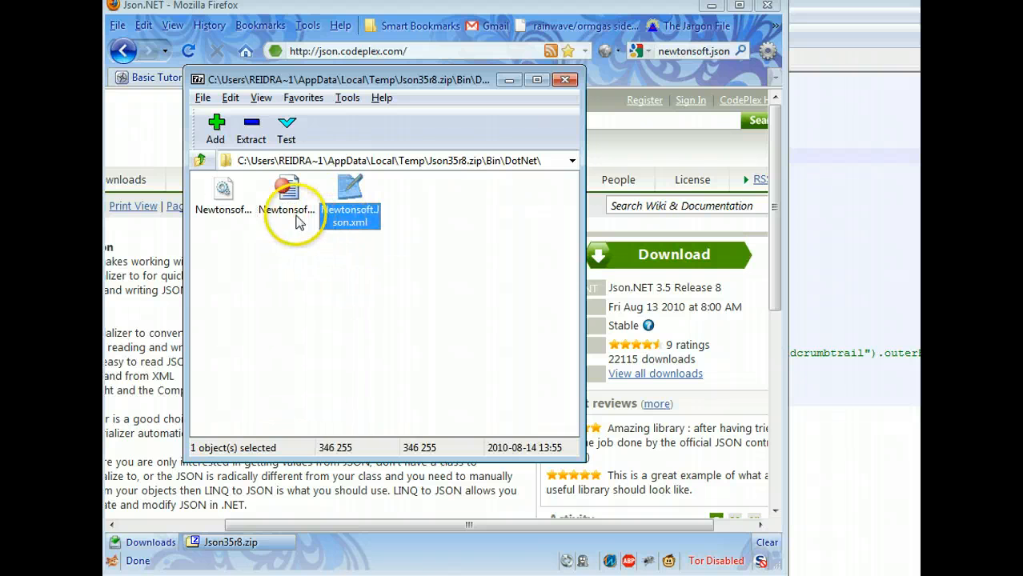
click(224, 192)
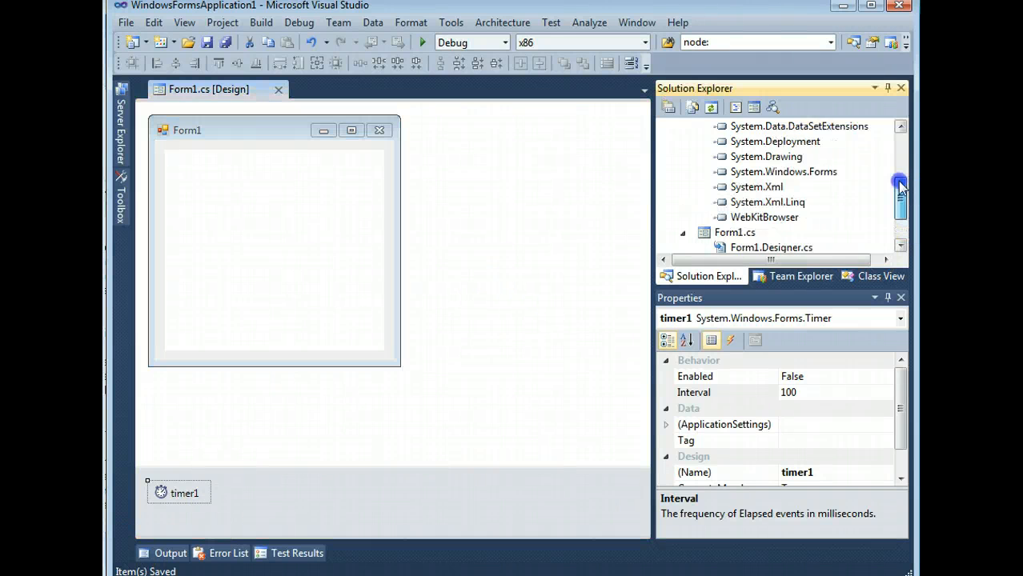
Include content.css through the Newtonsoft.Json files in the project as always-copied content
click(762, 141)
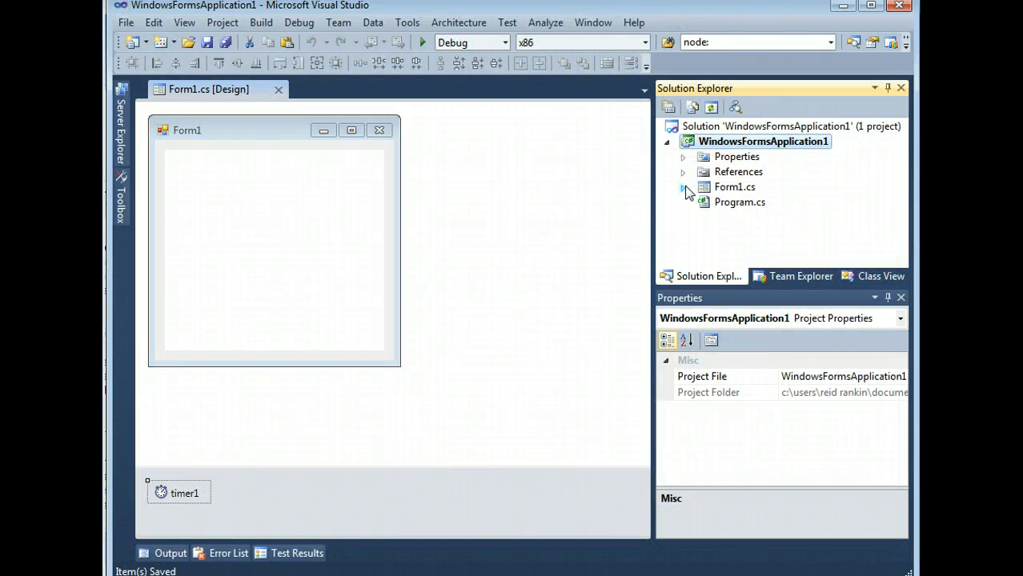
right_click(763, 141)
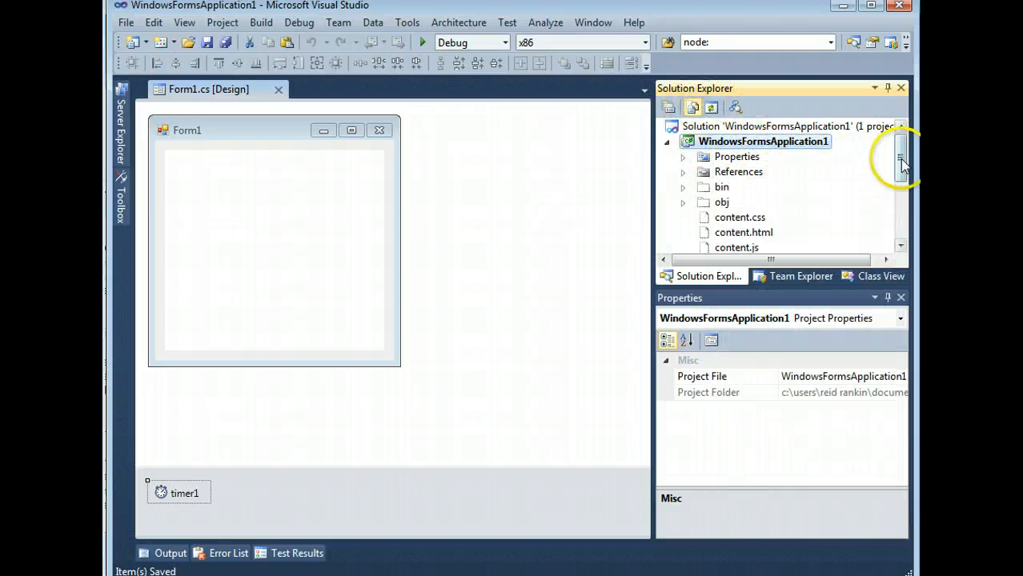
scroll(down, 3)
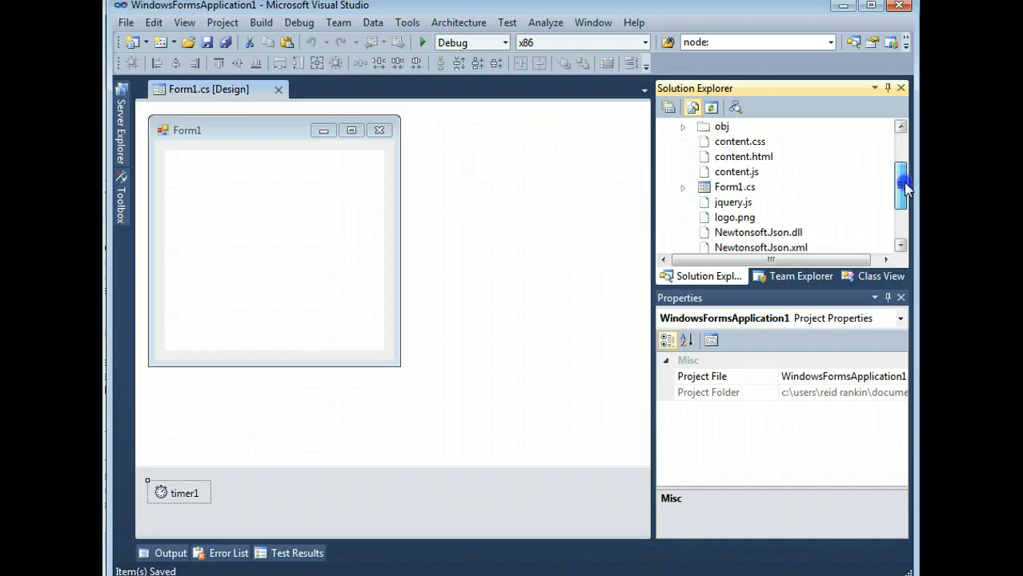
click(740, 156)
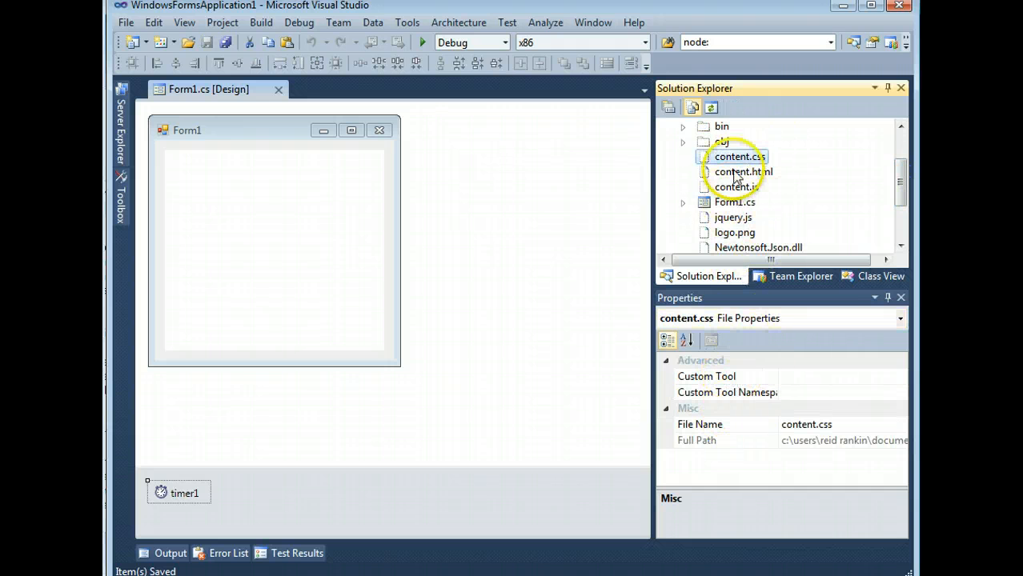
click(744, 171)
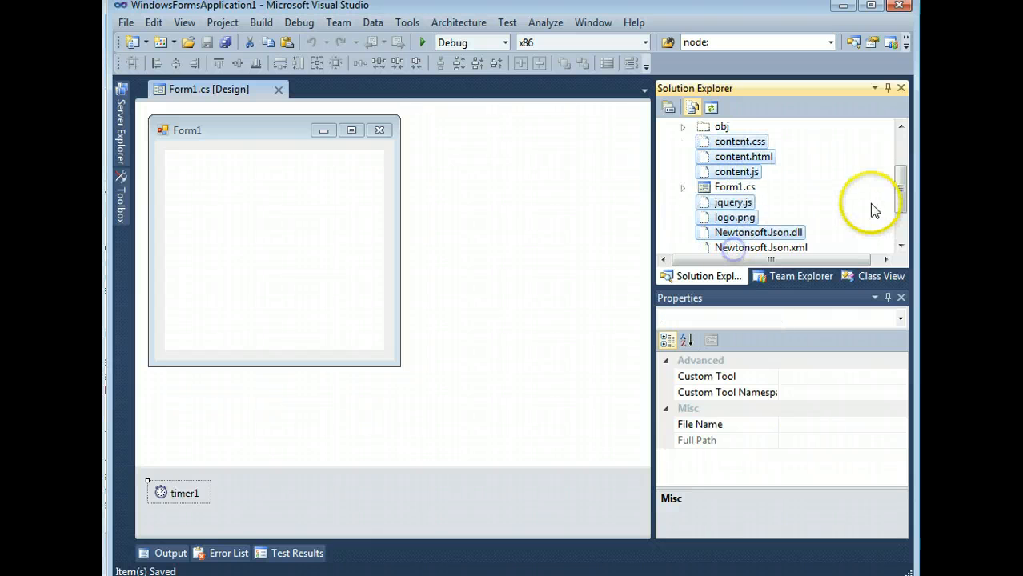
scroll(down, 3)
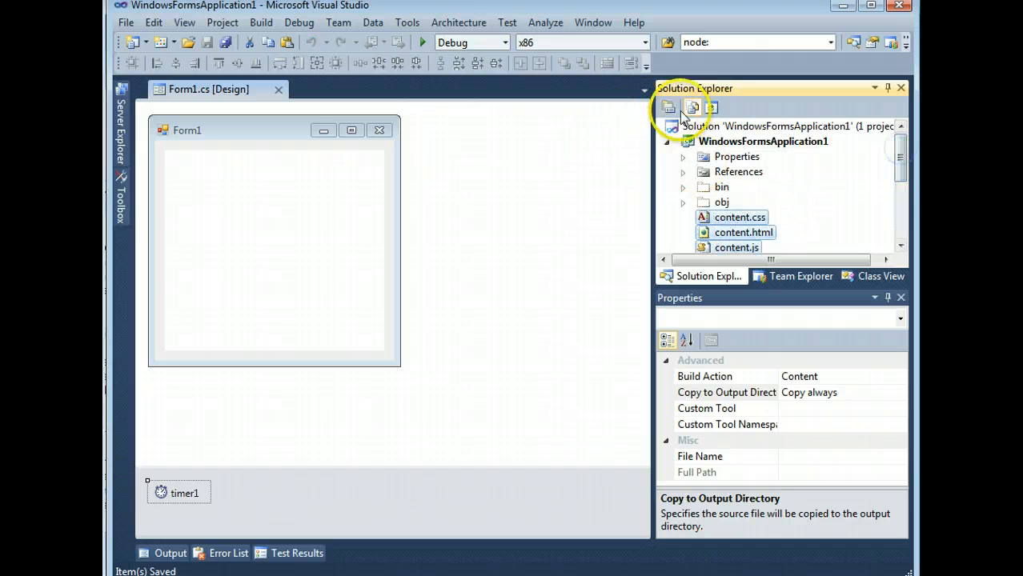
click(739, 187)
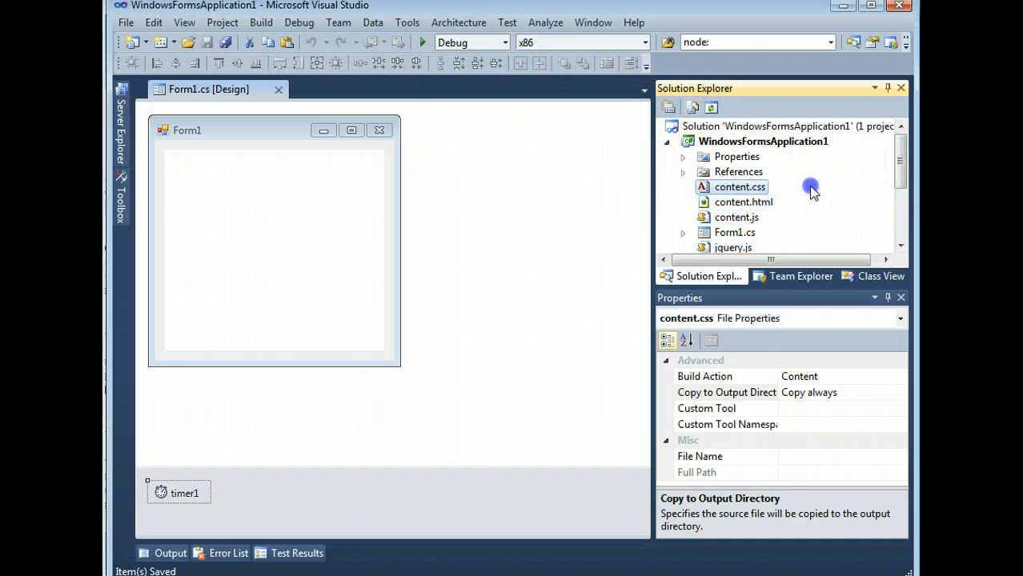
click(738, 171)
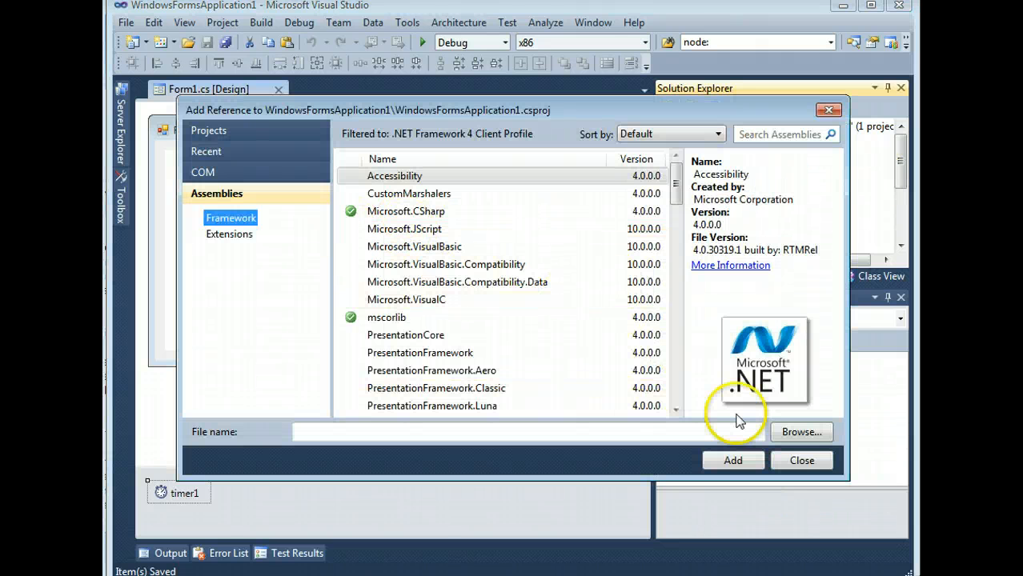
Add a reference to the Newtonsoft.Json library and collapse the references list
click(801, 431)
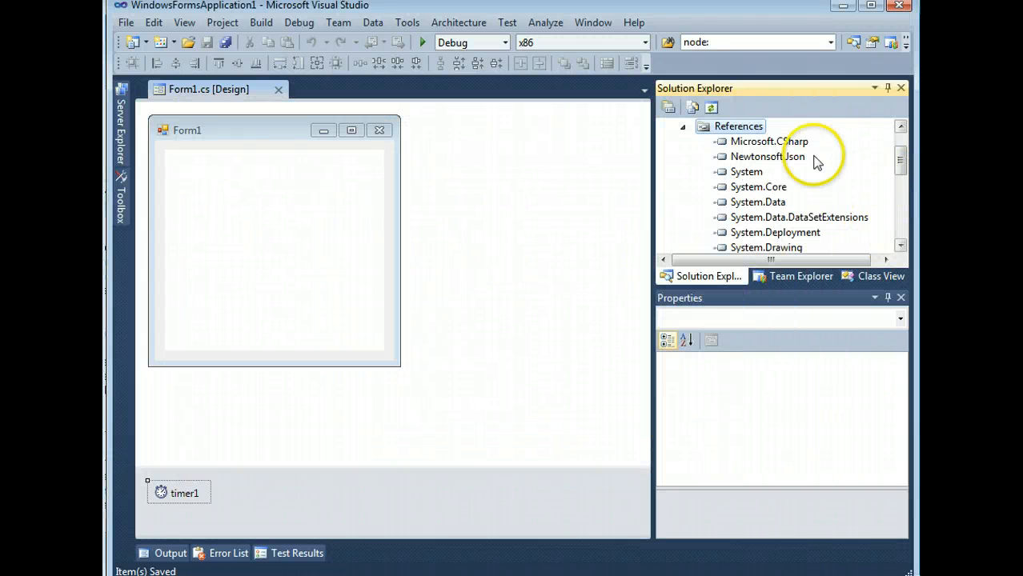
click(767, 156)
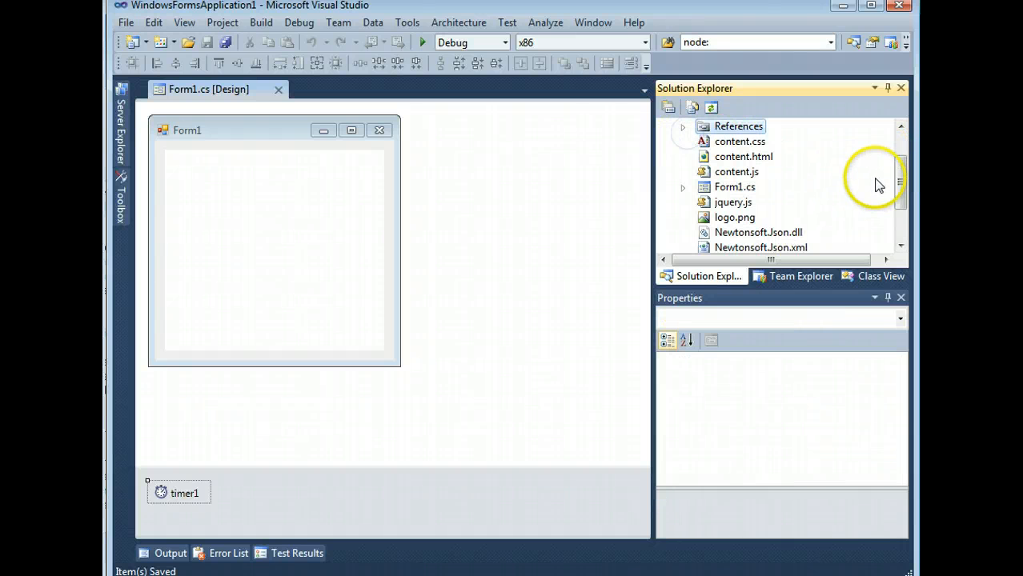
scroll(down, 3)
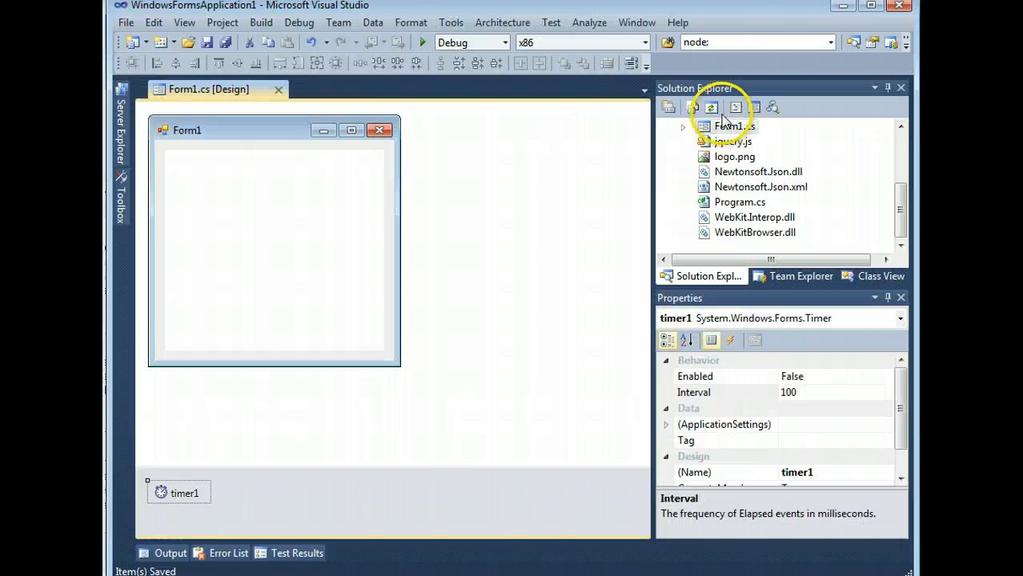
Add 'using Newtonsoft.Json;' and 'using Newtonsoft.Json.Linq;' to Form1.cs
click(729, 125)
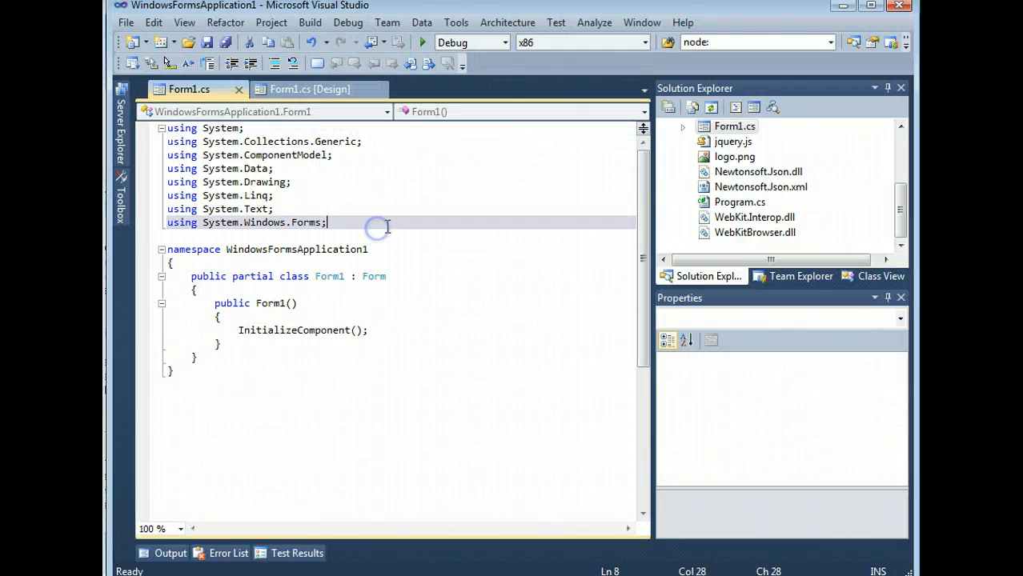
text(using Newtonsoft.Jso)
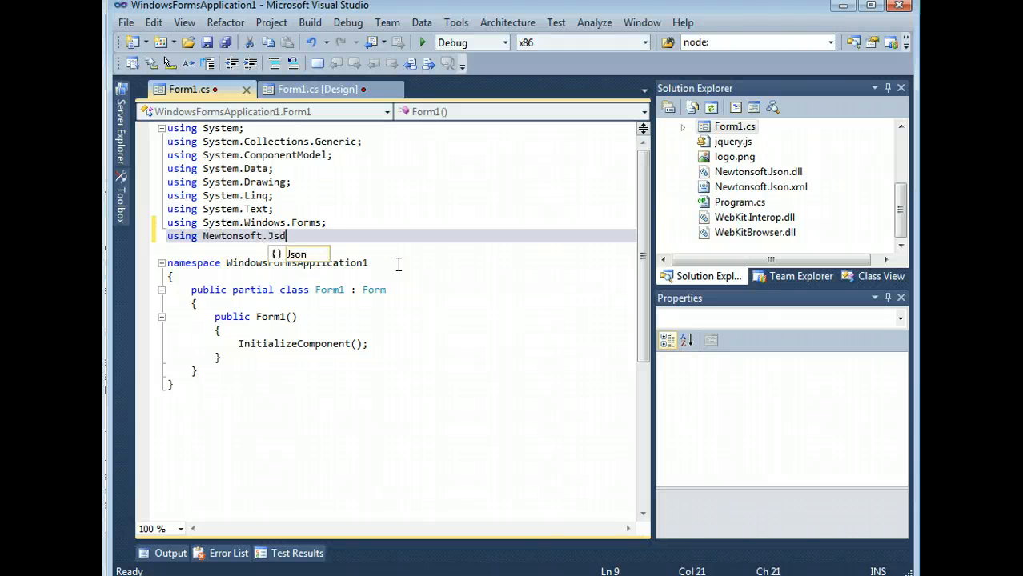
key(enter)
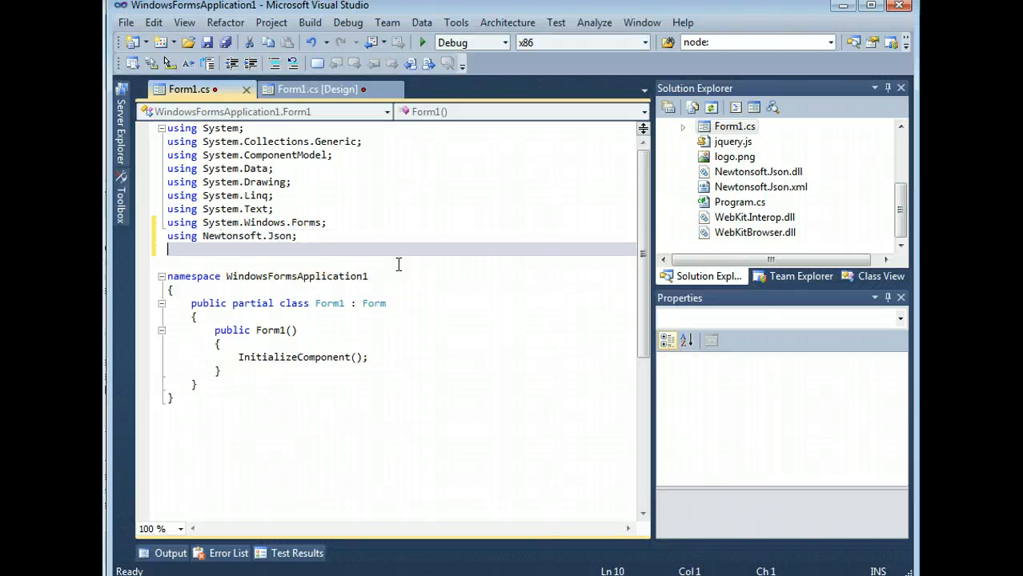
text(using)
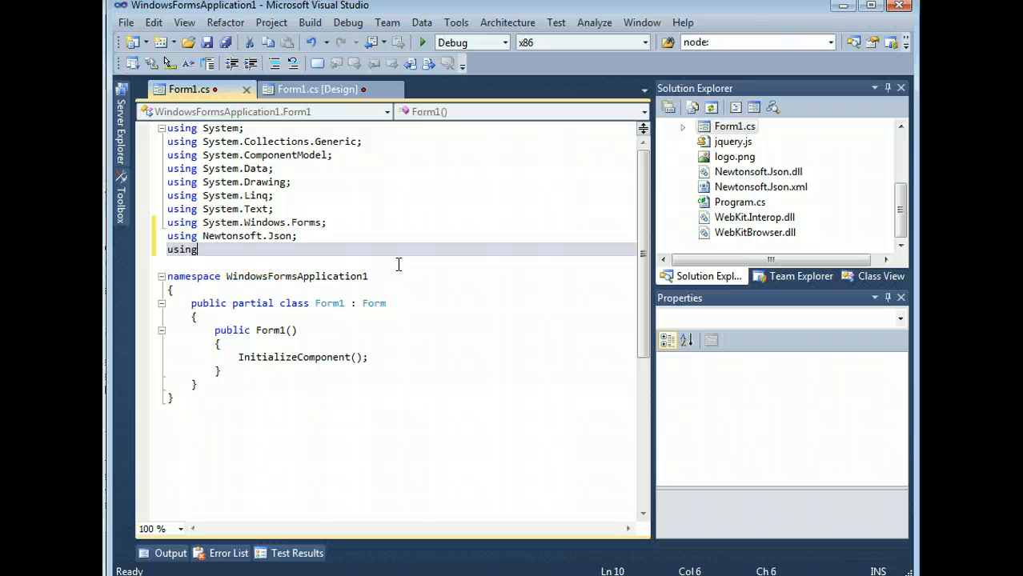
text(Nu)
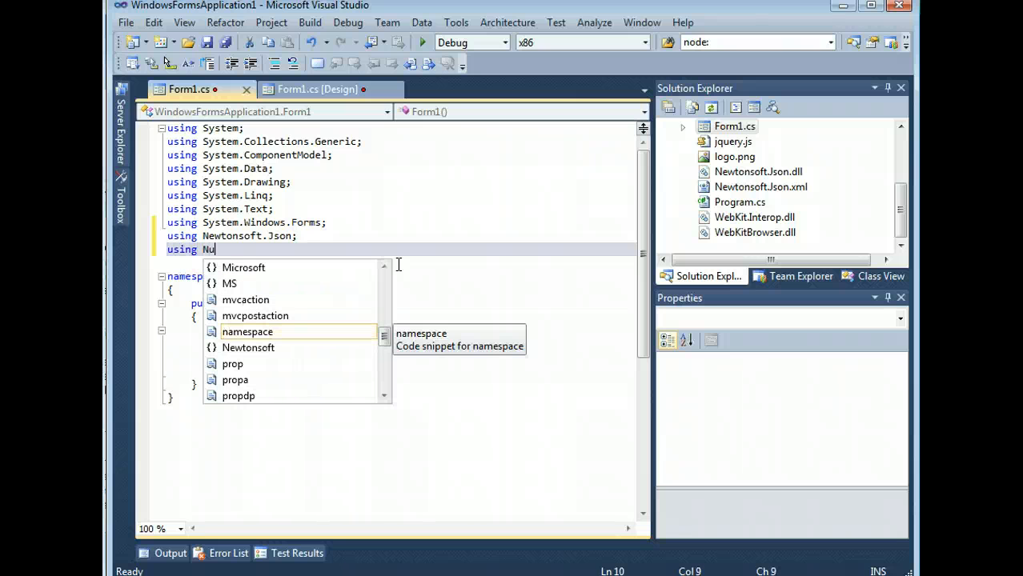
text(ewtonsoft.)
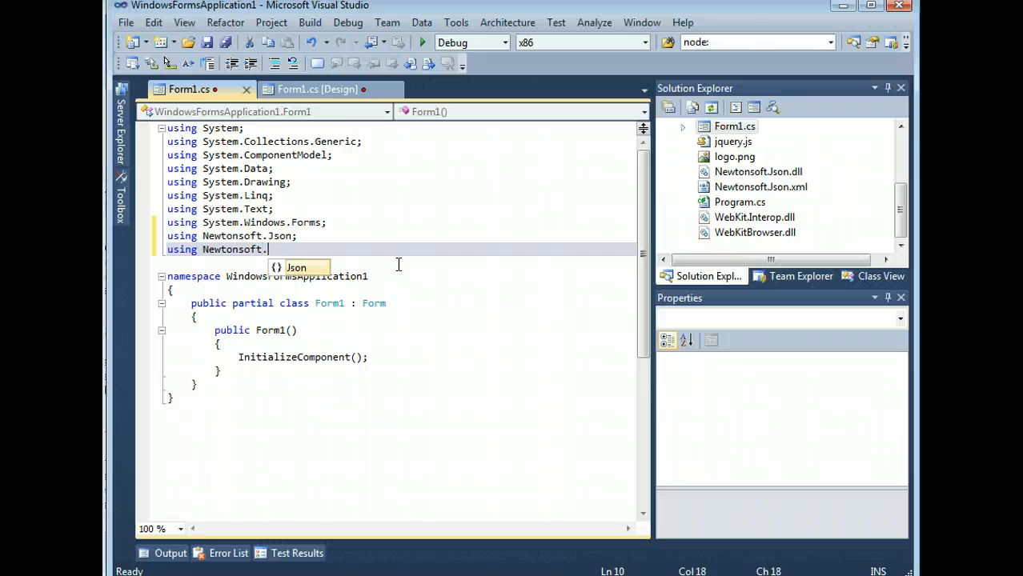
text(.l)
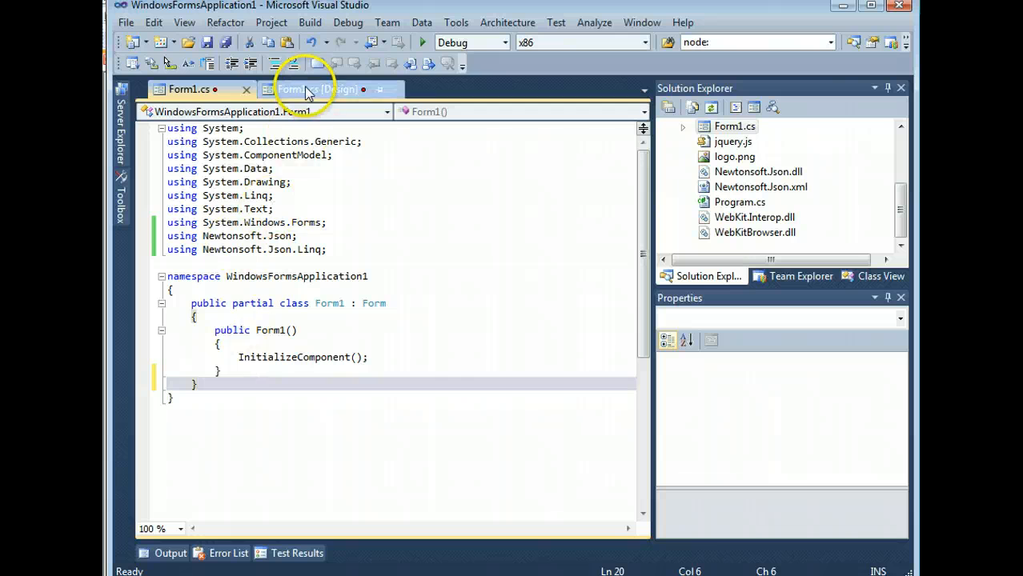
Create timer1_Tick that reads pageRequestArrayJSON, parses it with JArray.Parse, and review the loop
click(316, 89)
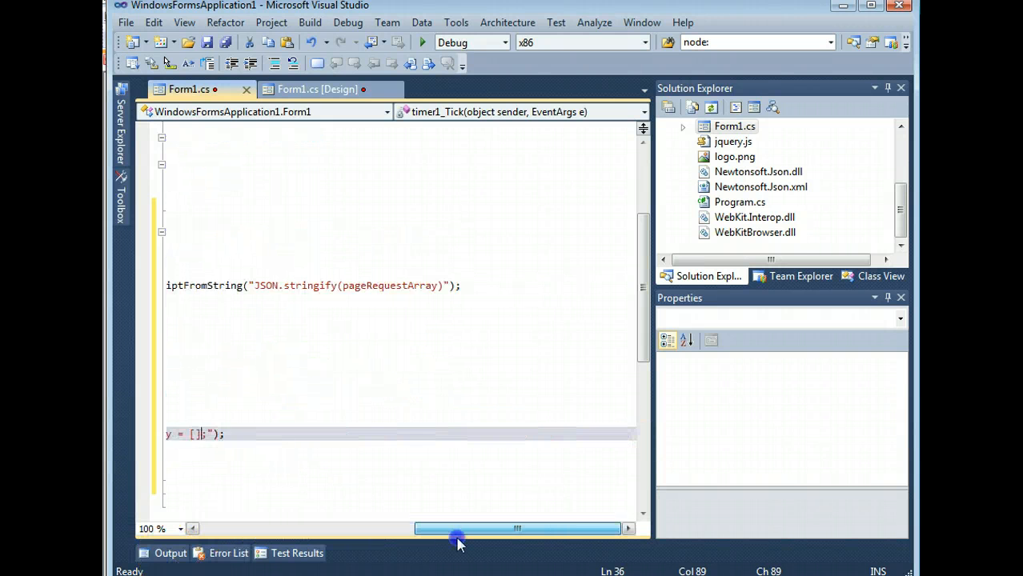
double_click(267, 286)
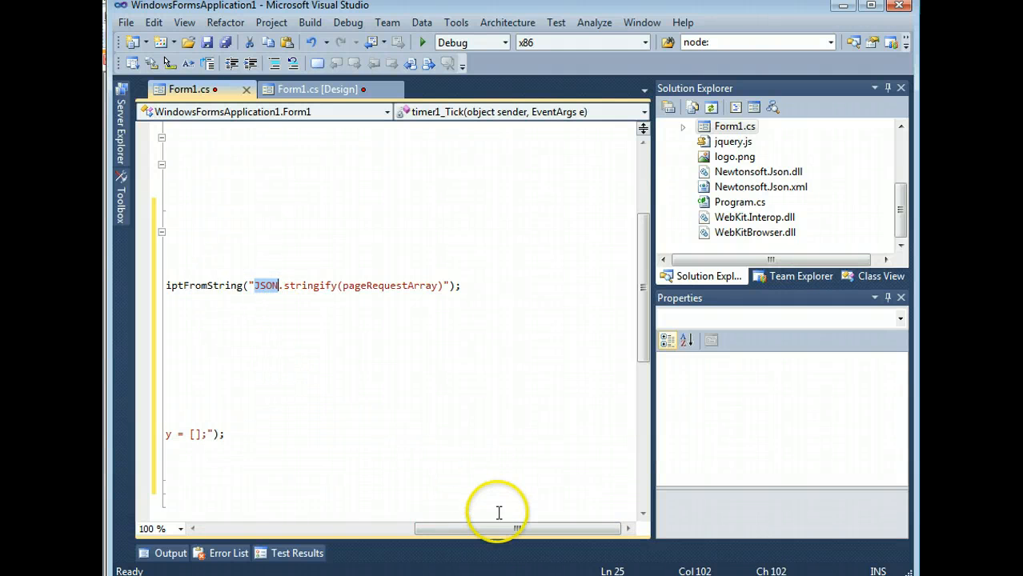
drag(516, 528, 486, 529)
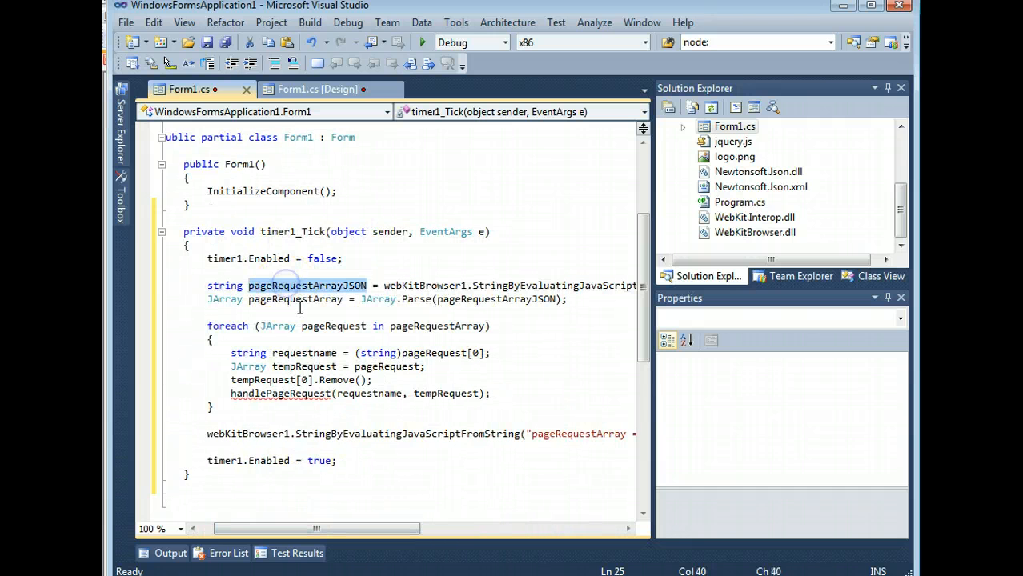
double_click(416, 298)
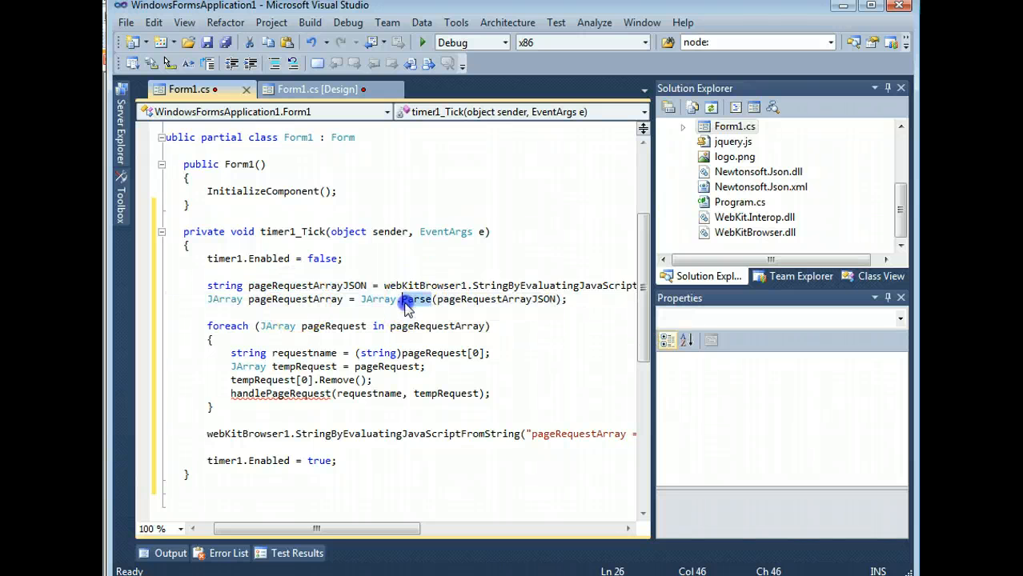
double_click(294, 299)
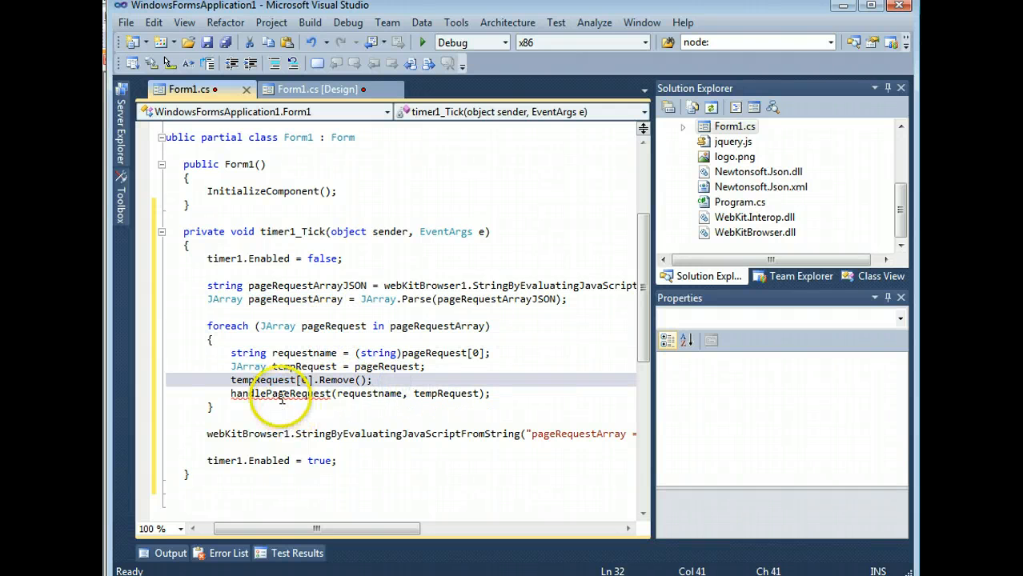
click(346, 393)
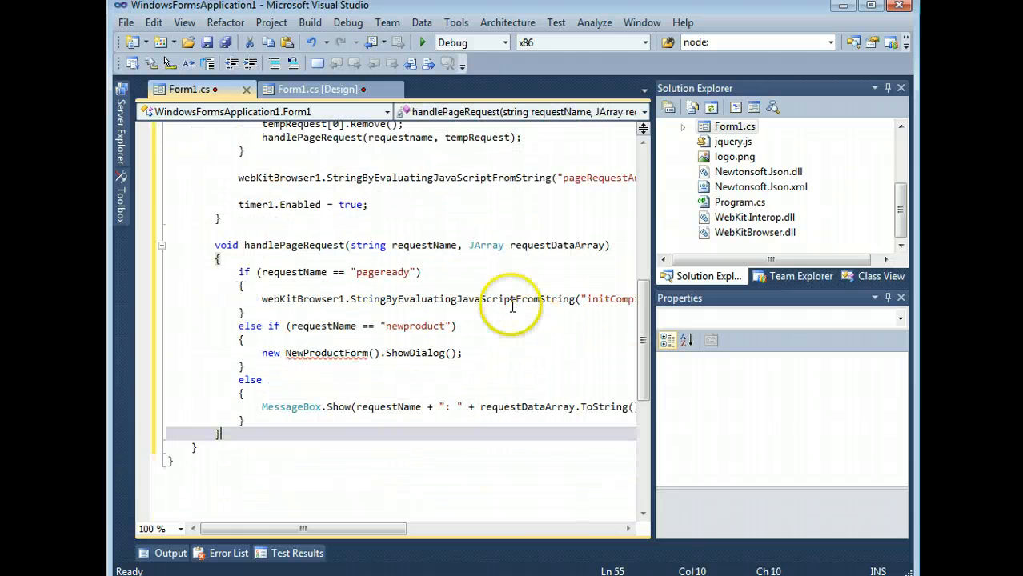
Make the newproduct branch call MessageBox.Show("boom! new product created.") and save Form1.cs
click(453, 326)
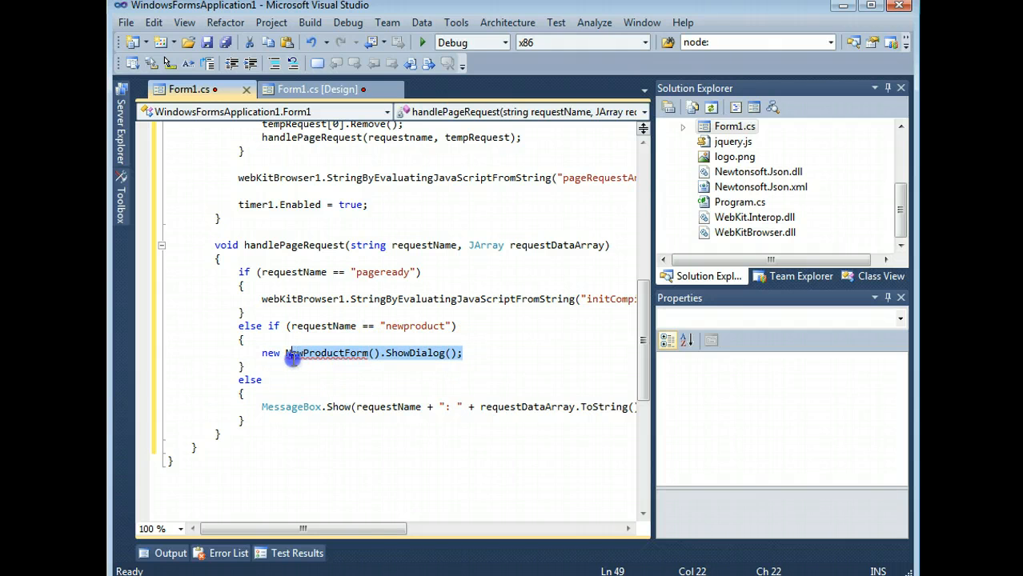
text(M)
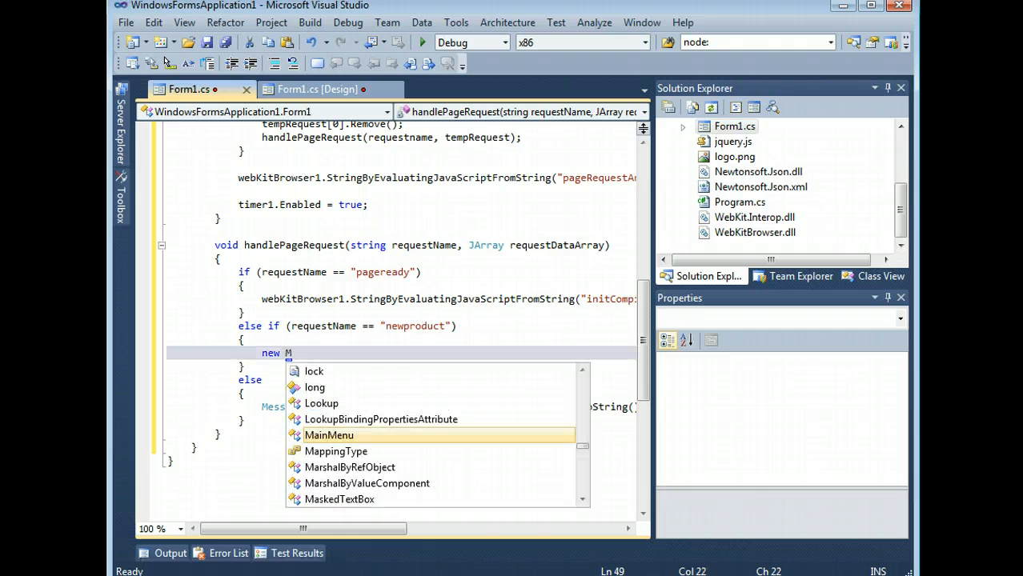
text(s)
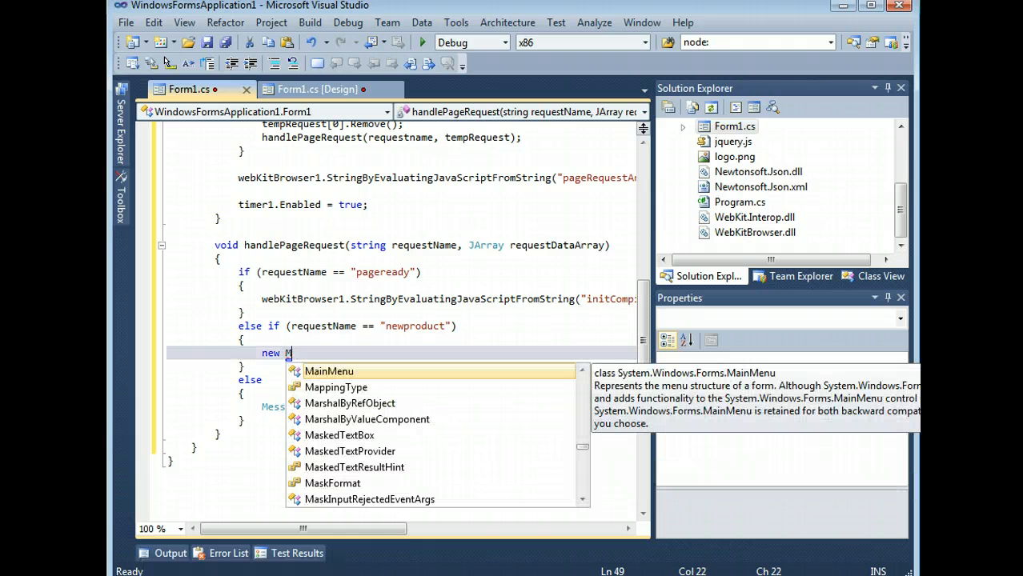
text(ess)
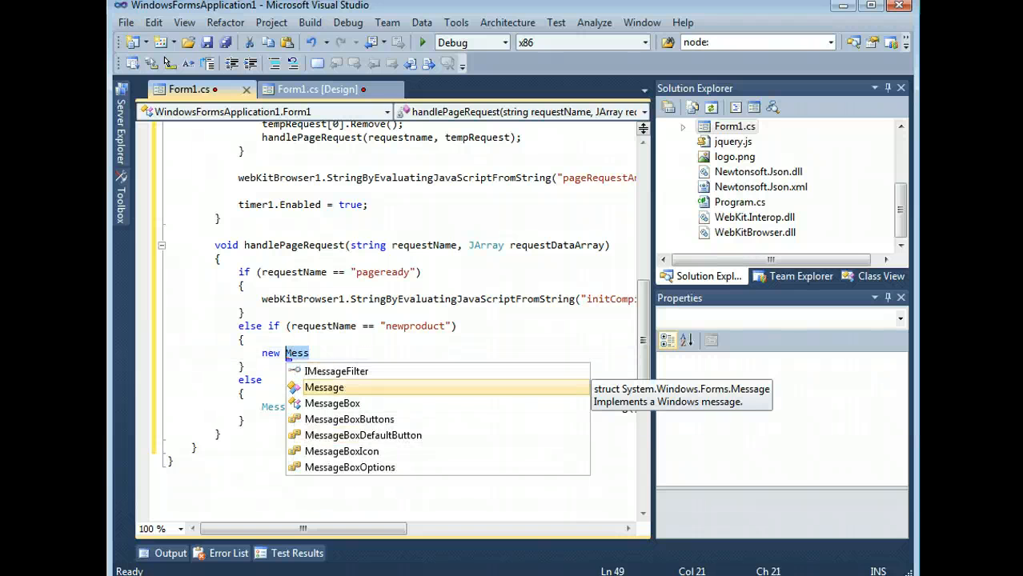
key(backspace)
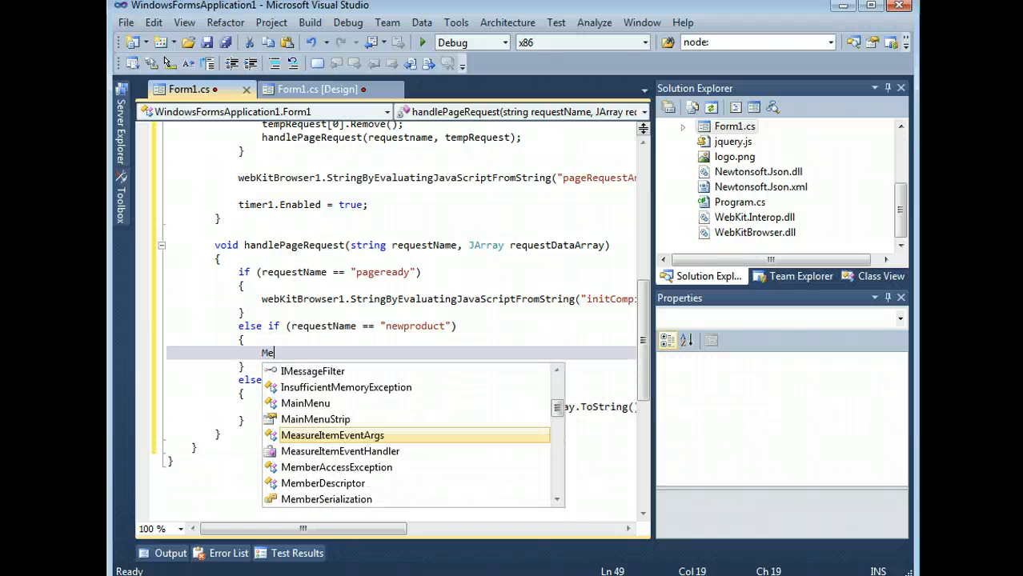
text(ssage)
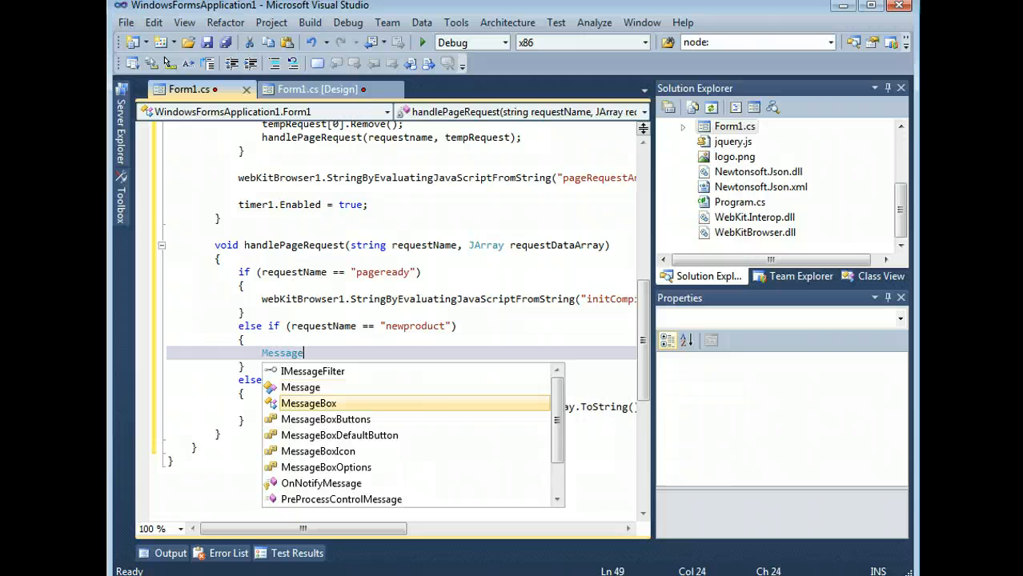
text(Box.Show("b)
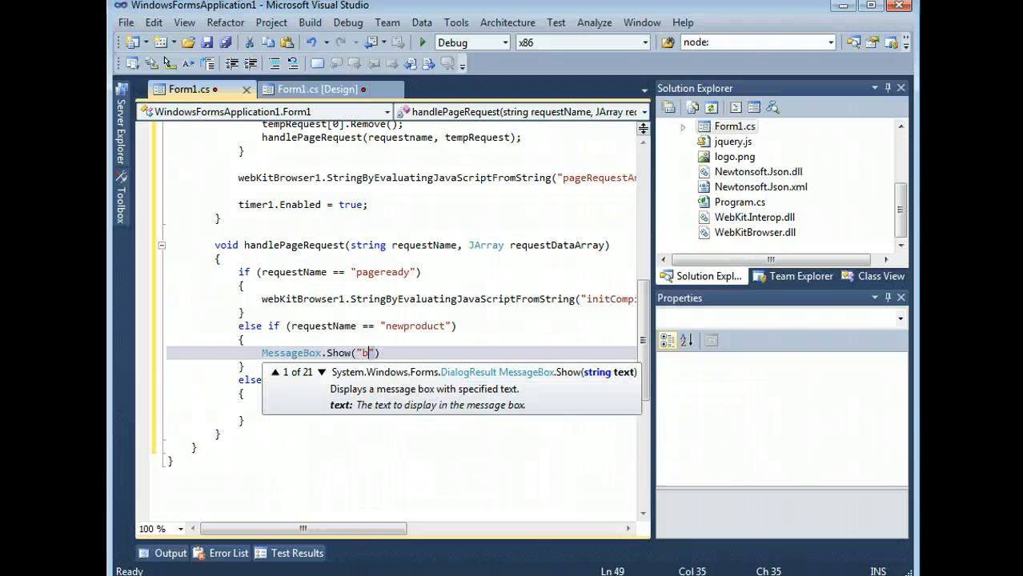
text(oom!)
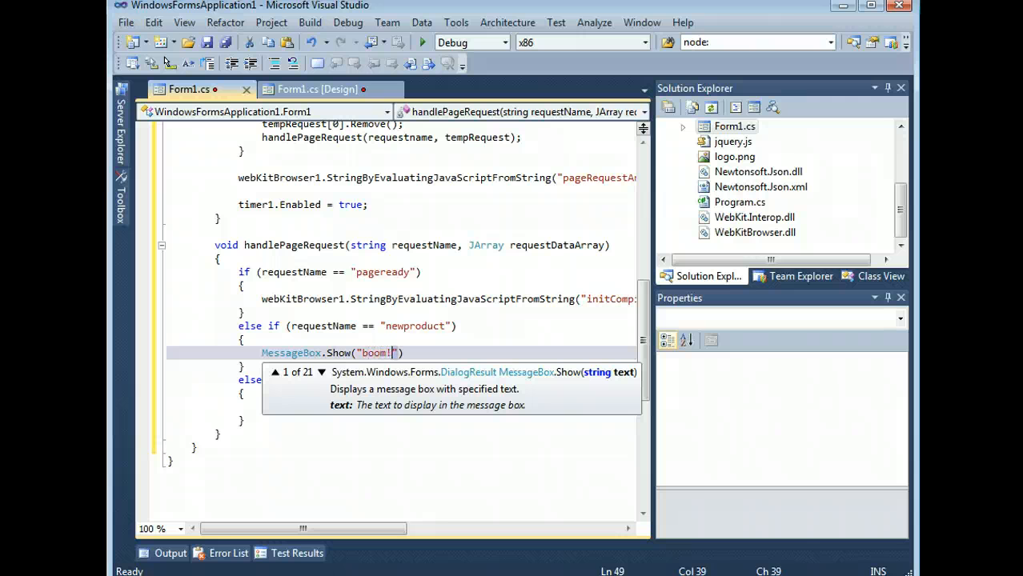
text(new p)
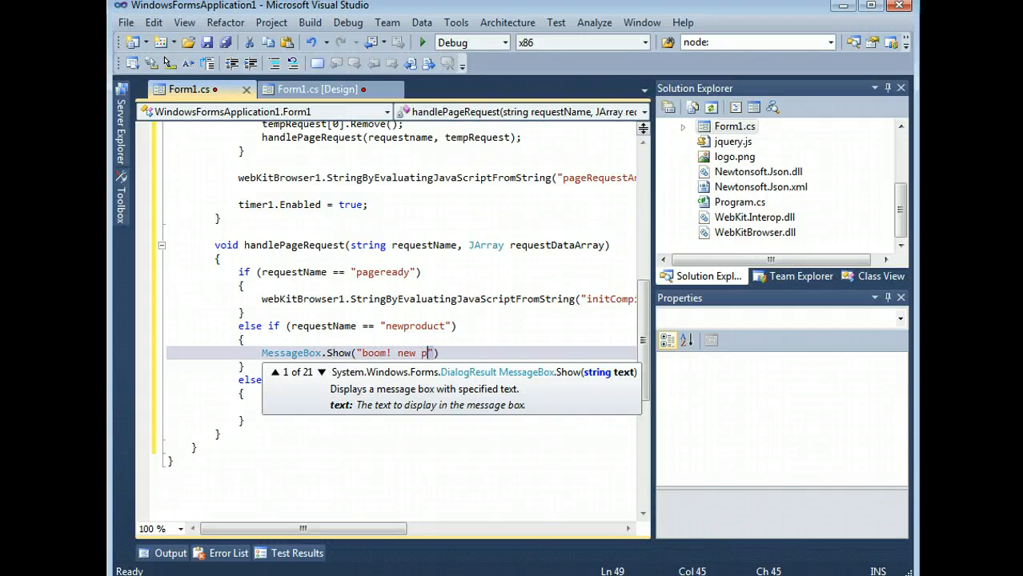
text(roduct)
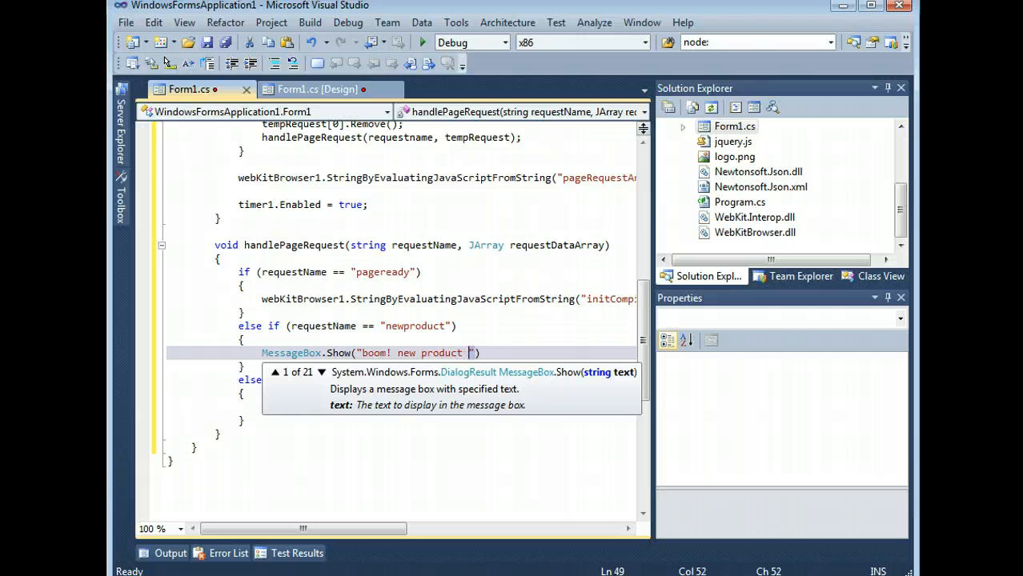
text(created.)
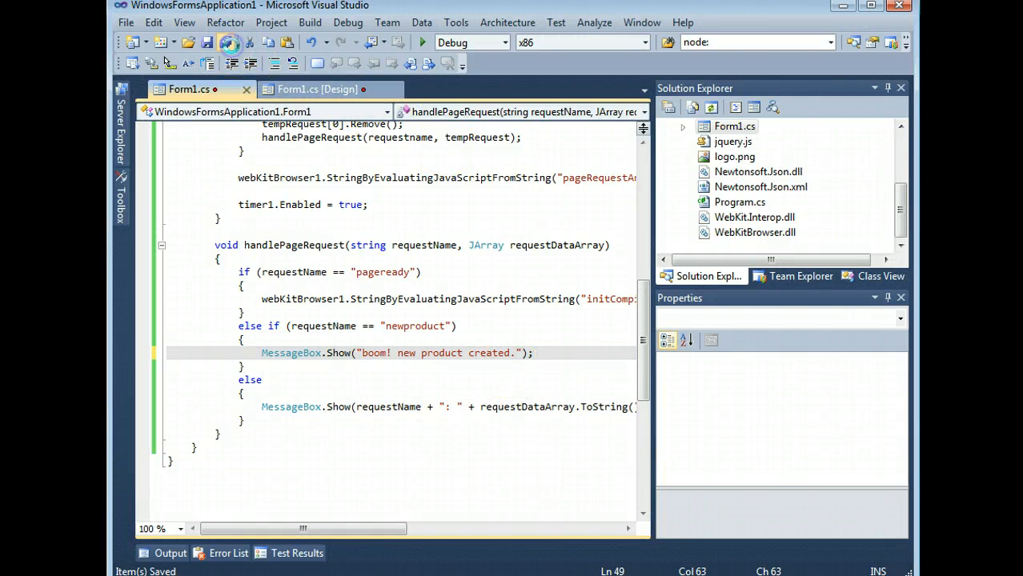
click(311, 89)
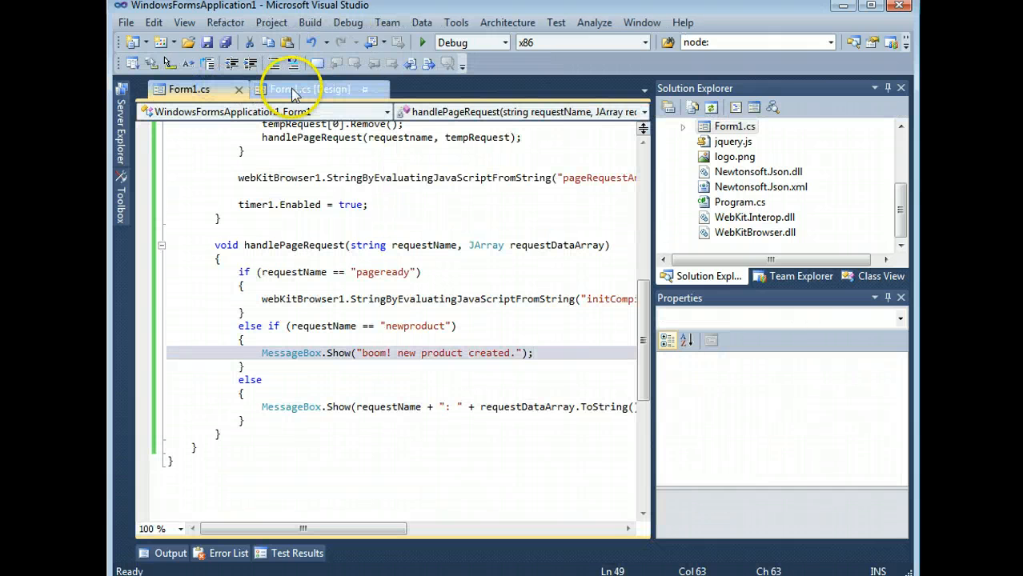
Inspect content.html's Create a New Product button line in Notepad++, back in Form1's designer
click(311, 88)
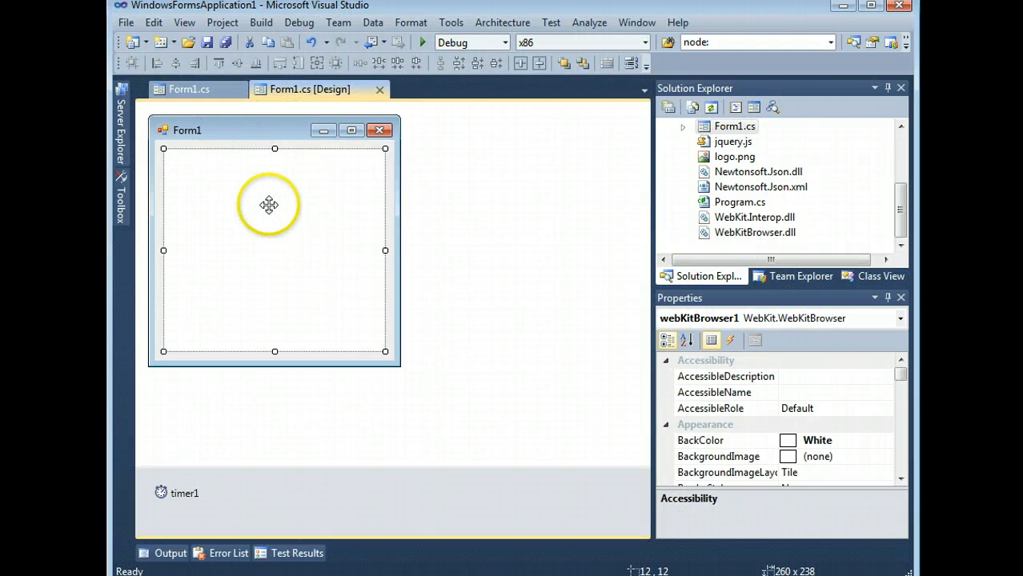
click(189, 89)
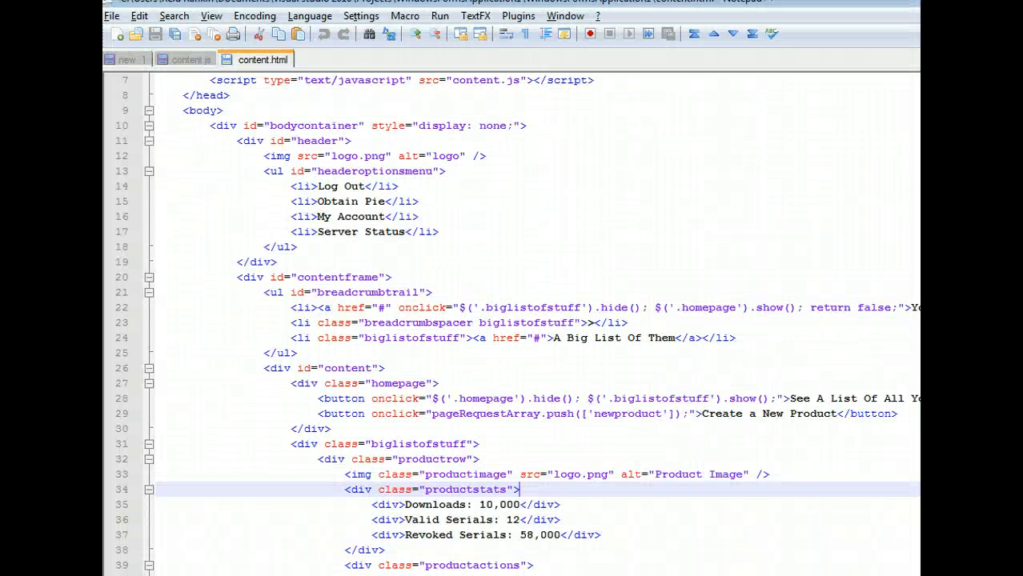
double_click(770, 414)
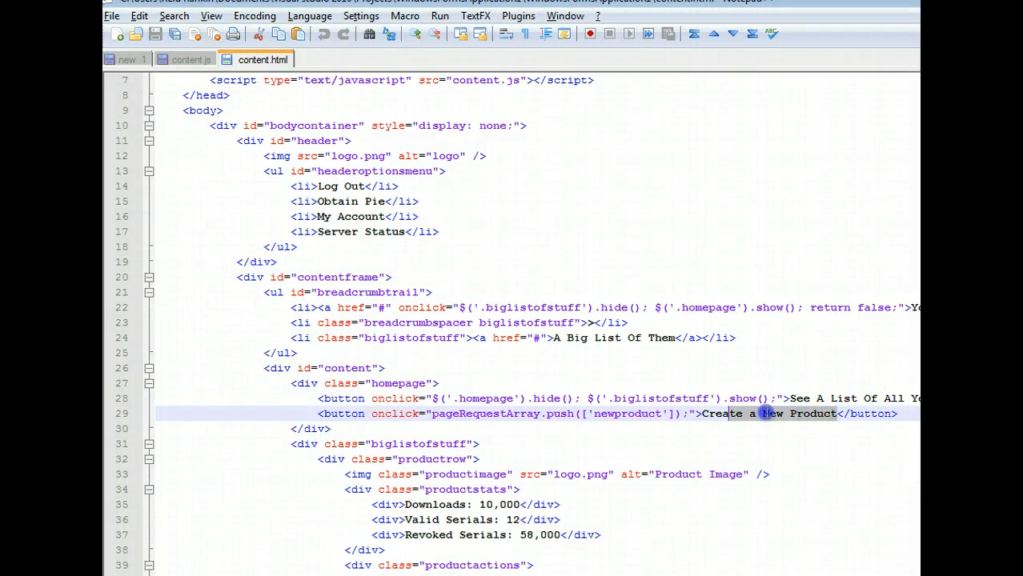
triple_click(560, 414)
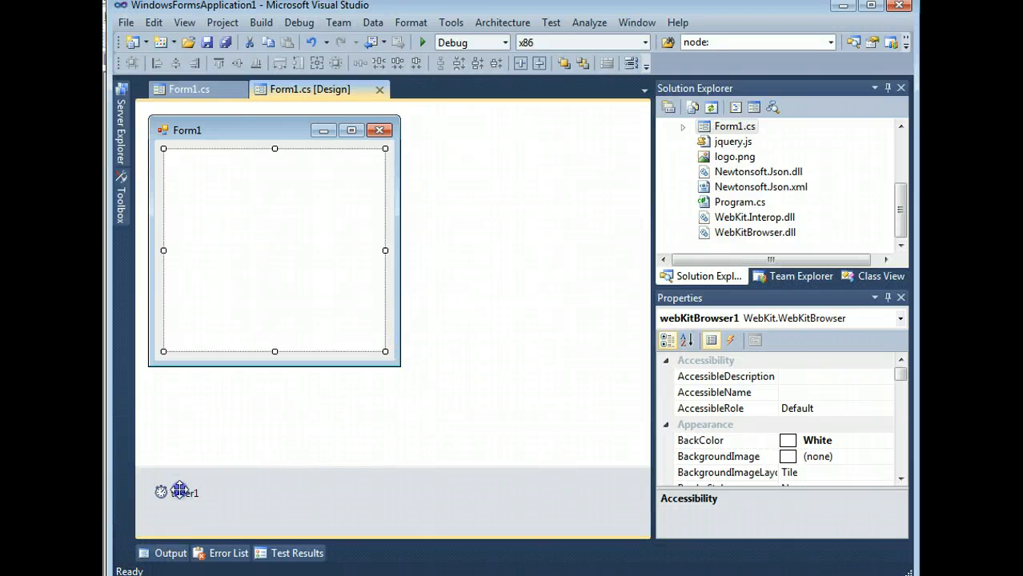
Set timer1's Interval property to 100
click(179, 492)
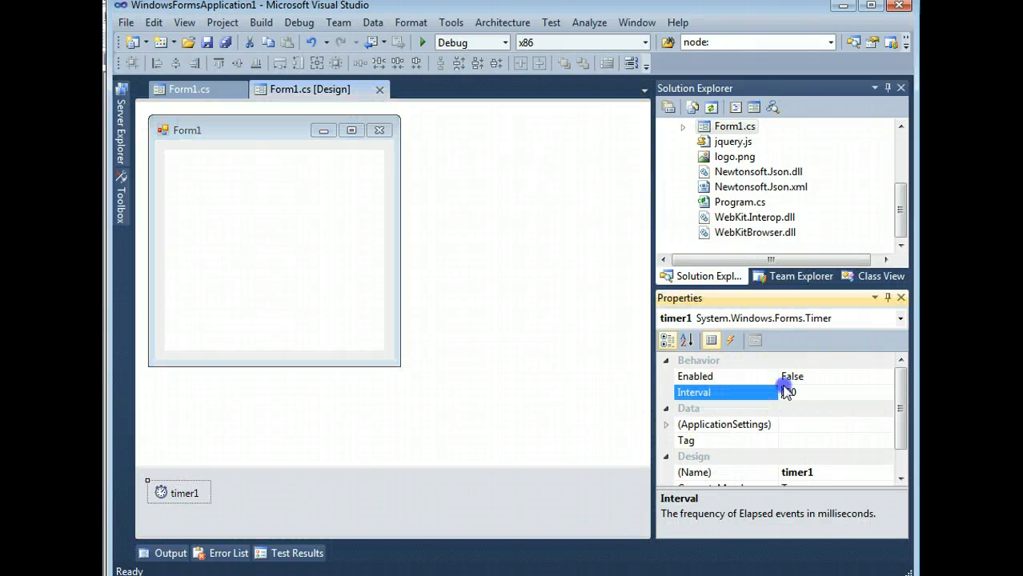
text(100)
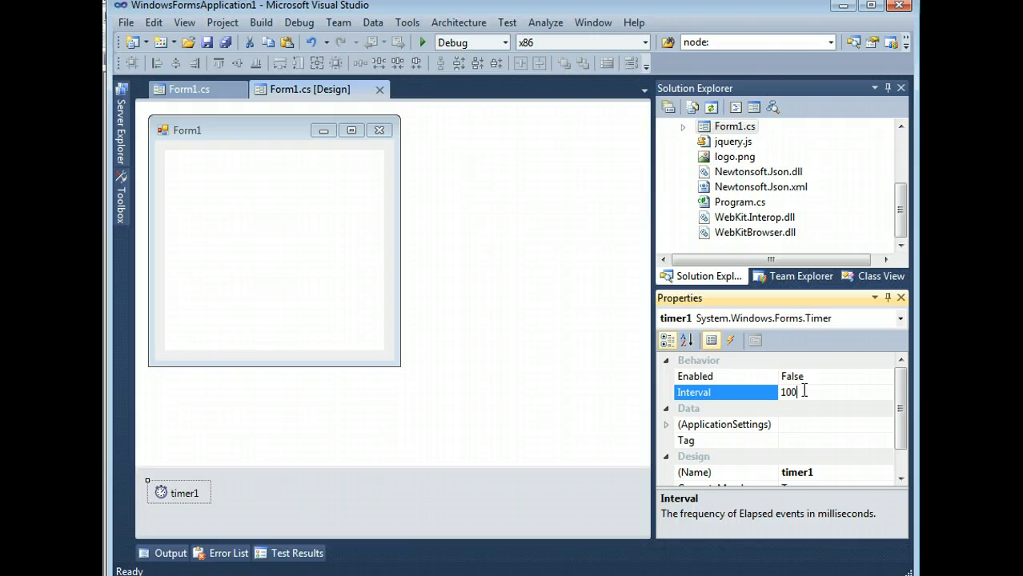
click(720, 392)
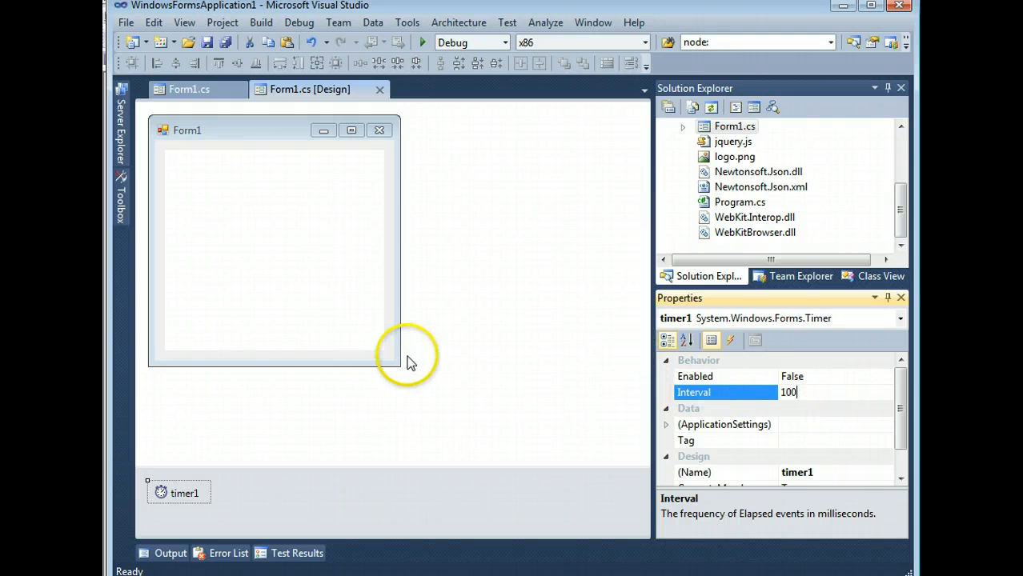
mouse_move(392, 369)
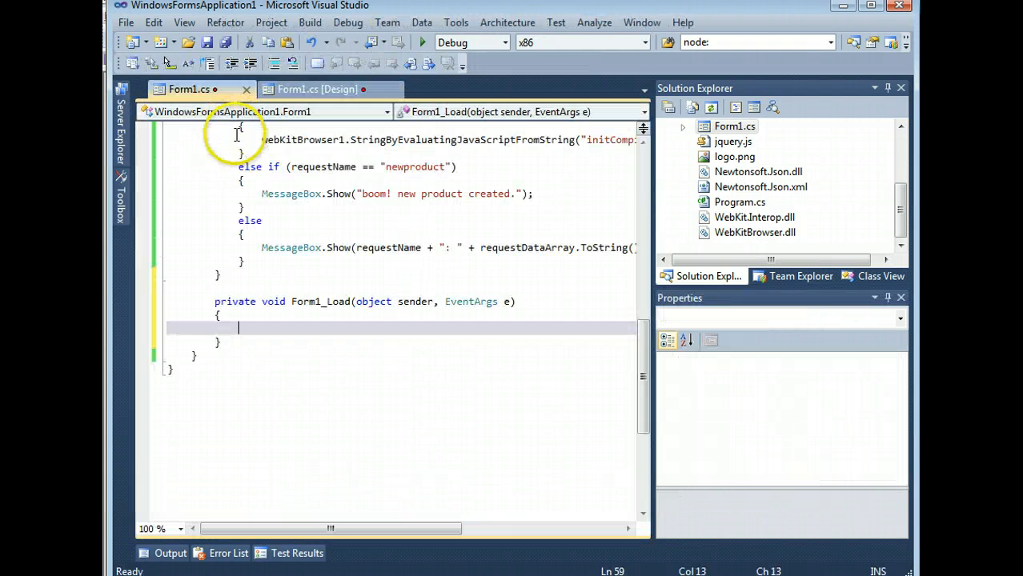
In Form1_Load, call webKitBrowser1.Navigate with destinationString
text(webKitBrowser1.)
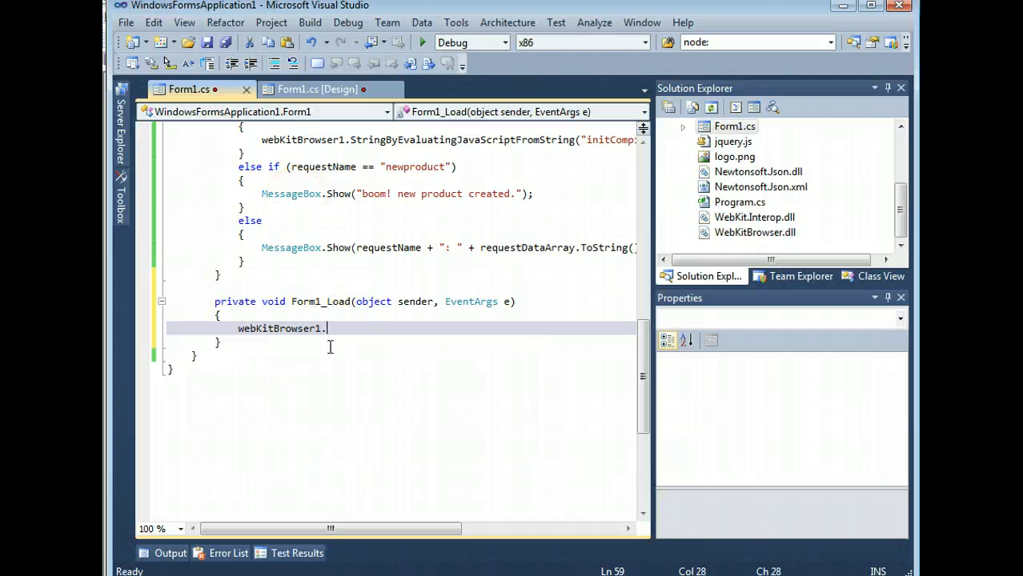
text(Navigate)
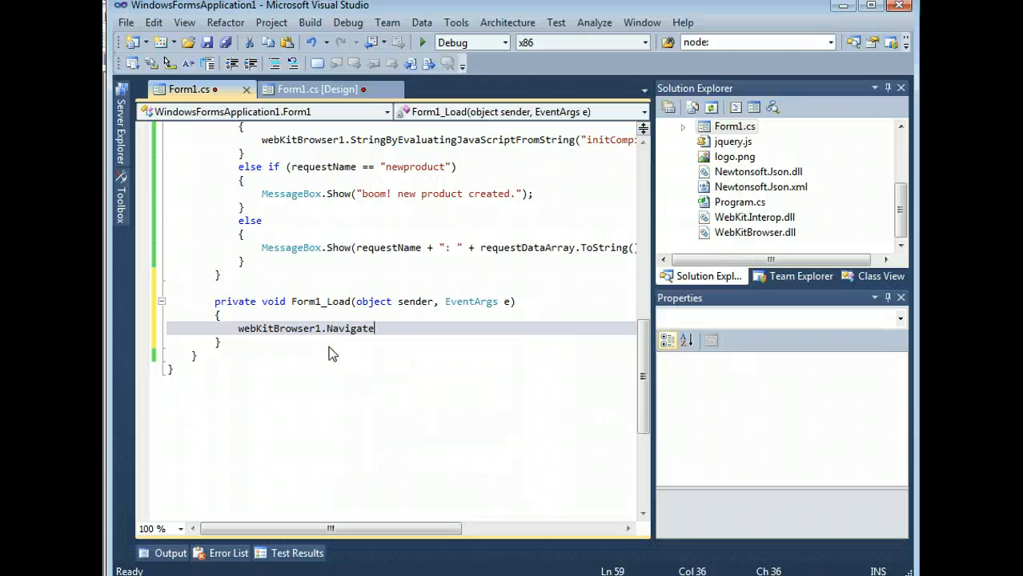
text(()
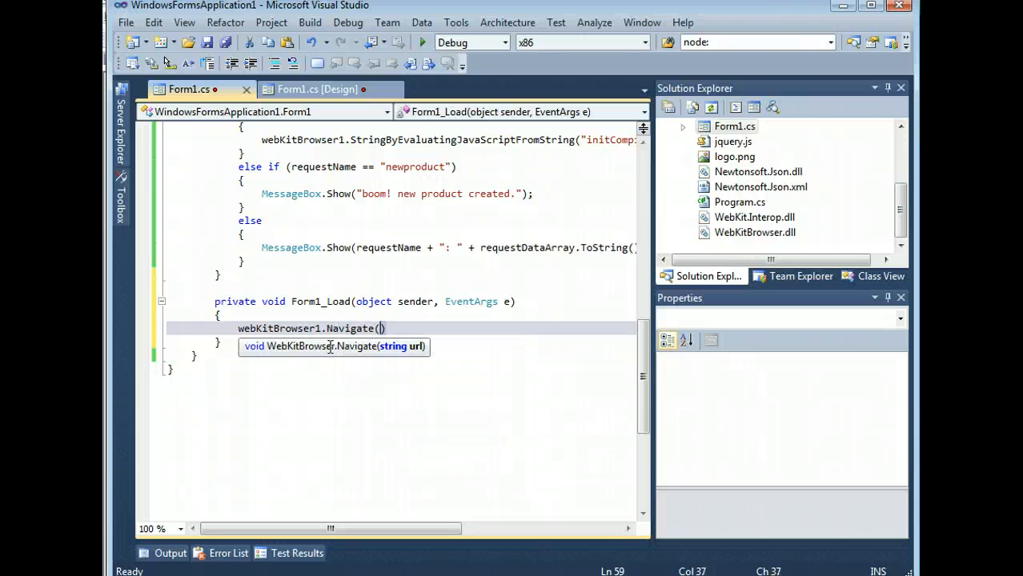
text(")
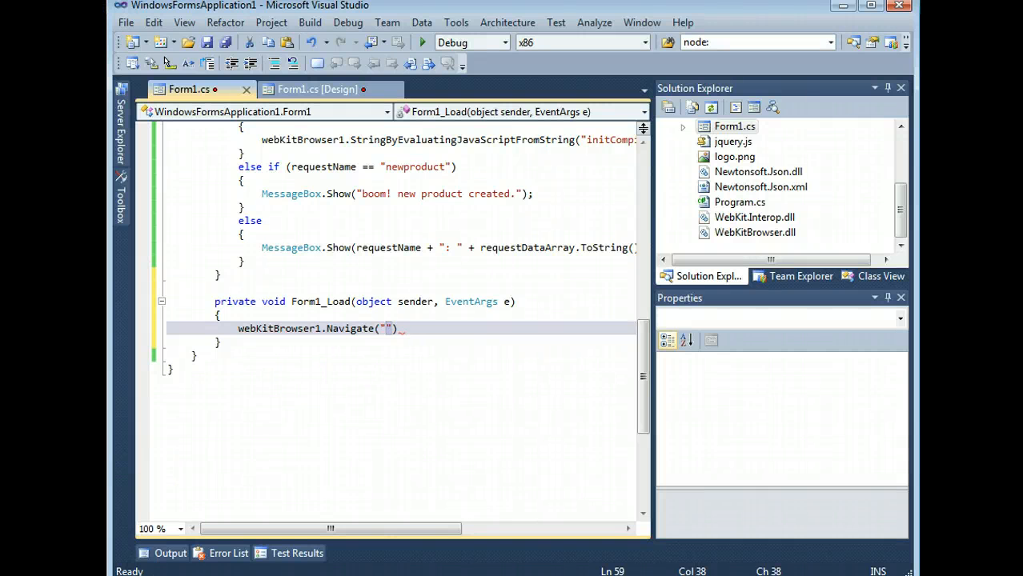
text(destin)
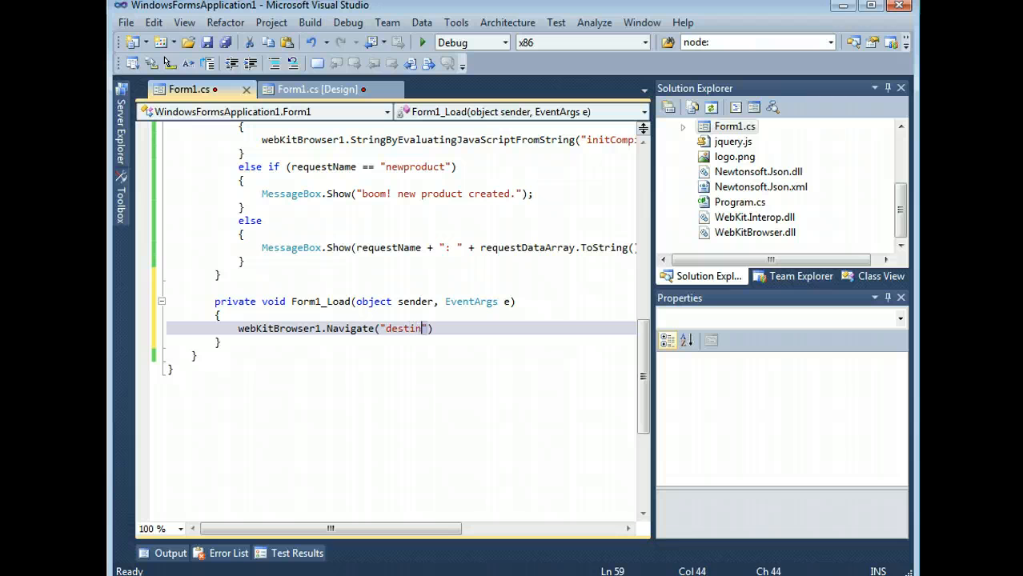
text(ationStrin)
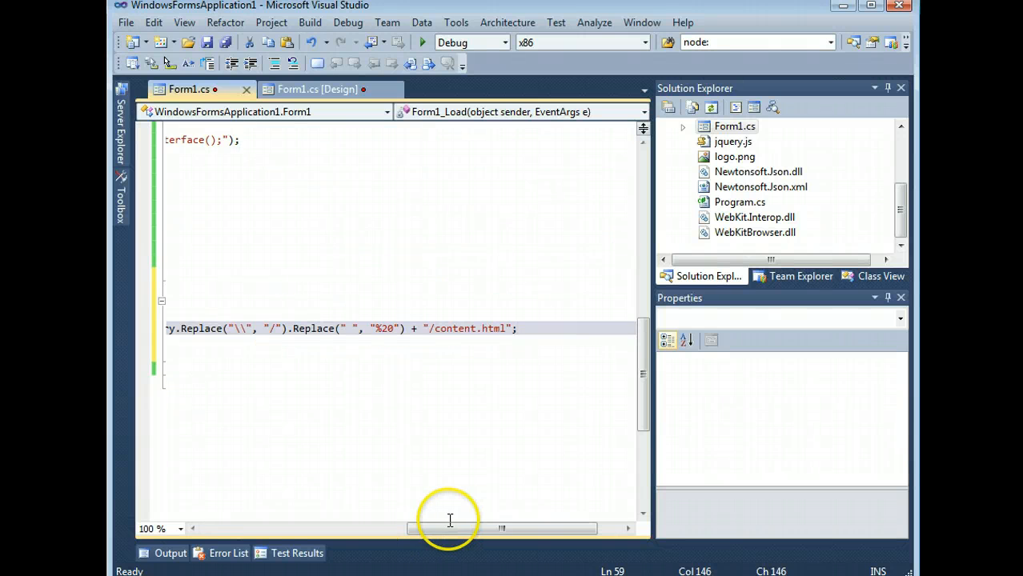
Finish the content.html path line, check content.html's build properties, and start debugging
drag(448, 528, 312, 529)
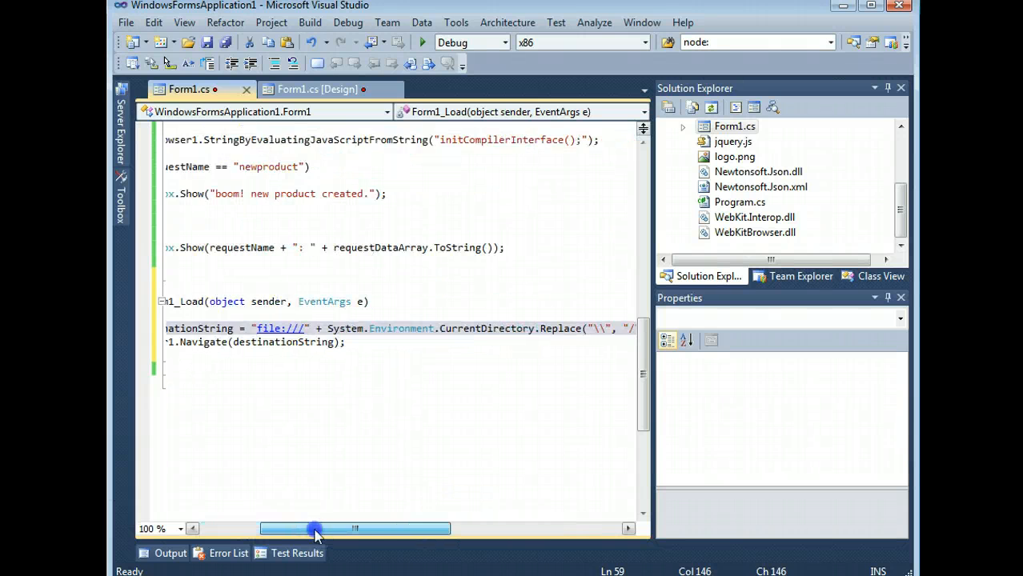
drag(315, 528, 480, 528)
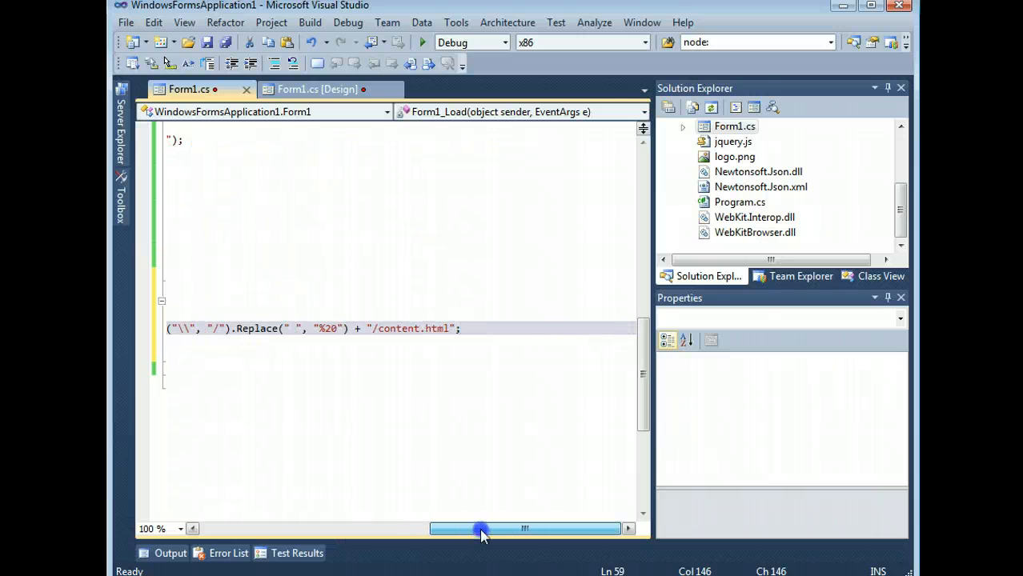
drag(480, 528, 488, 529)
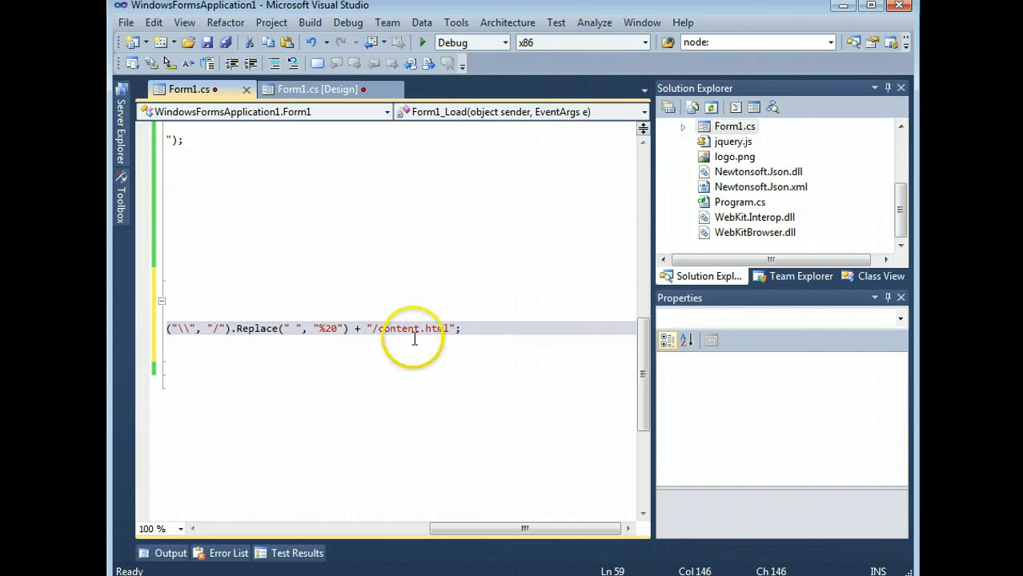
click(734, 201)
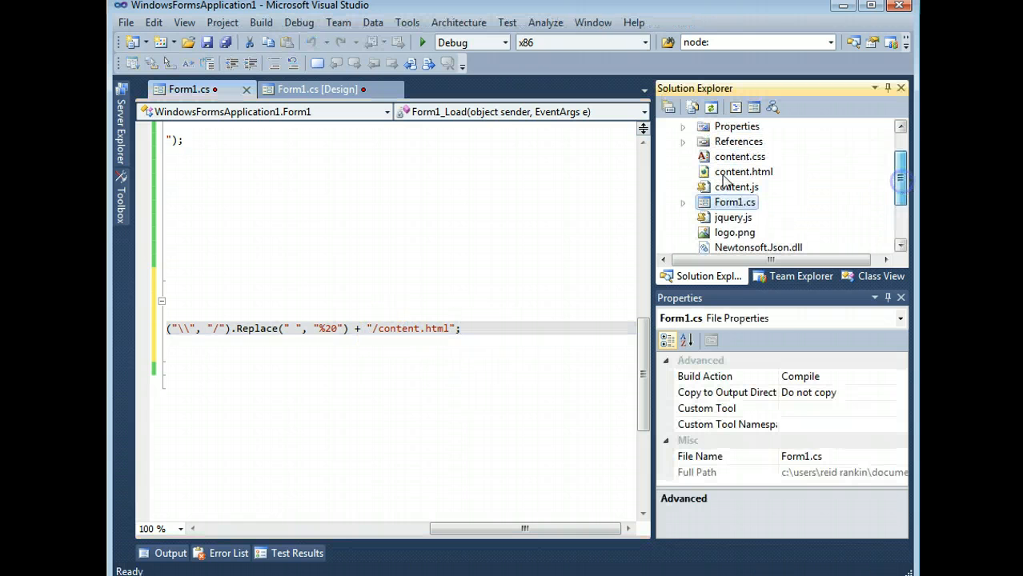
click(742, 171)
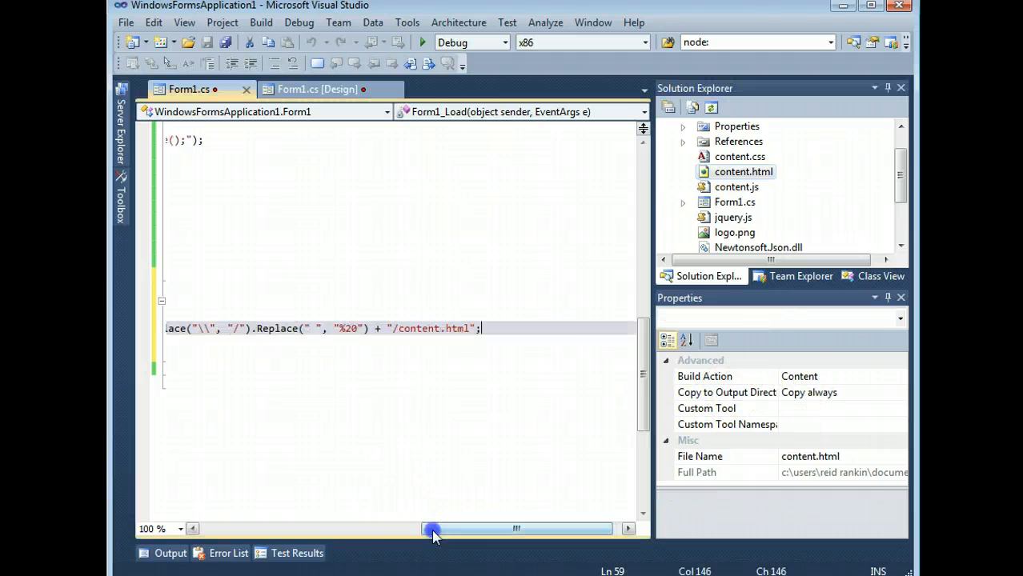
drag(432, 529, 288, 529)
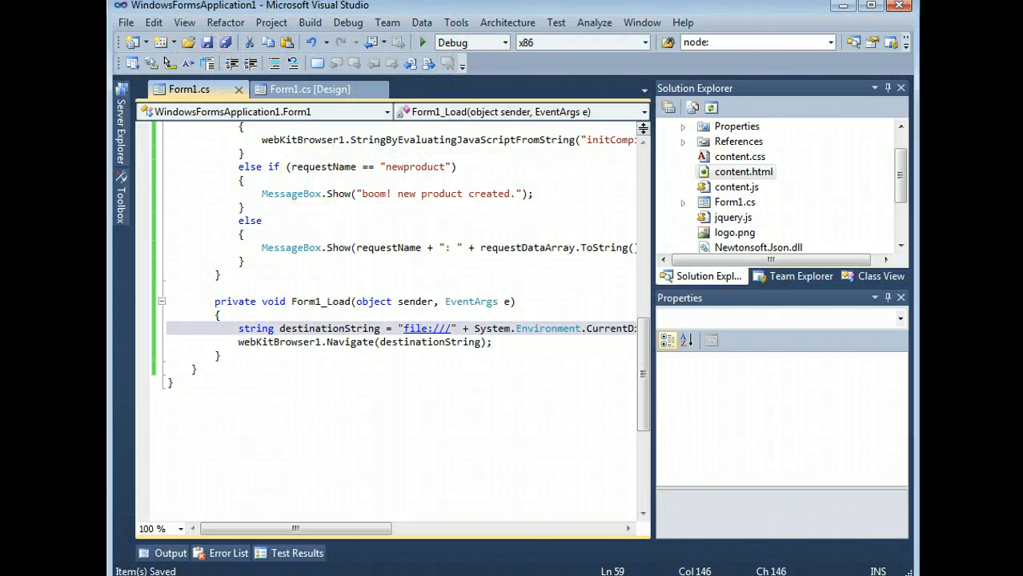
click(422, 42)
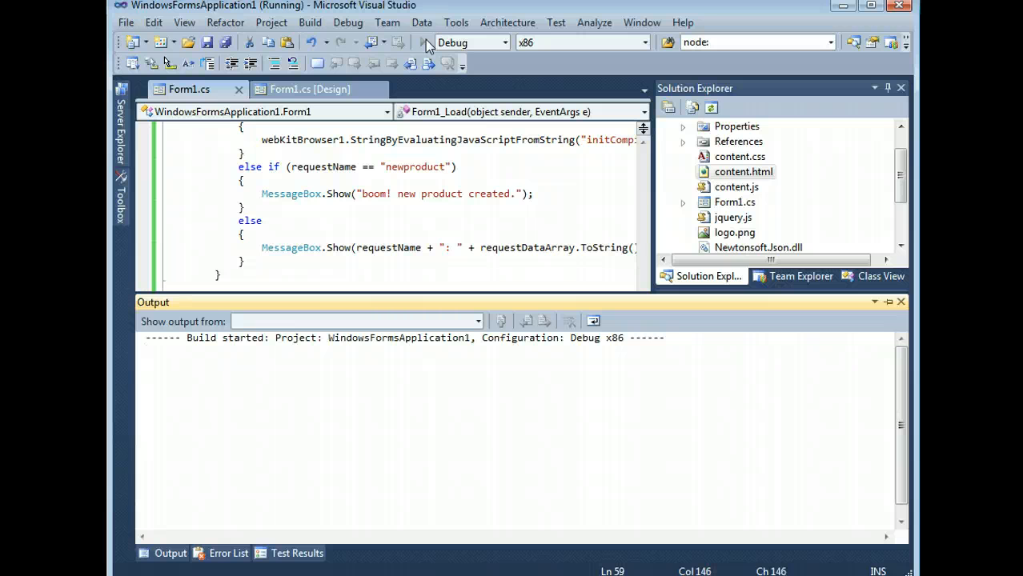
mouse_move(224, 548)
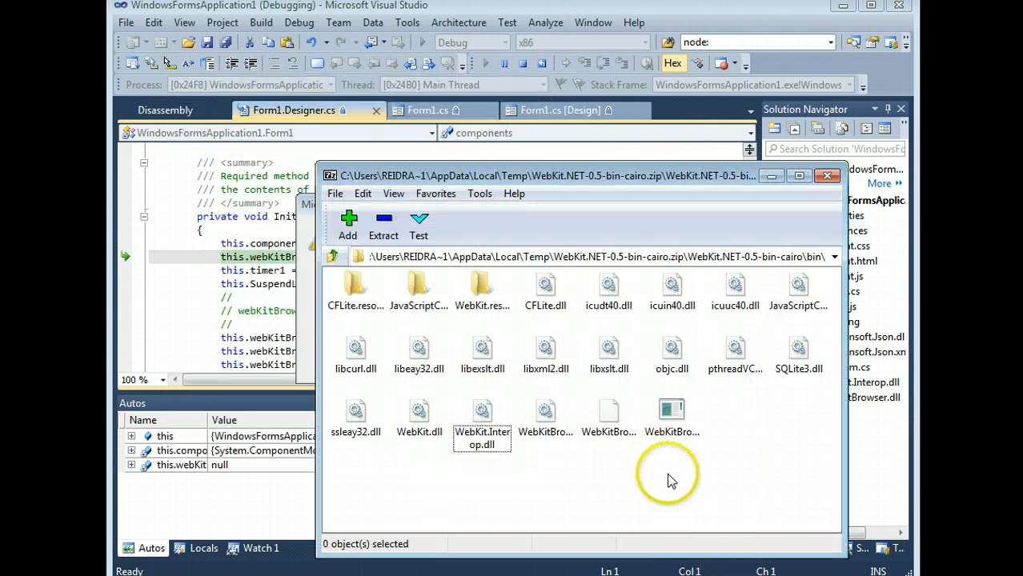
With the debugger halted in InitializeComponent, select all files in the open WebKit archive
key(ctrl+a)
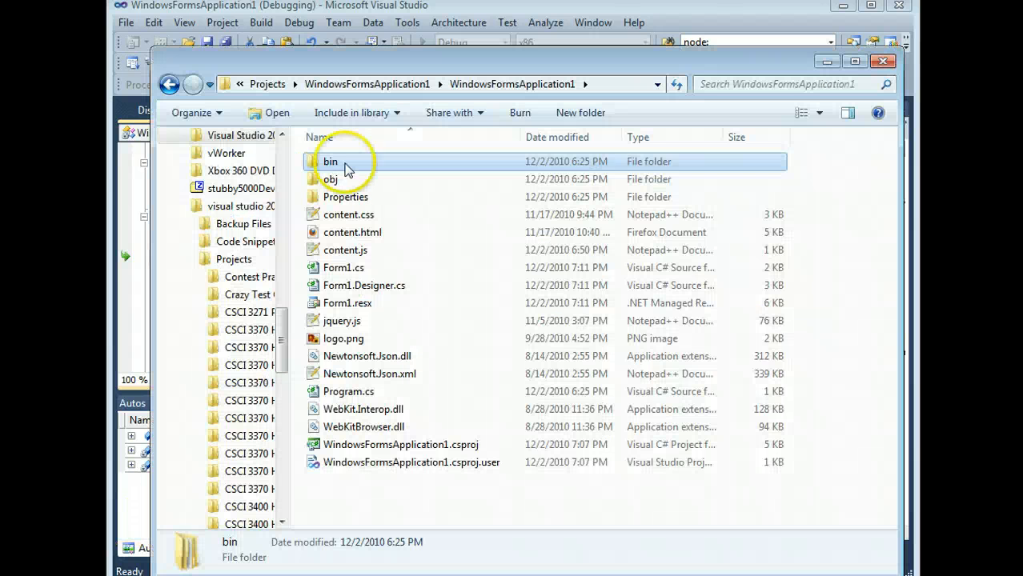
Copy the WebKit runtime files into bin\Debug and select WindowsFormsApplication1.exe
double_click(330, 161)
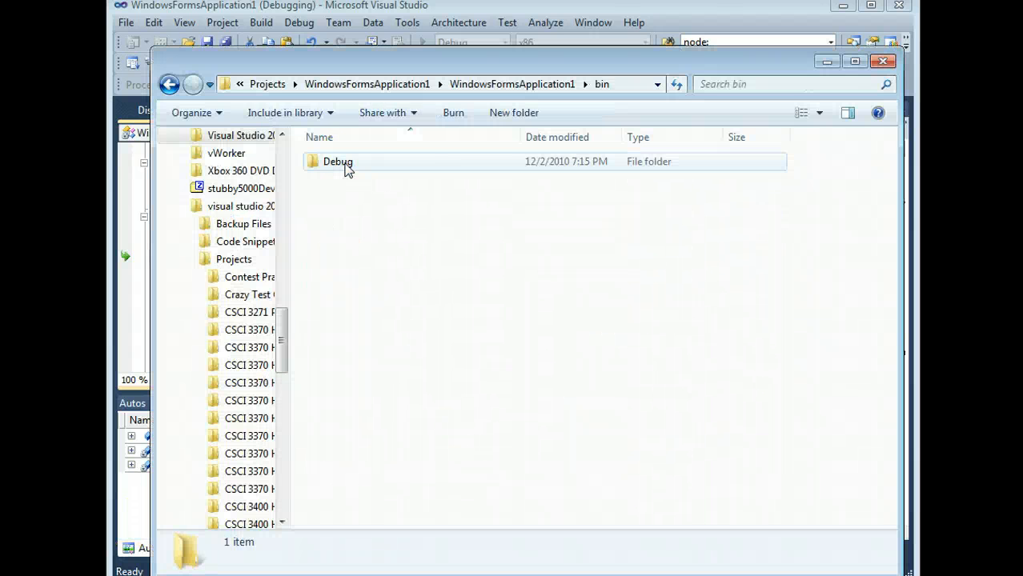
double_click(338, 161)
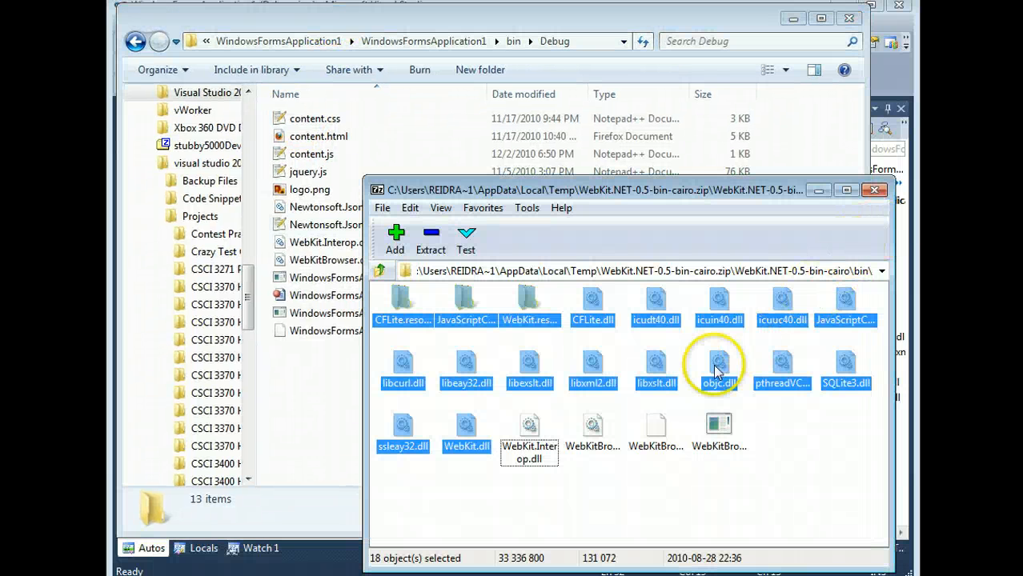
click(431, 241)
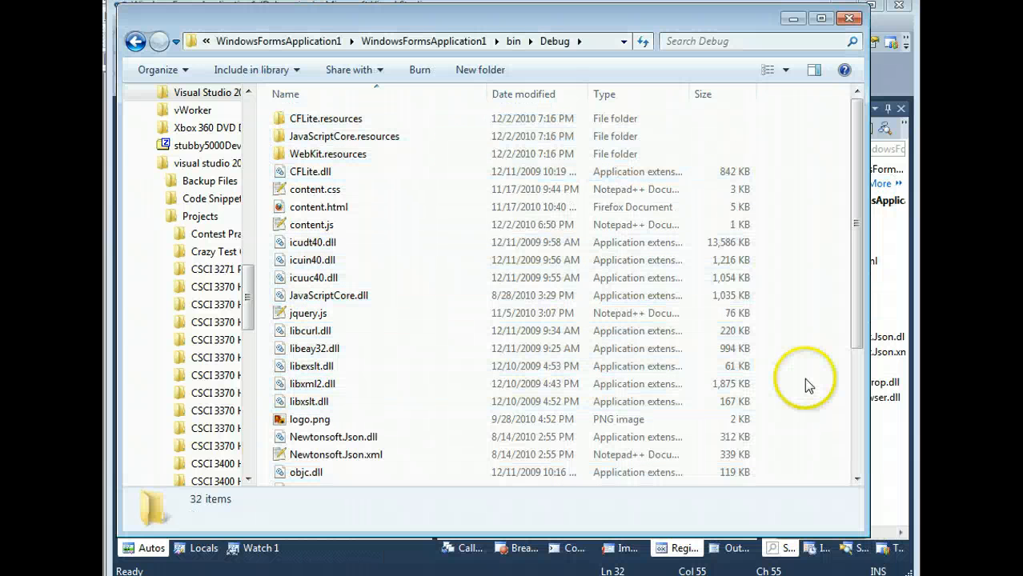
scroll(down, 3)
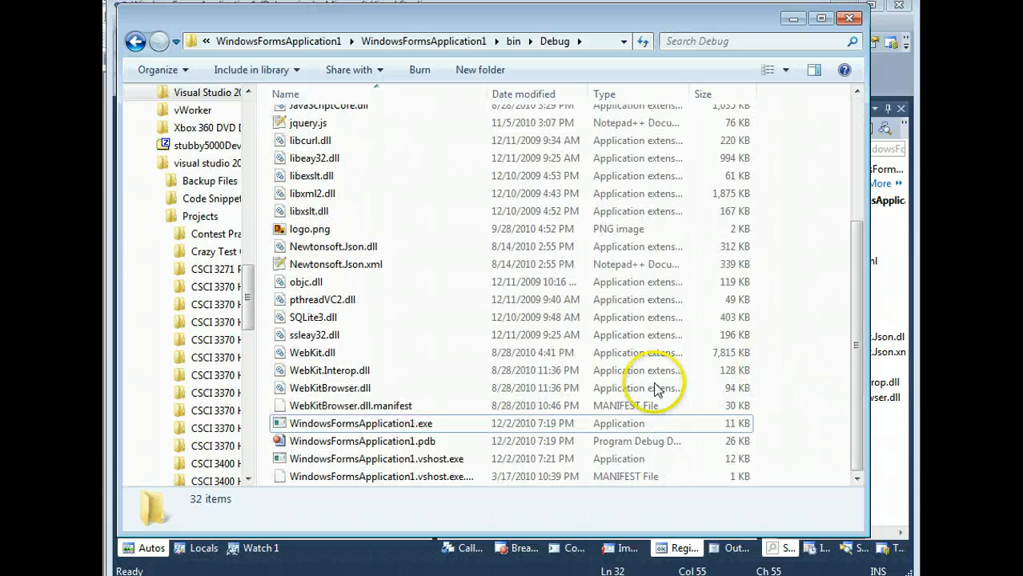
click(361, 423)
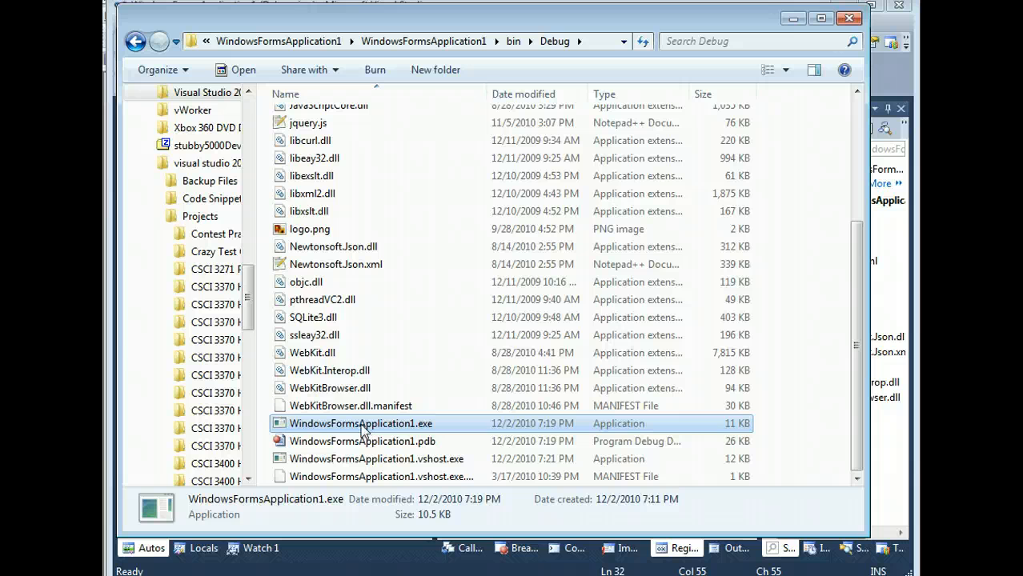
Run WindowsFormsApplication1.exe, create a new product, and dismiss the 'boom! new product created.' message
double_click(360, 424)
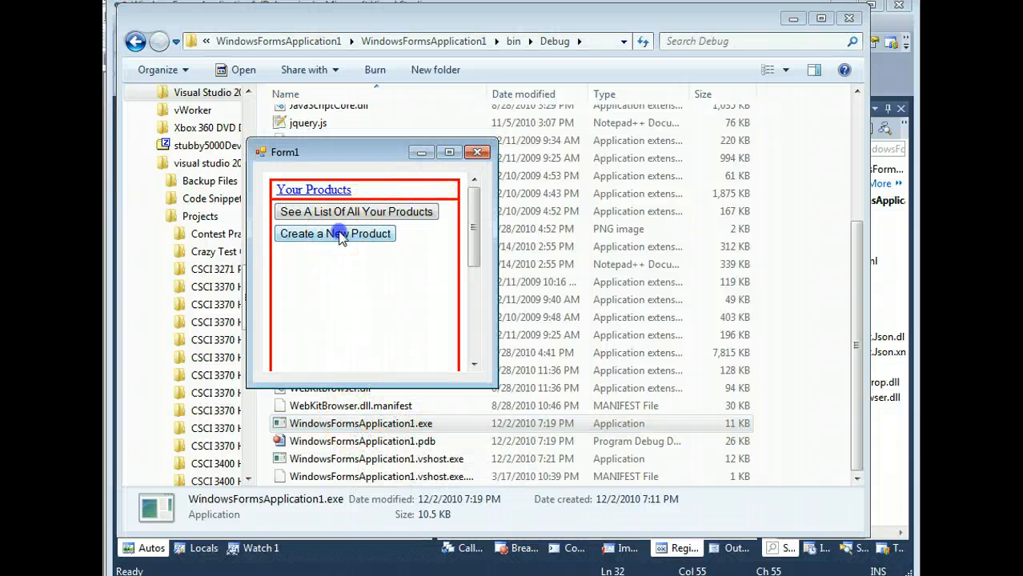
click(335, 233)
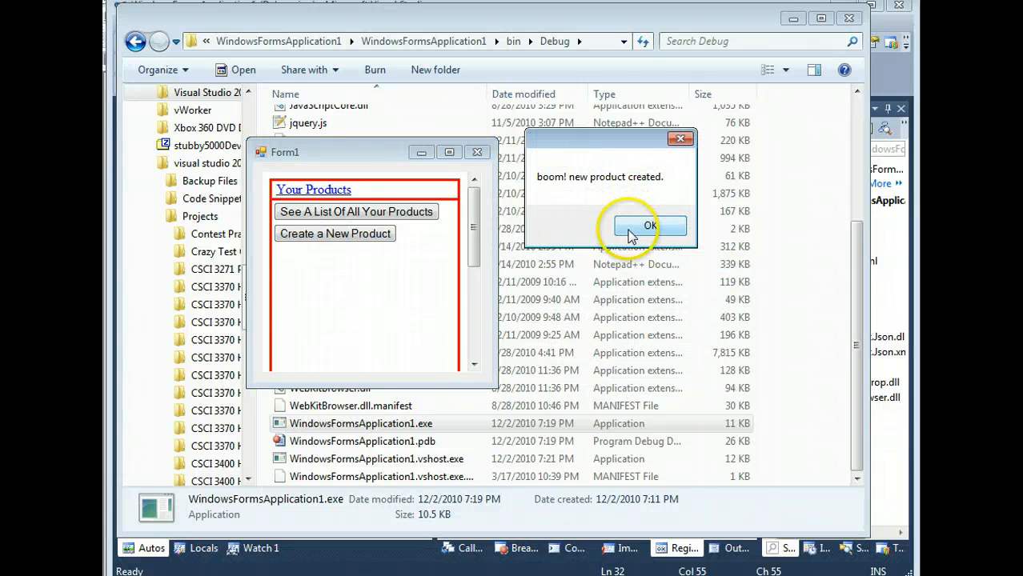
click(649, 226)
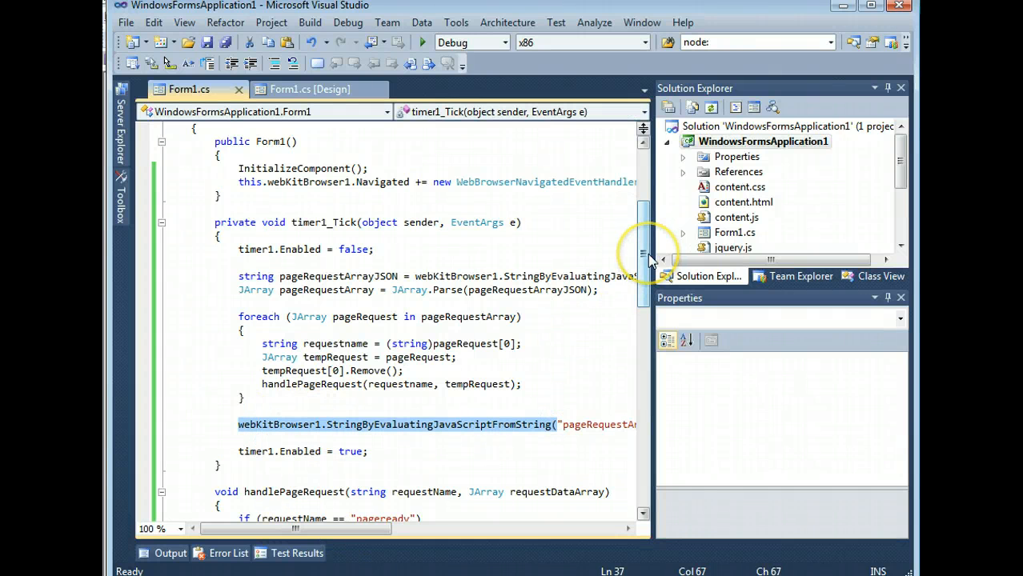
Scroll Form1.cs to handlePageRequest's pageready, newproduct and default branches
scroll(down, 3)
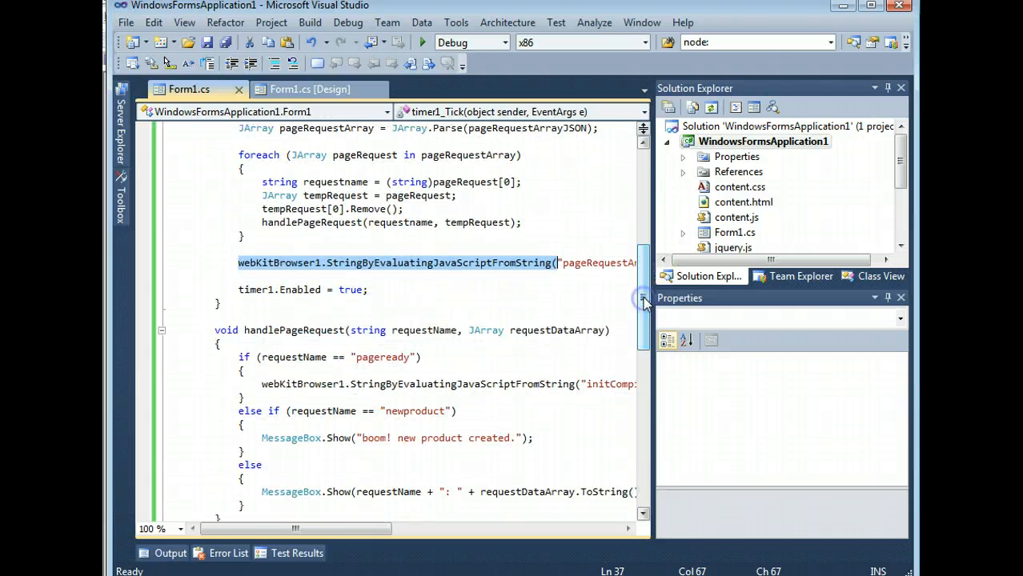